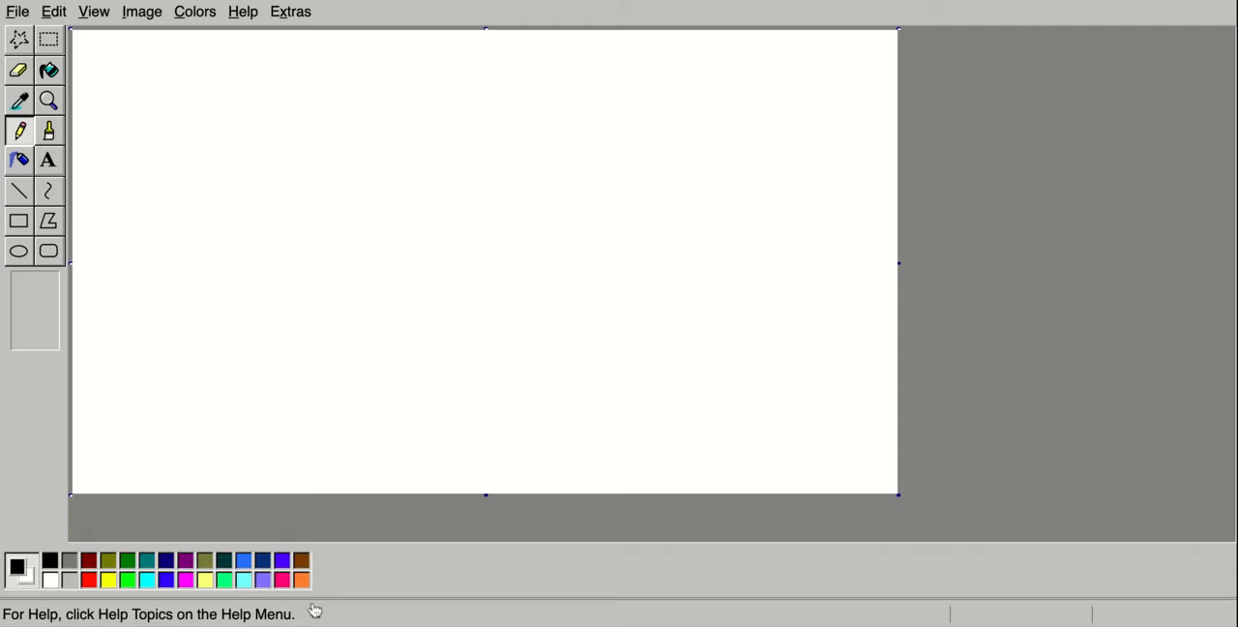
mouse_move(564, 331)
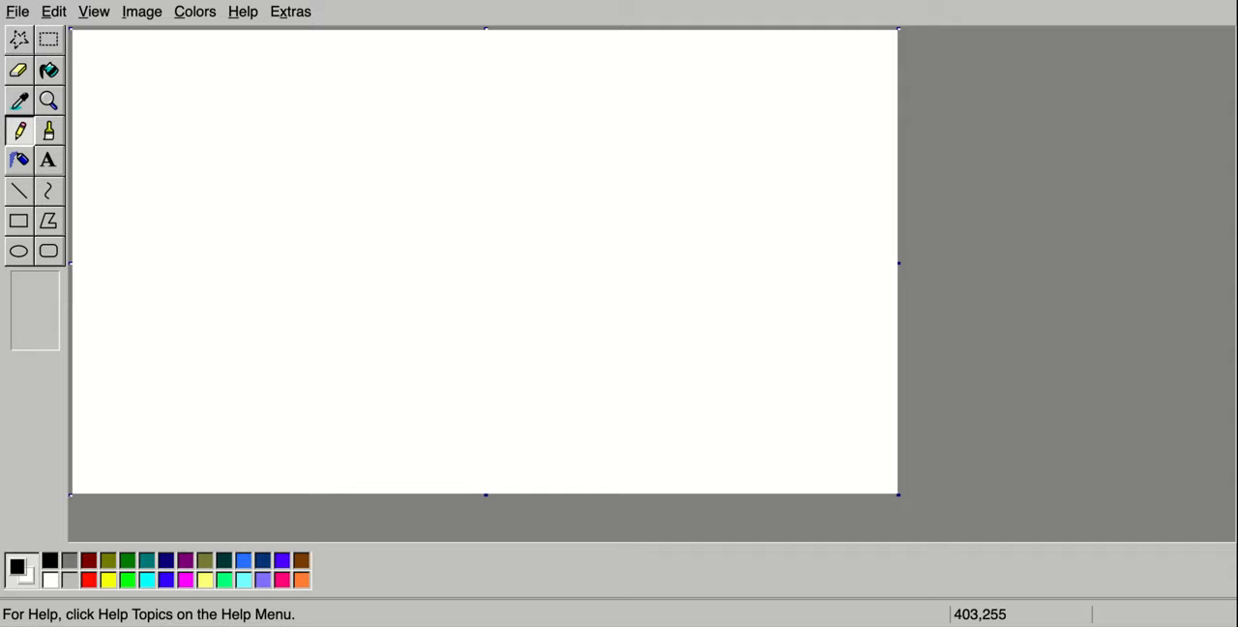
mouse_move(662, 196)
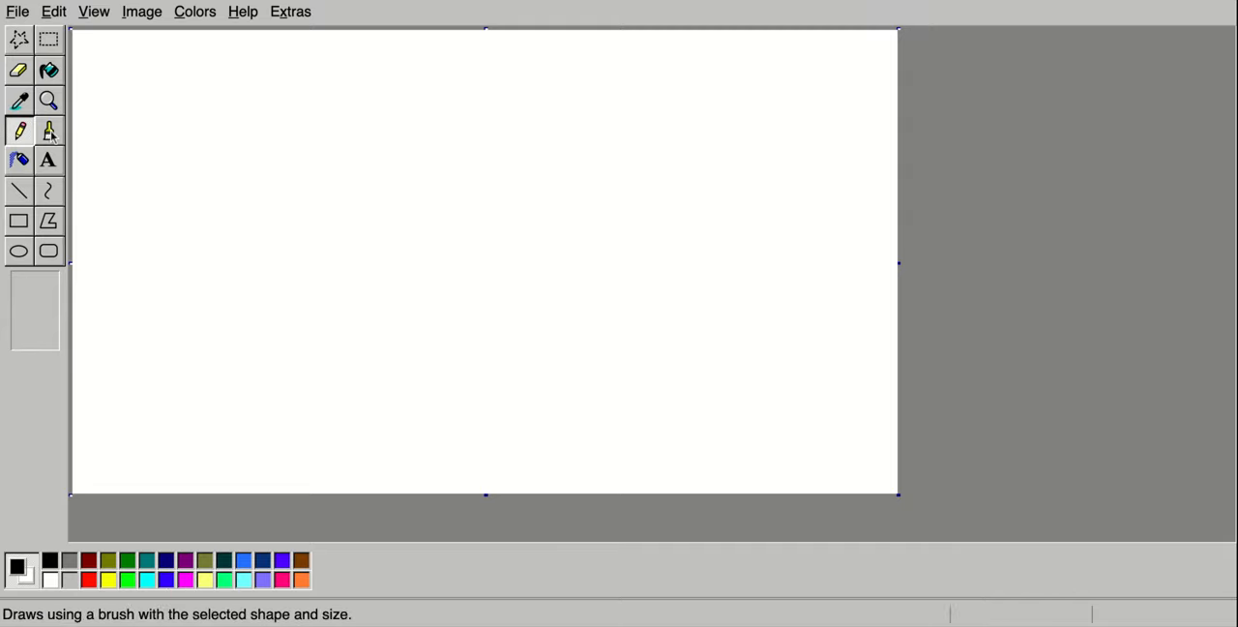
With the Brush, draw a closed black head outline: left contour, chin, jaw and right side.
left_click(17, 131)
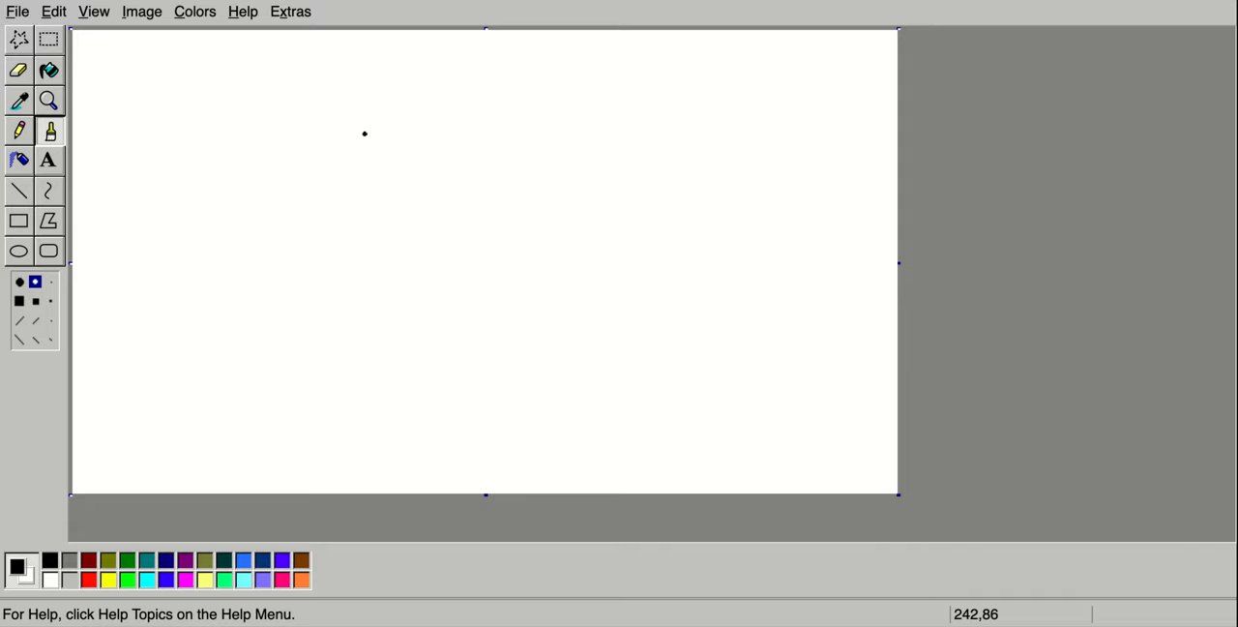
mouse_move(500, 135)
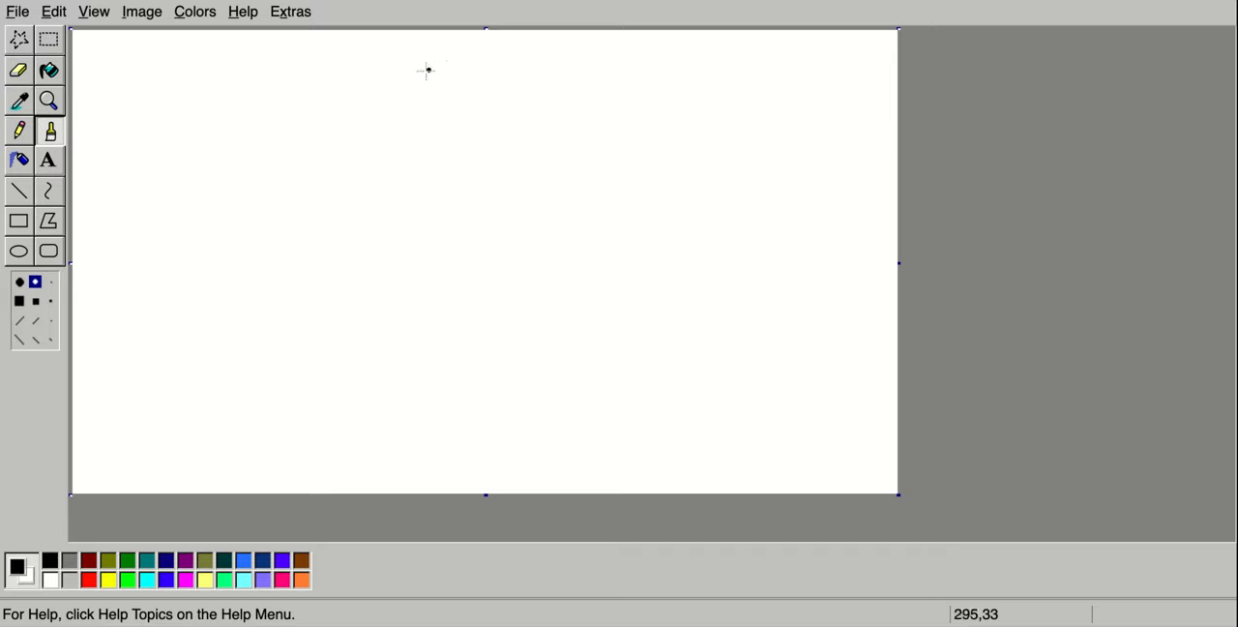
mouse_move(412, 69)
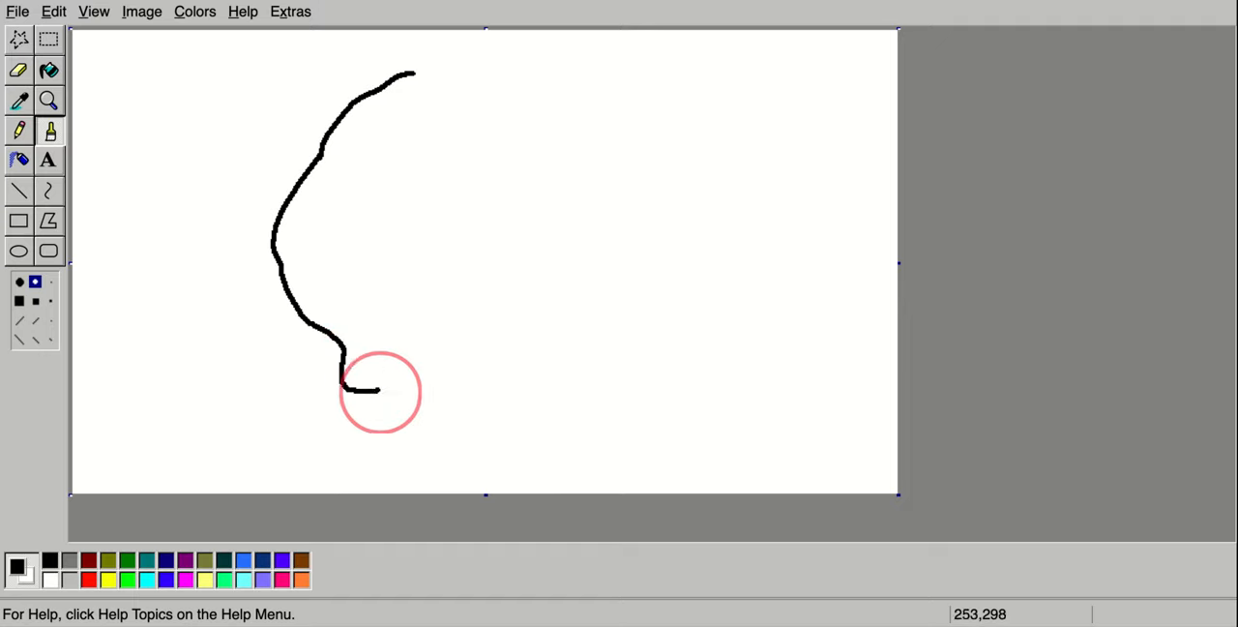
left_click_drag(368, 389, 559, 341)
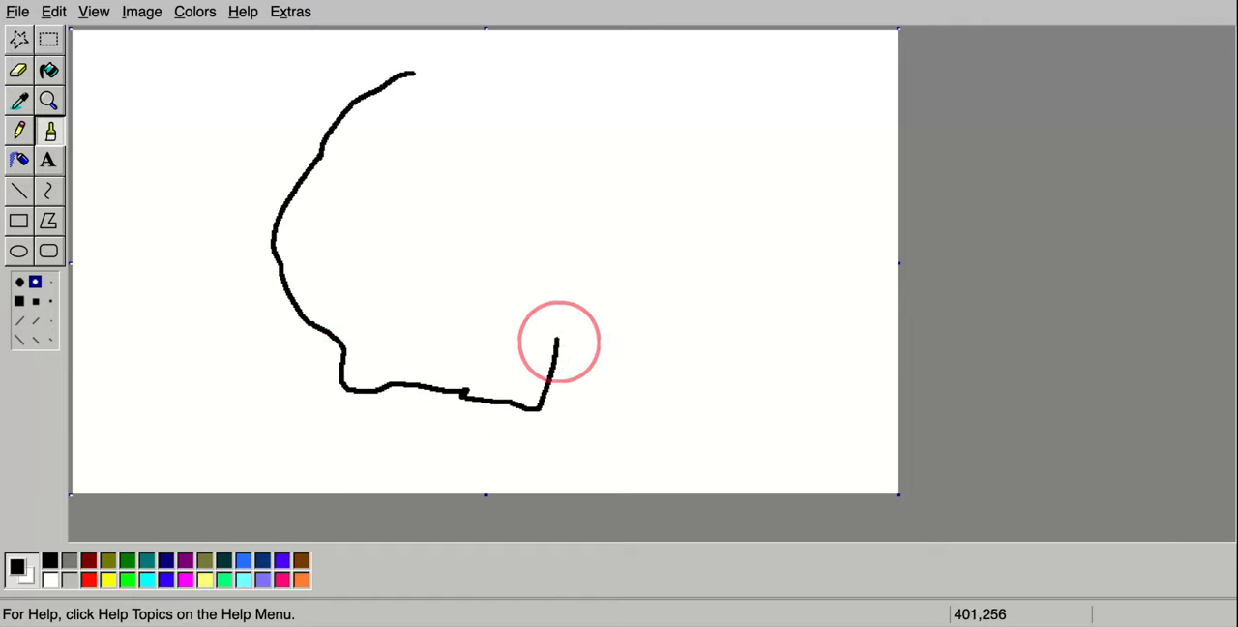
left_click_drag(559, 341, 618, 221)
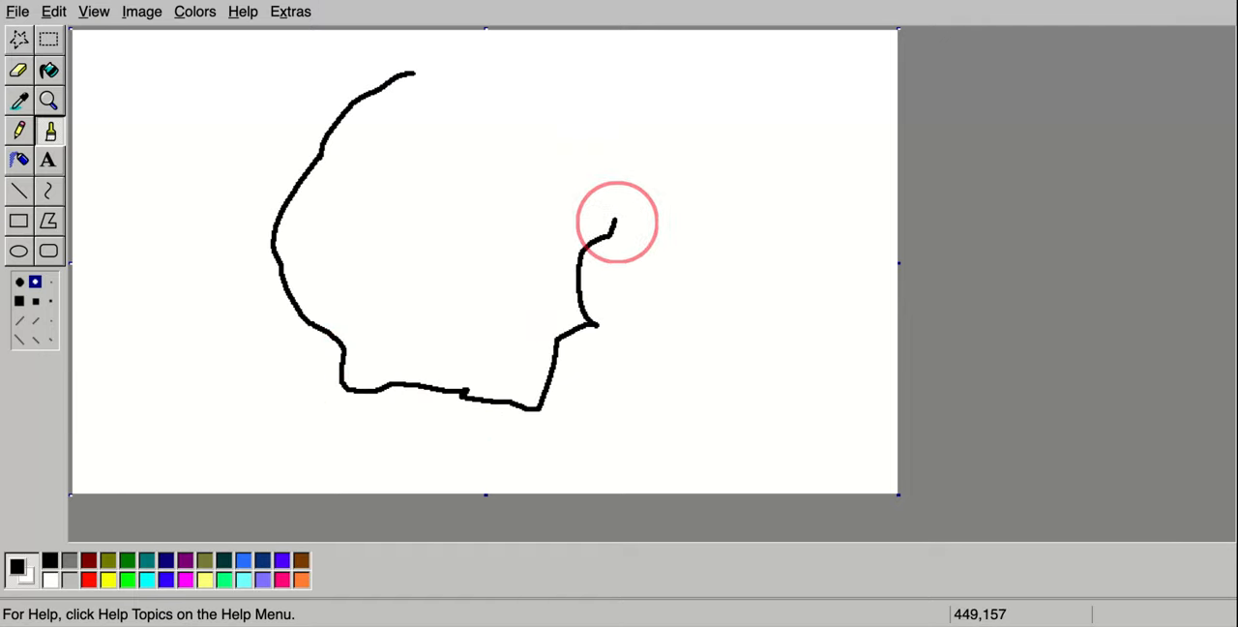
left_click_drag(617, 222, 430, 76)
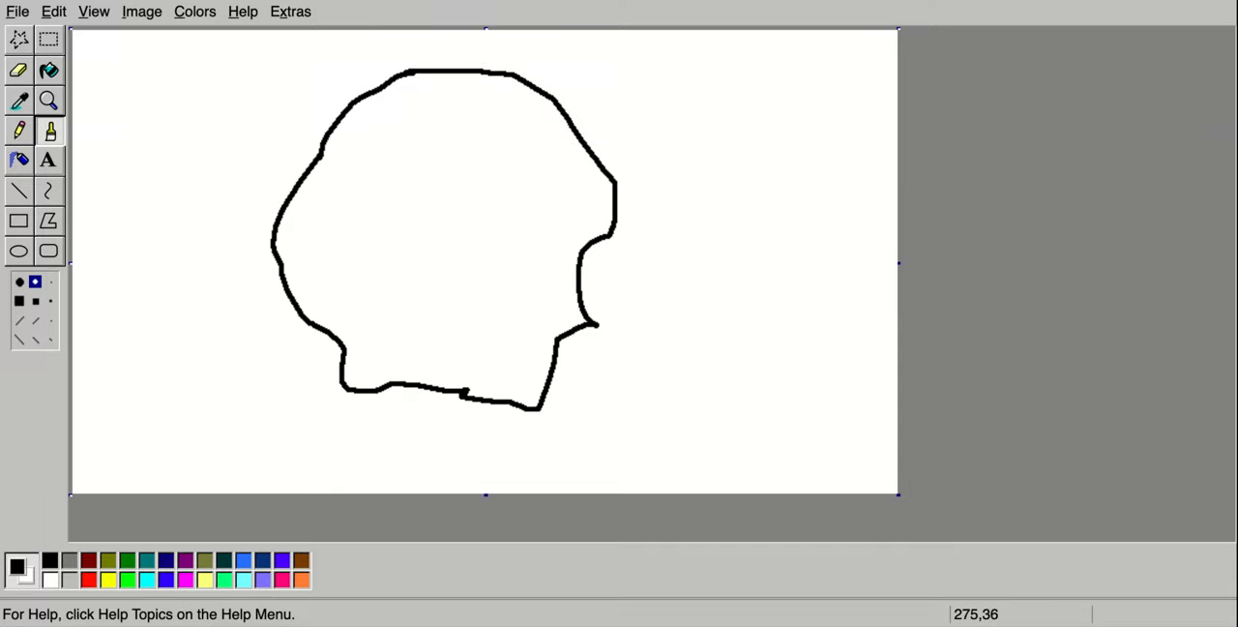
mouse_move(434, 71)
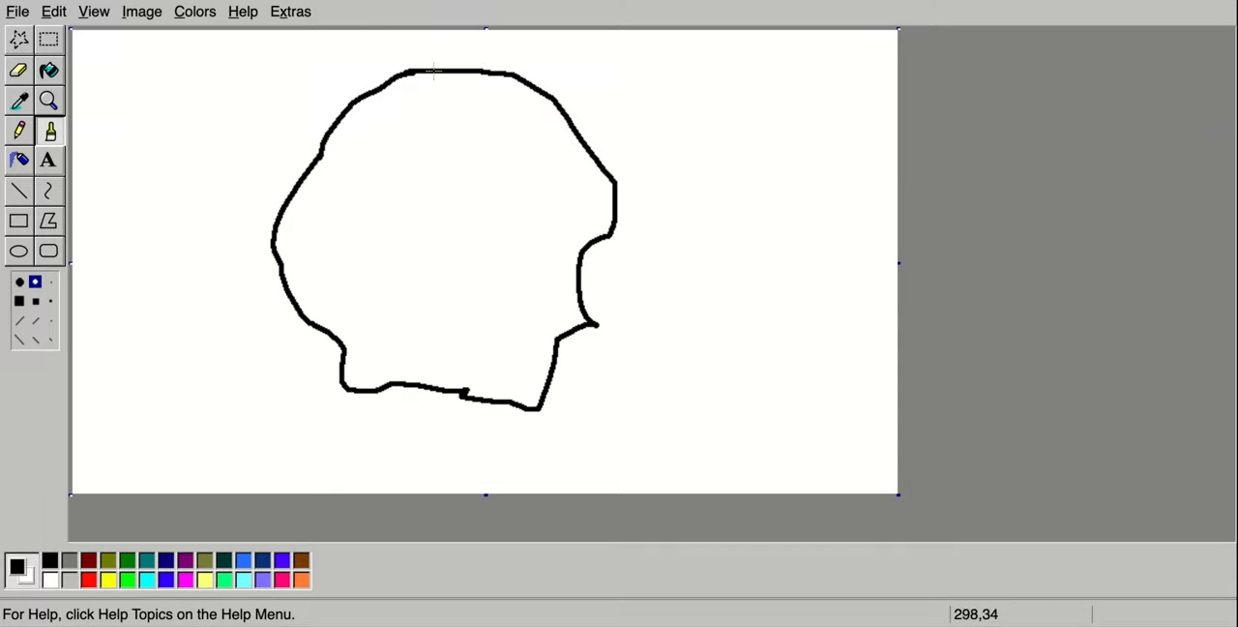
mouse_move(447, 72)
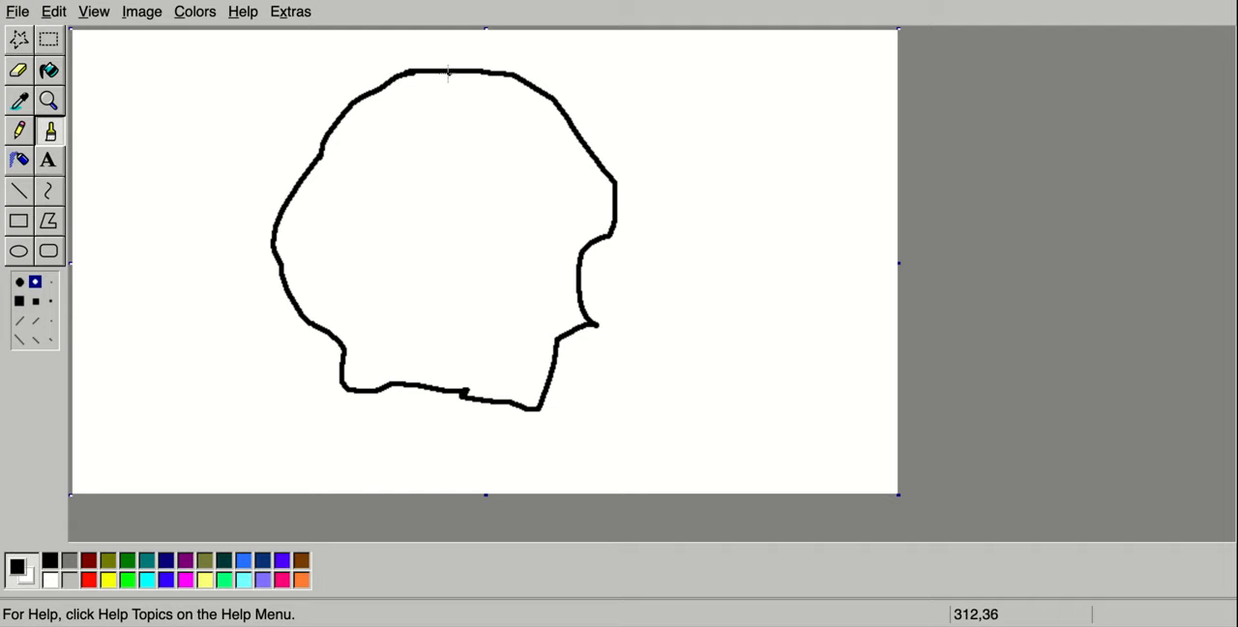
Brush a wavy black line from the crown down to the chin, with a nose jut.
left_click(463, 88)
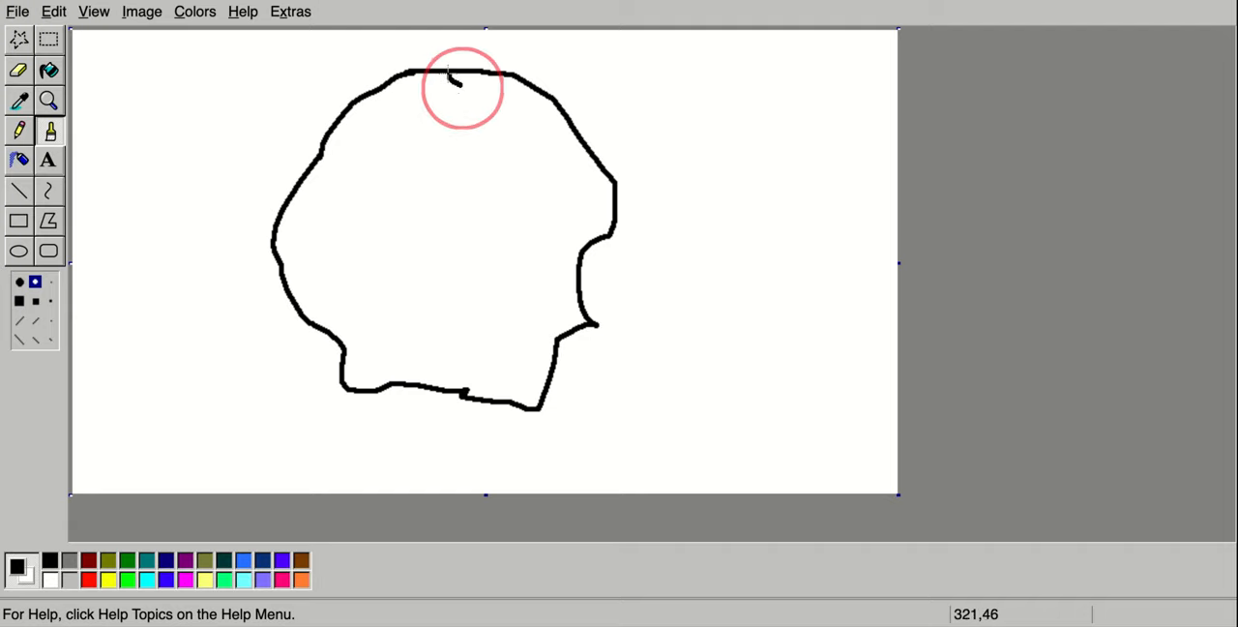
left_click_drag(459, 77, 484, 193)
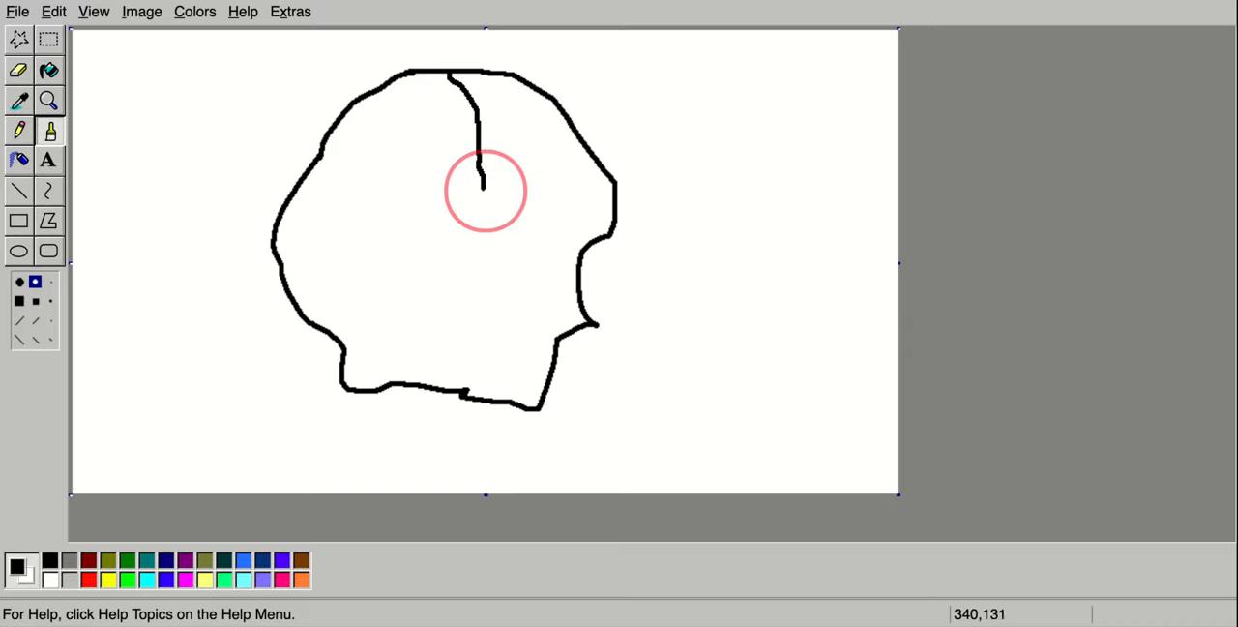
left_click_drag(474, 193, 537, 261)
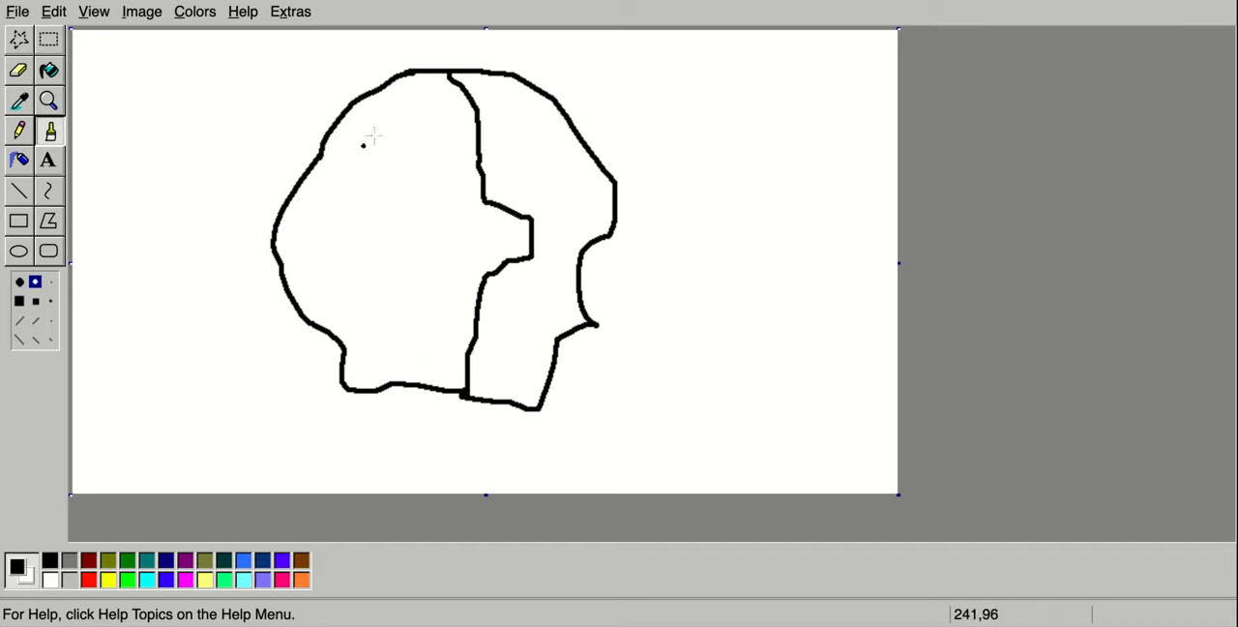
mouse_move(397, 177)
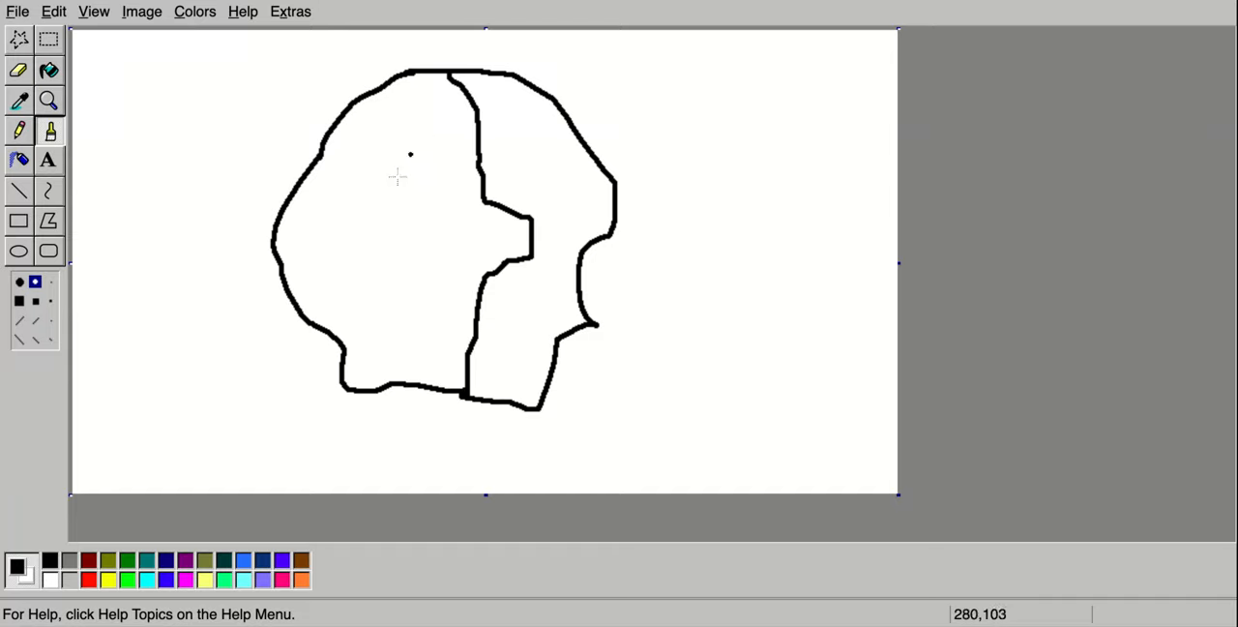
mouse_move(547, 212)
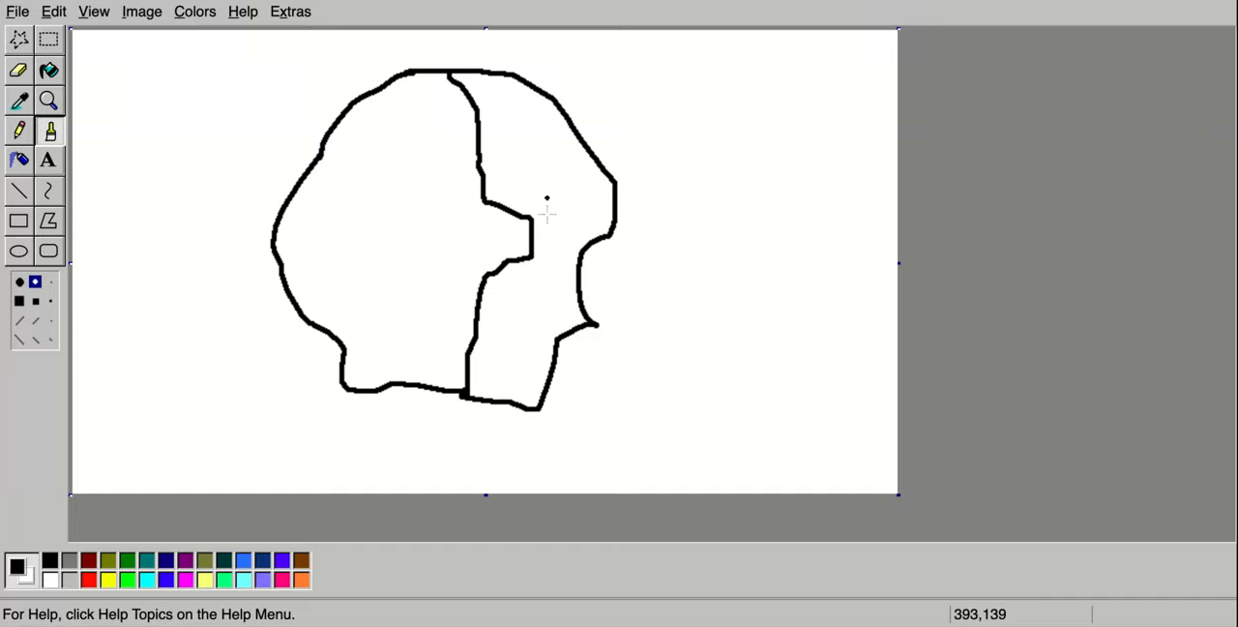
mouse_move(387, 191)
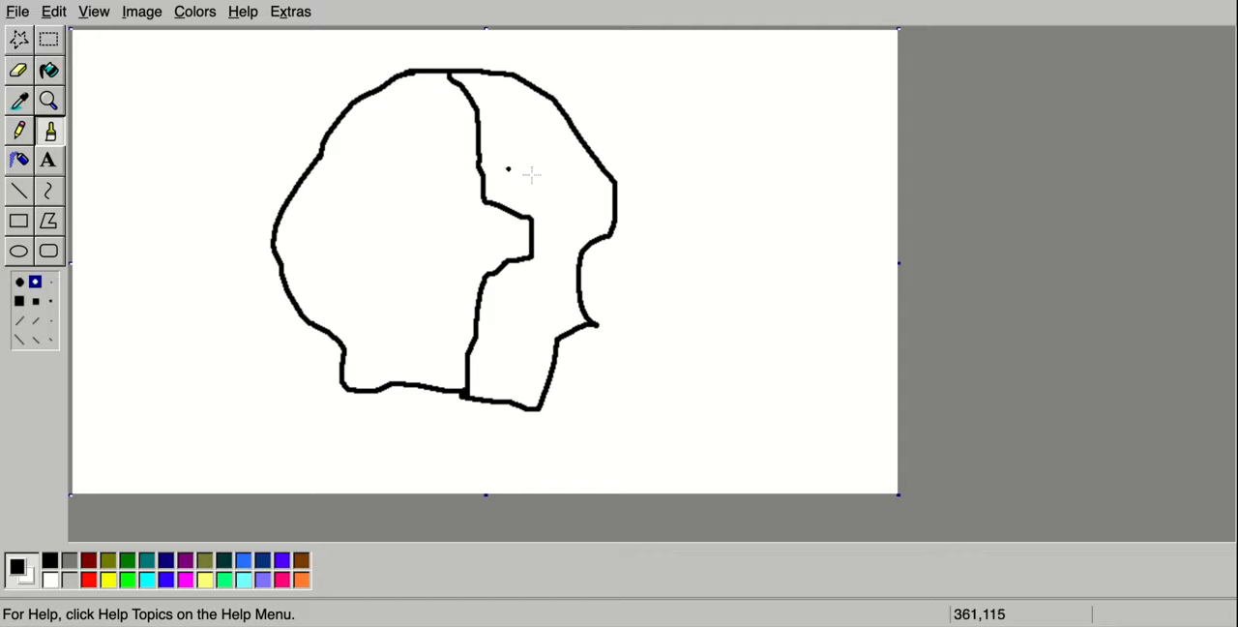
mouse_move(385, 184)
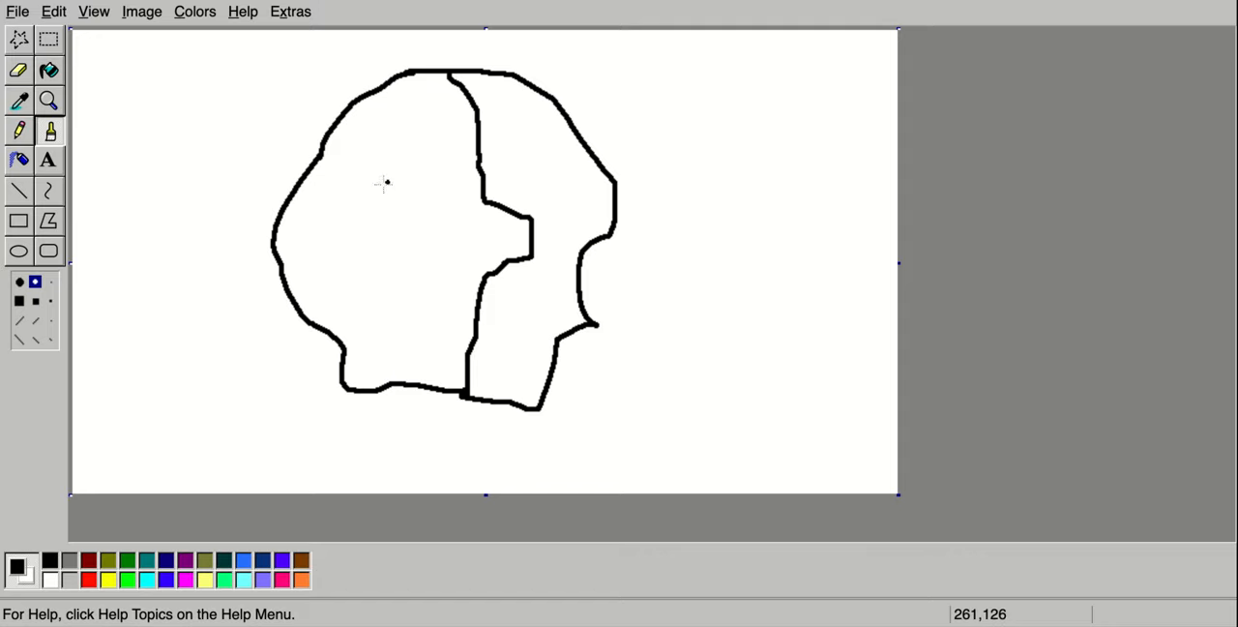
mouse_move(376, 190)
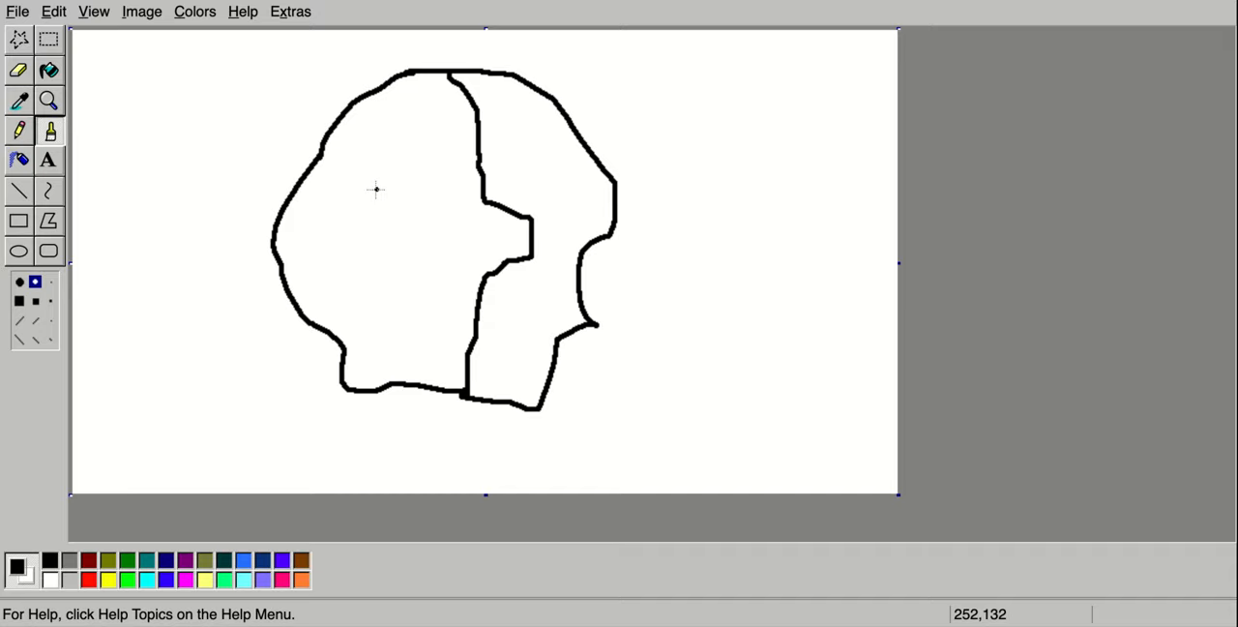
Draw a closed half-moon eye on the left half and a diamond eye on the right.
left_click_drag(377, 185, 450, 169)
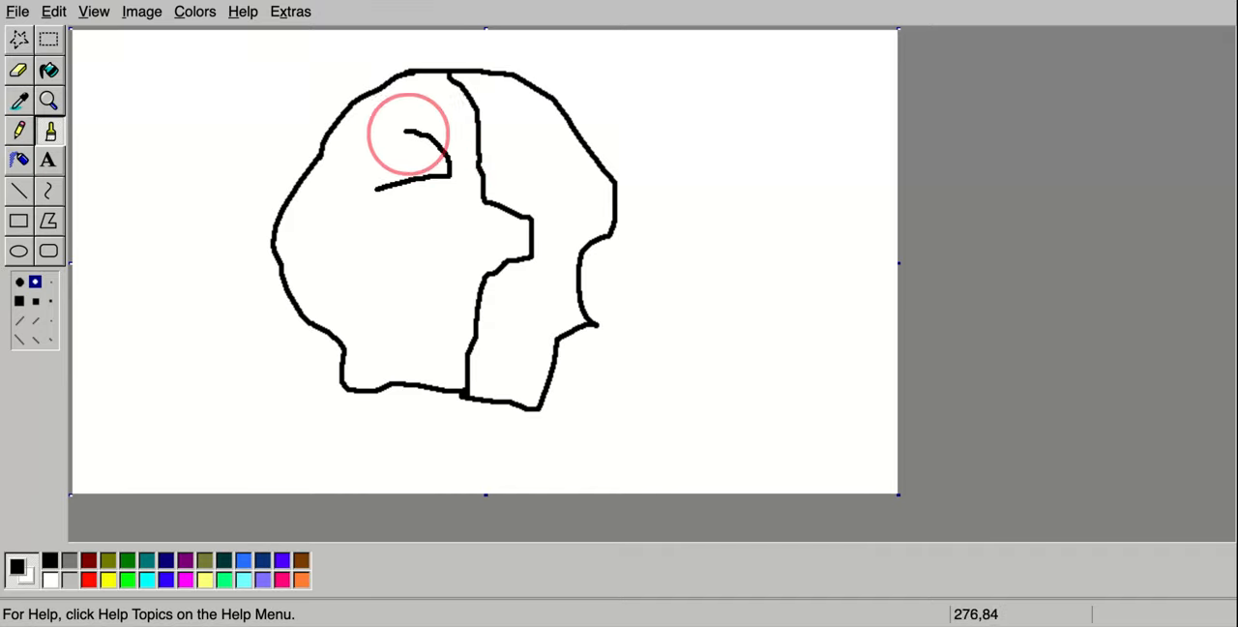
left_click_drag(408, 134, 365, 199)
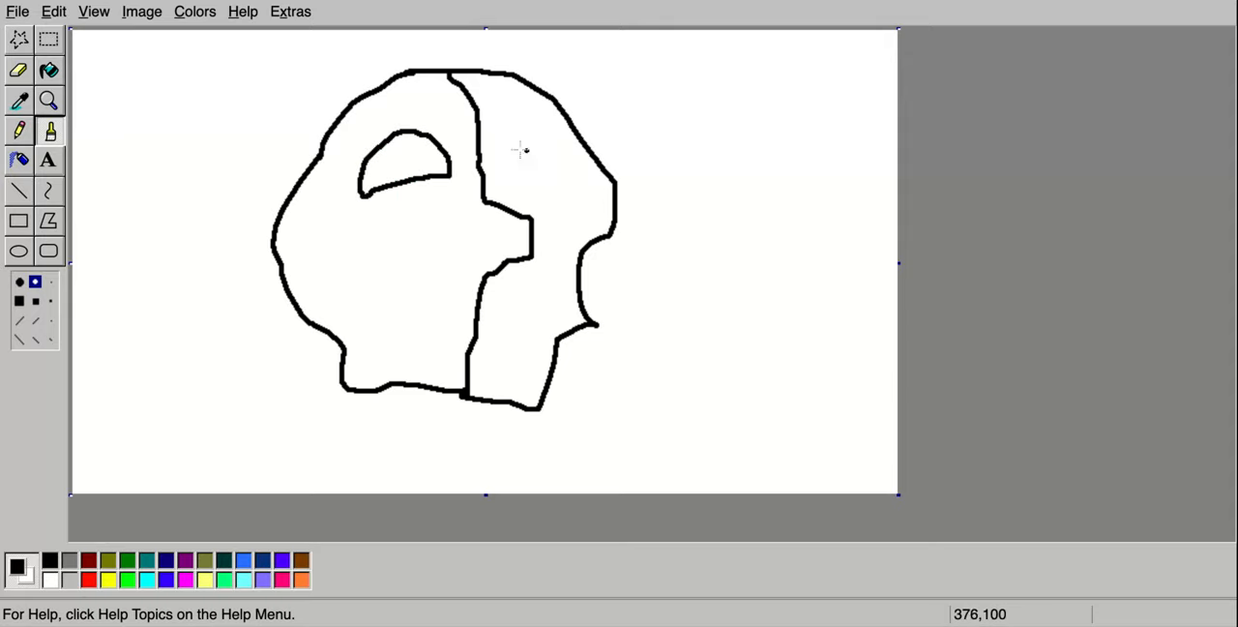
mouse_move(498, 162)
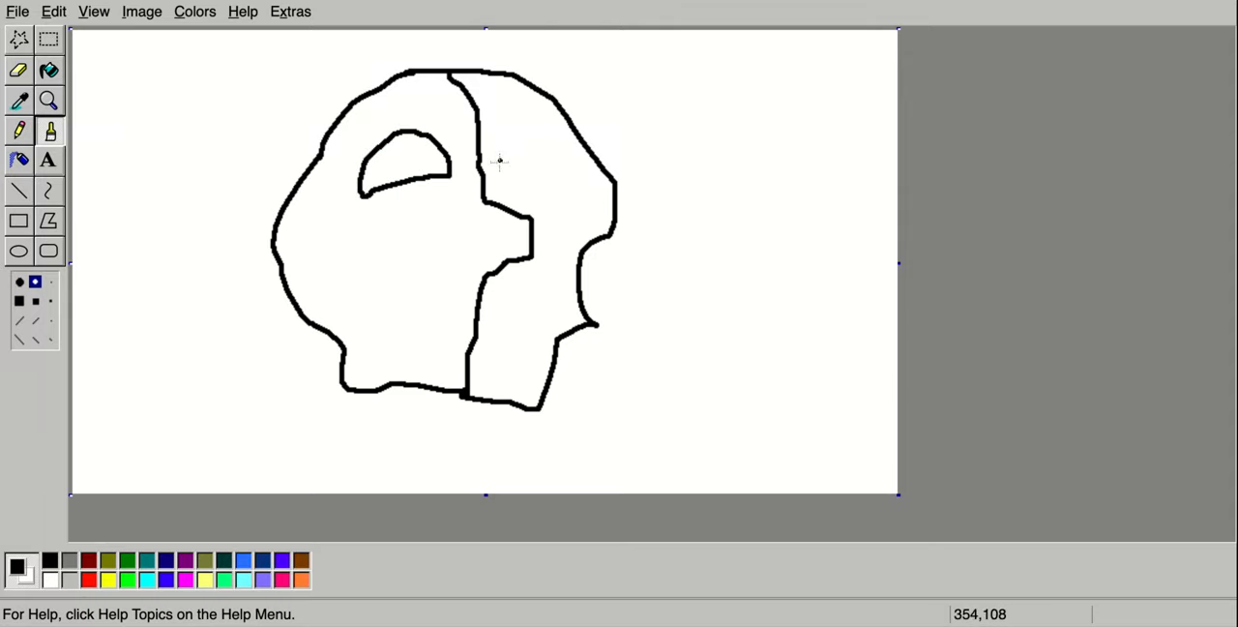
left_click_drag(498, 161, 561, 118)
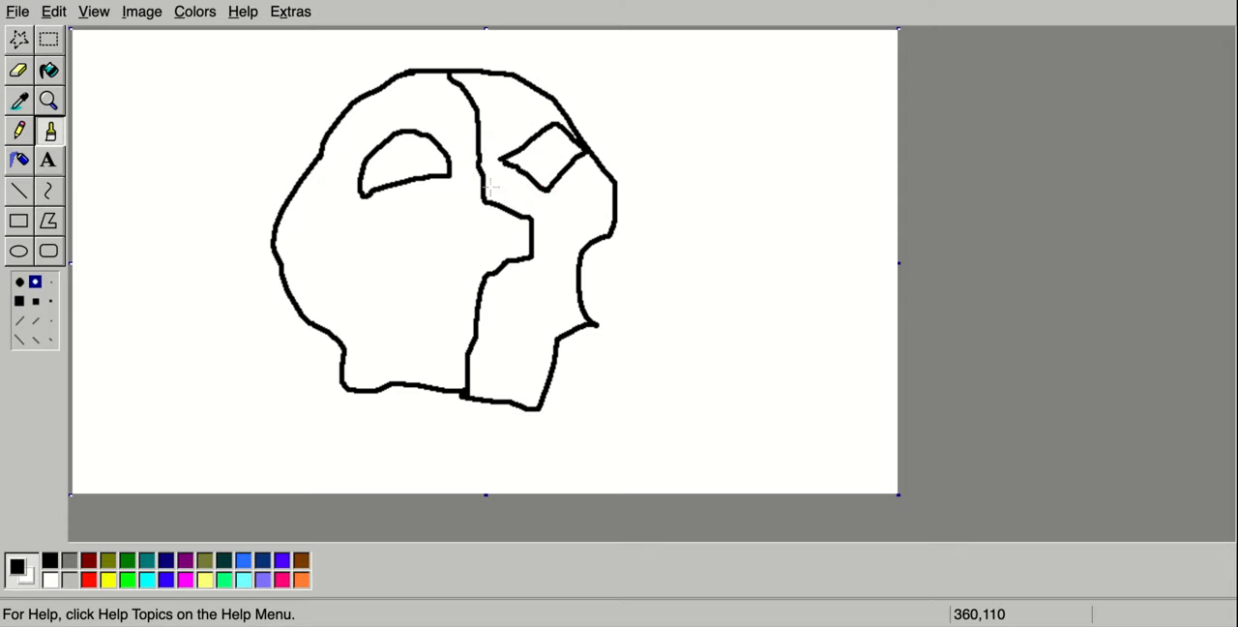
mouse_move(474, 300)
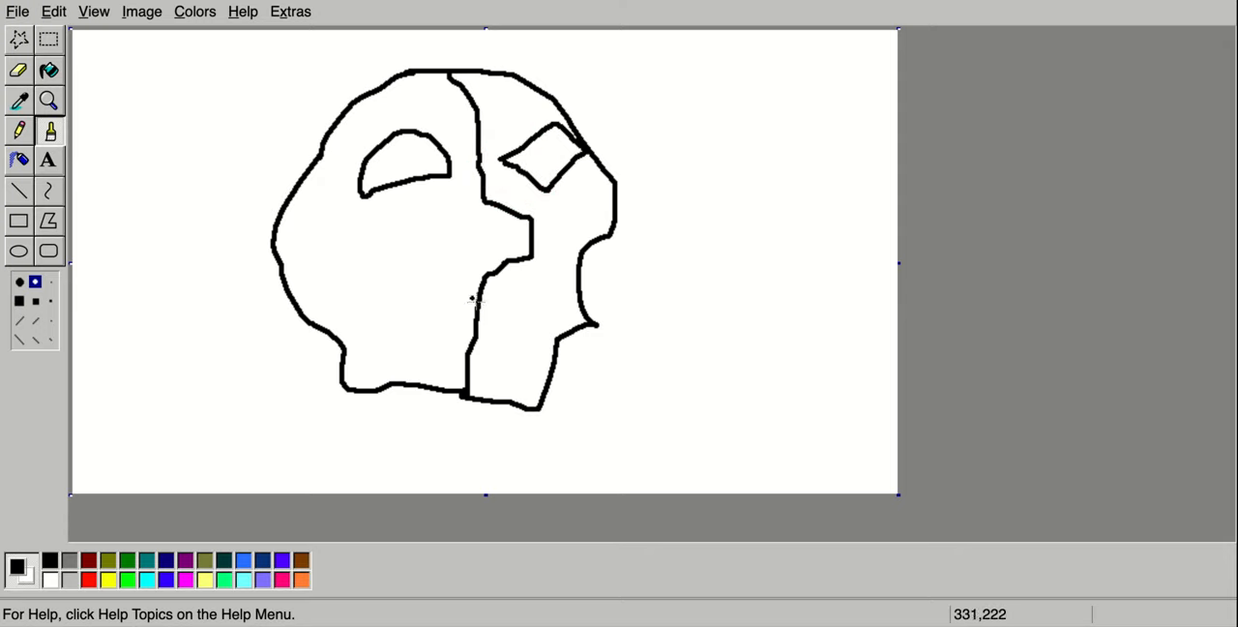
mouse_move(477, 280)
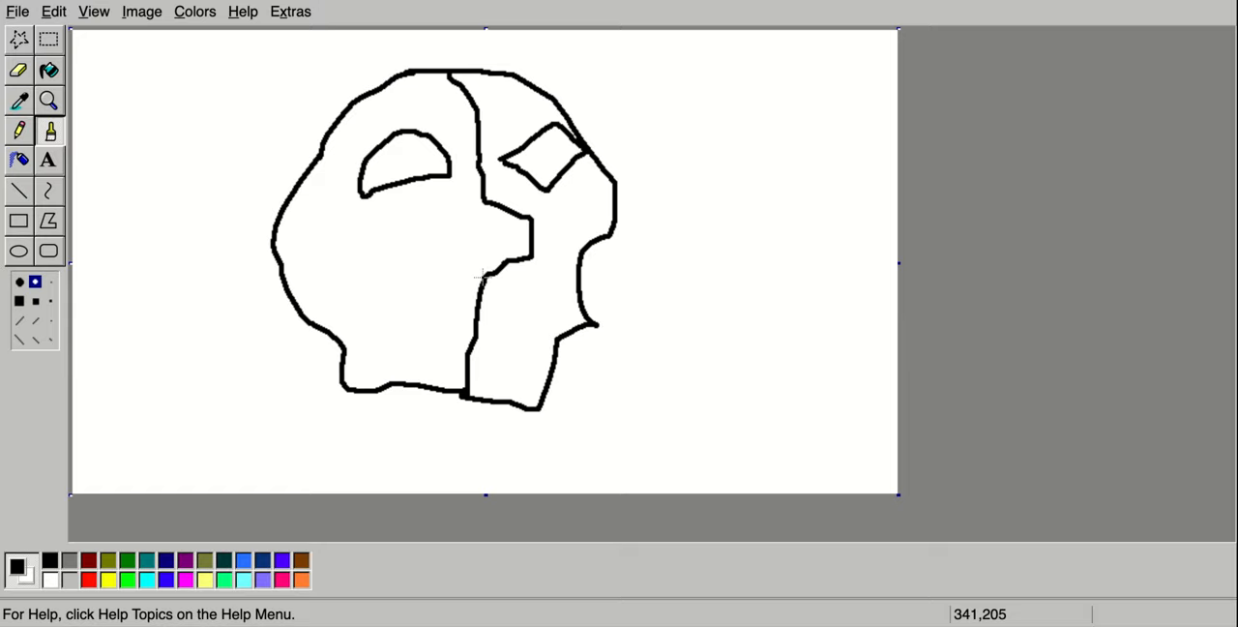
Outline a black mouth with upper and lower lips across the lower face.
left_click_drag(399, 252, 483, 280)
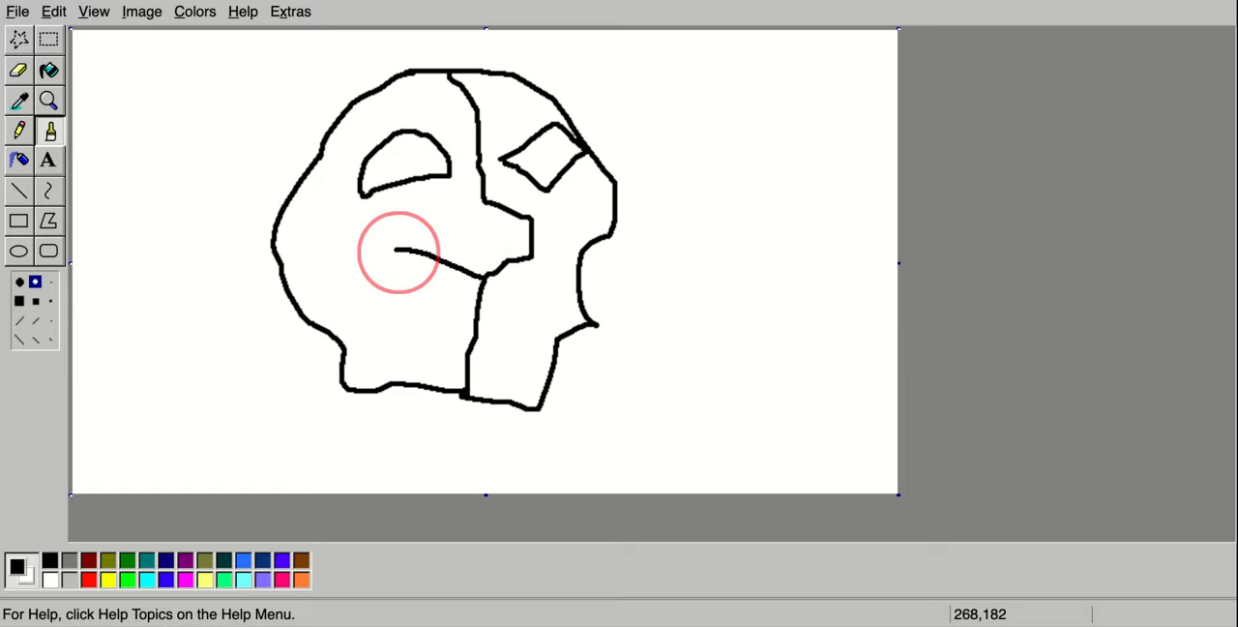
left_click_drag(398, 251, 469, 319)
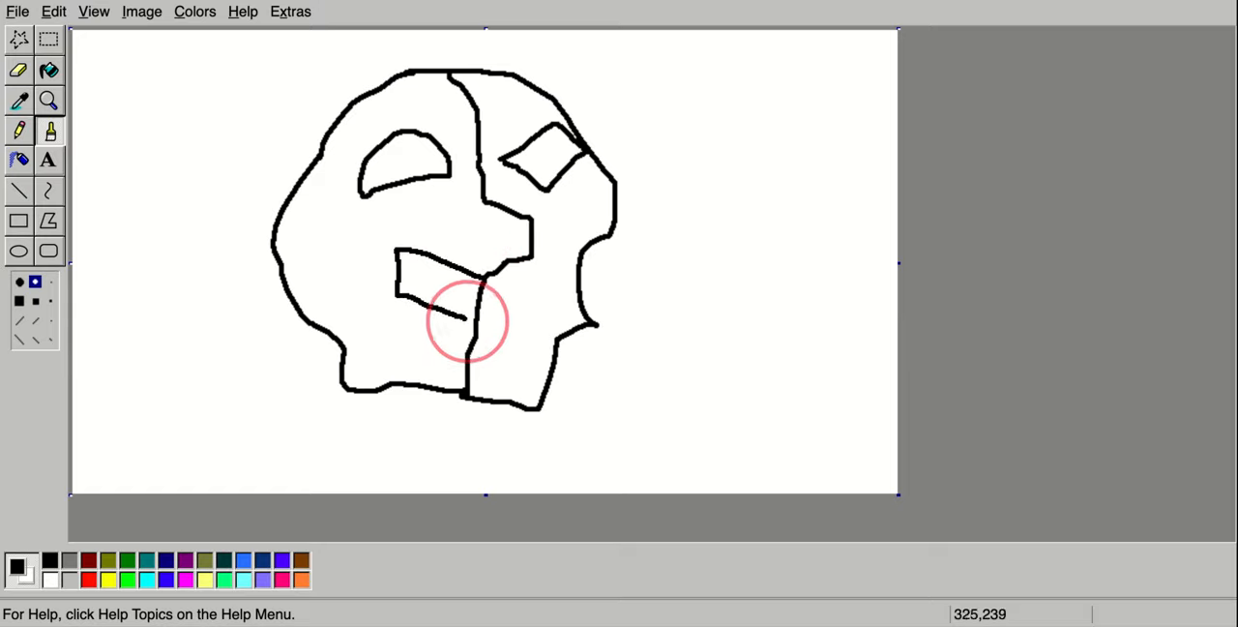
mouse_move(482, 302)
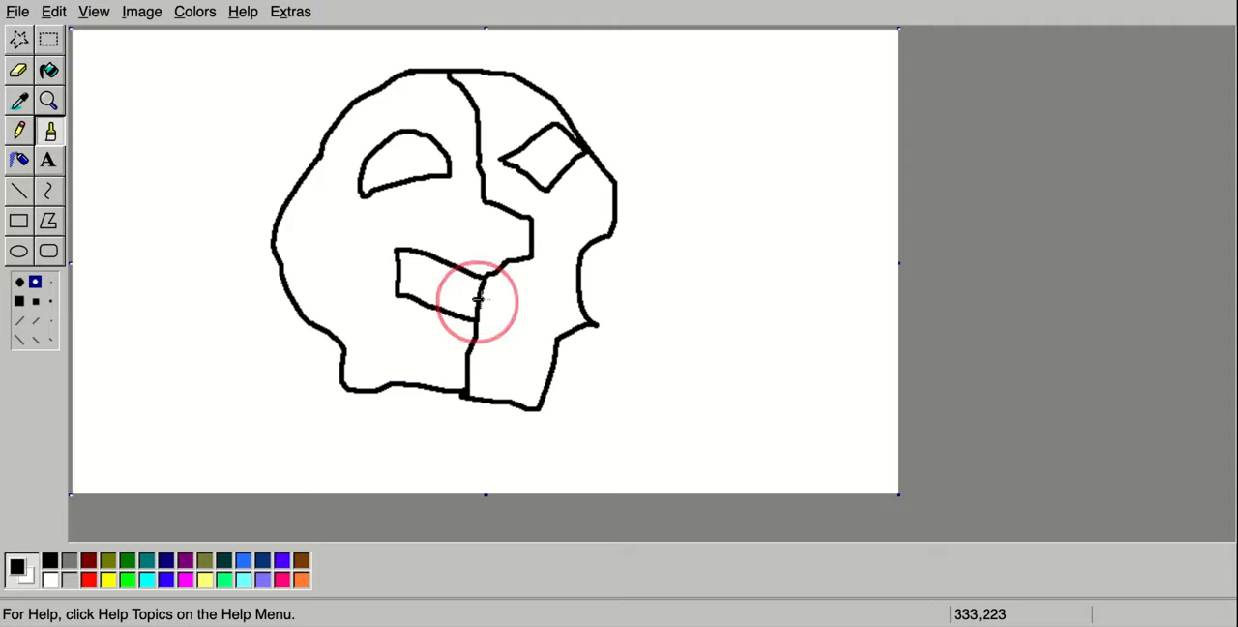
left_click_drag(479, 300, 382, 266)
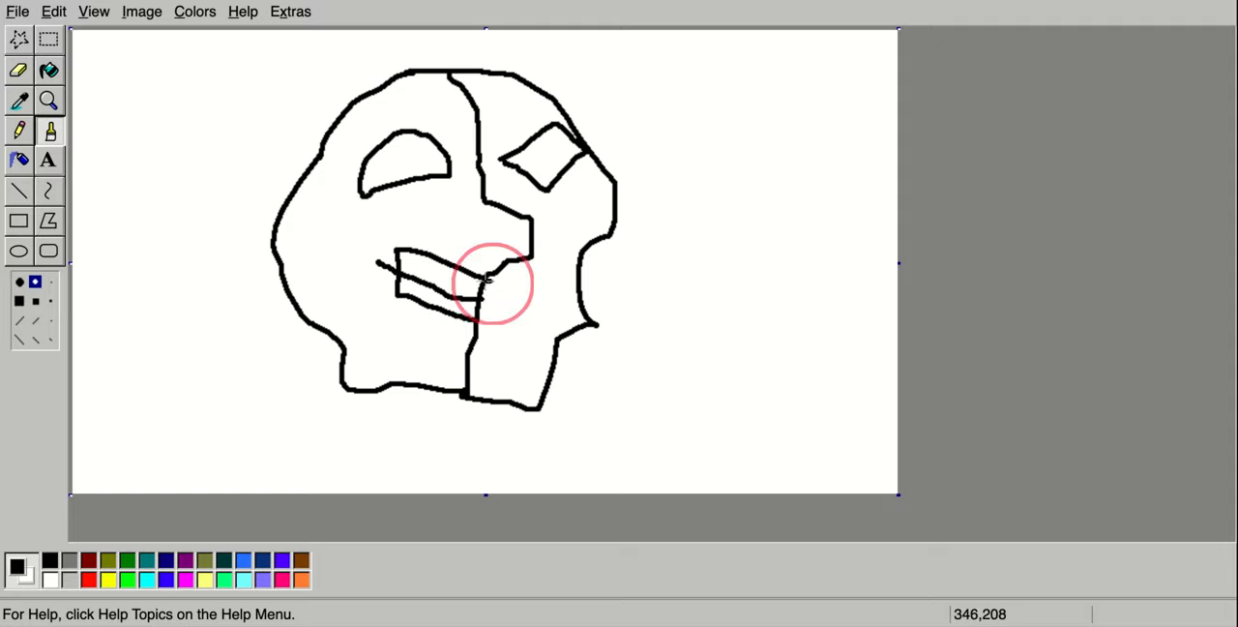
left_click_drag(493, 283, 532, 339)
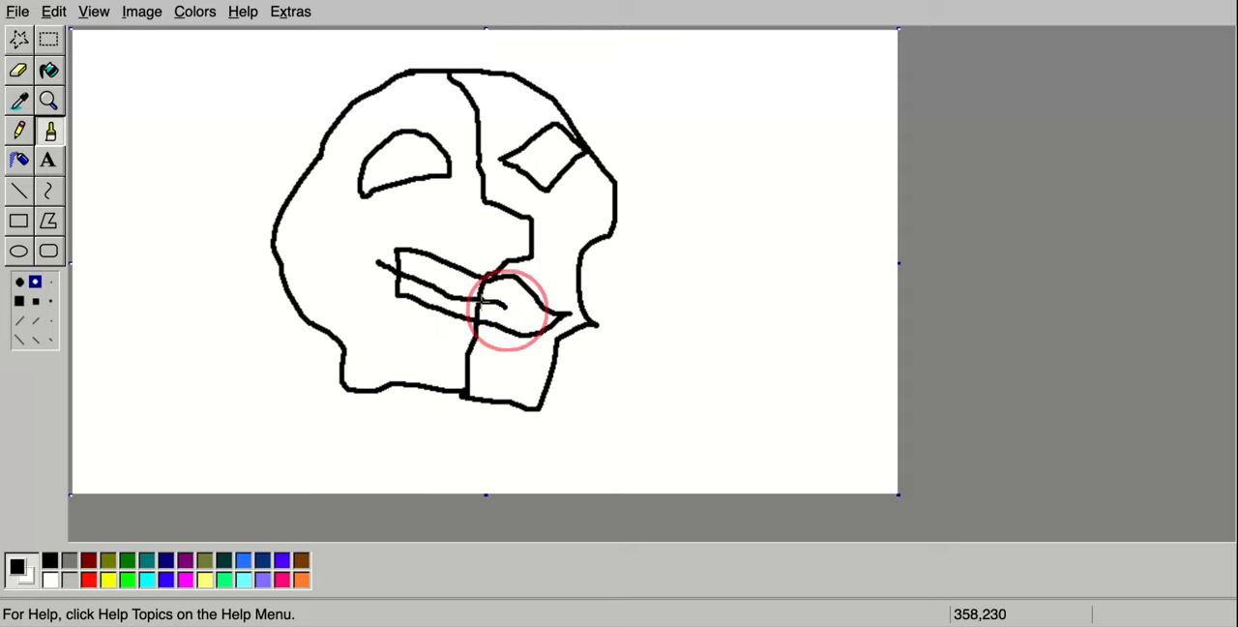
left_click_drag(465, 300, 542, 314)
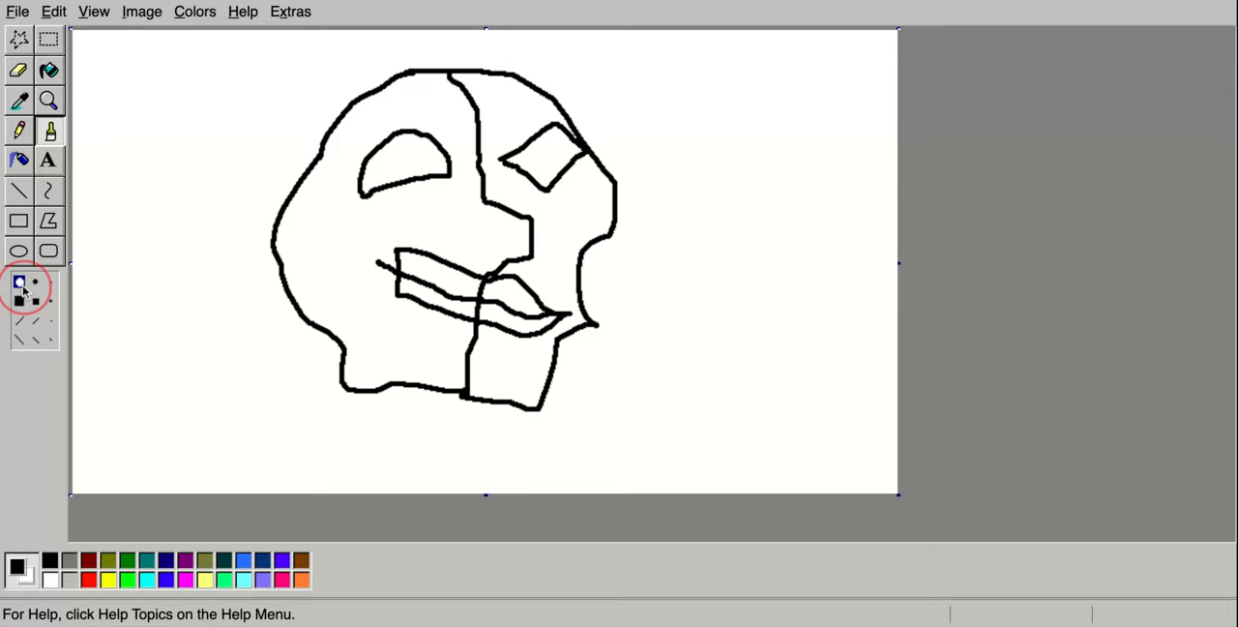
mouse_move(211, 587)
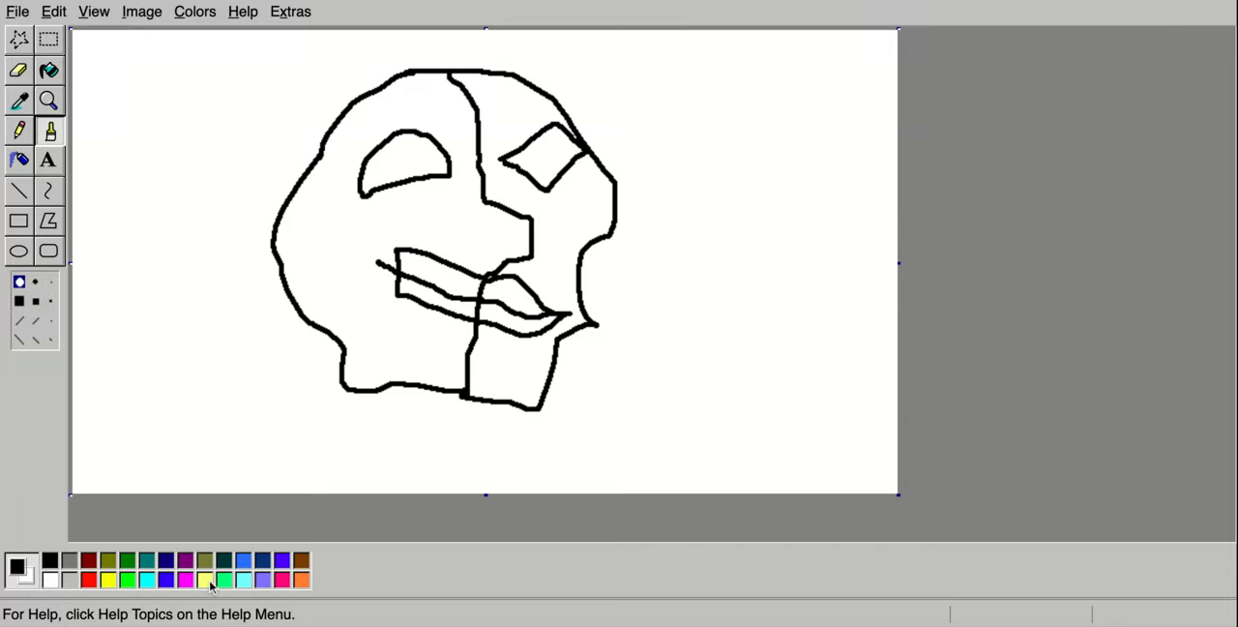
Paint a cyan iris inside the left half-moon eye.
left_click(205, 578)
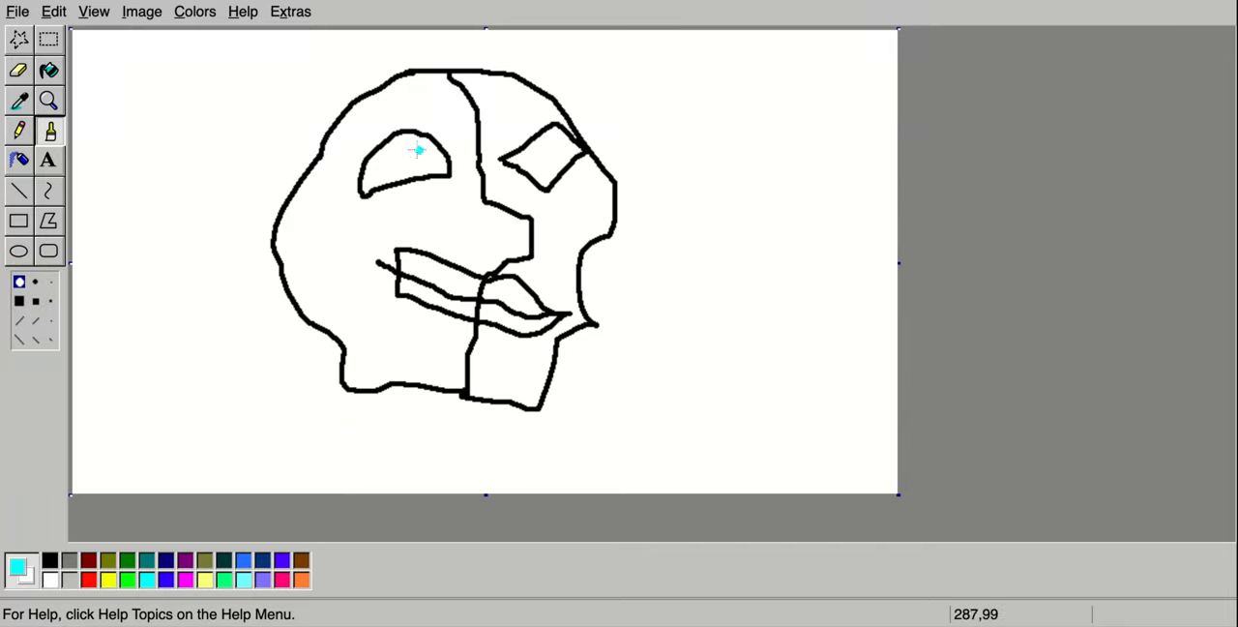
left_click(407, 145)
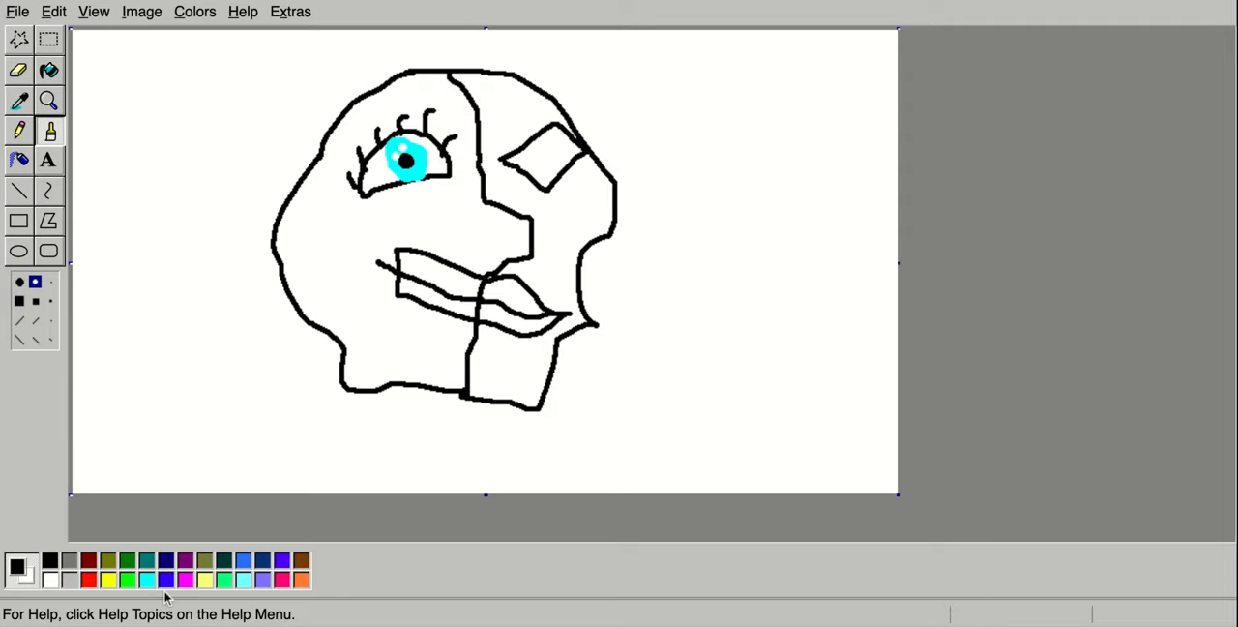
Pick blue from the palette for the right eye's iris.
left_click(165, 580)
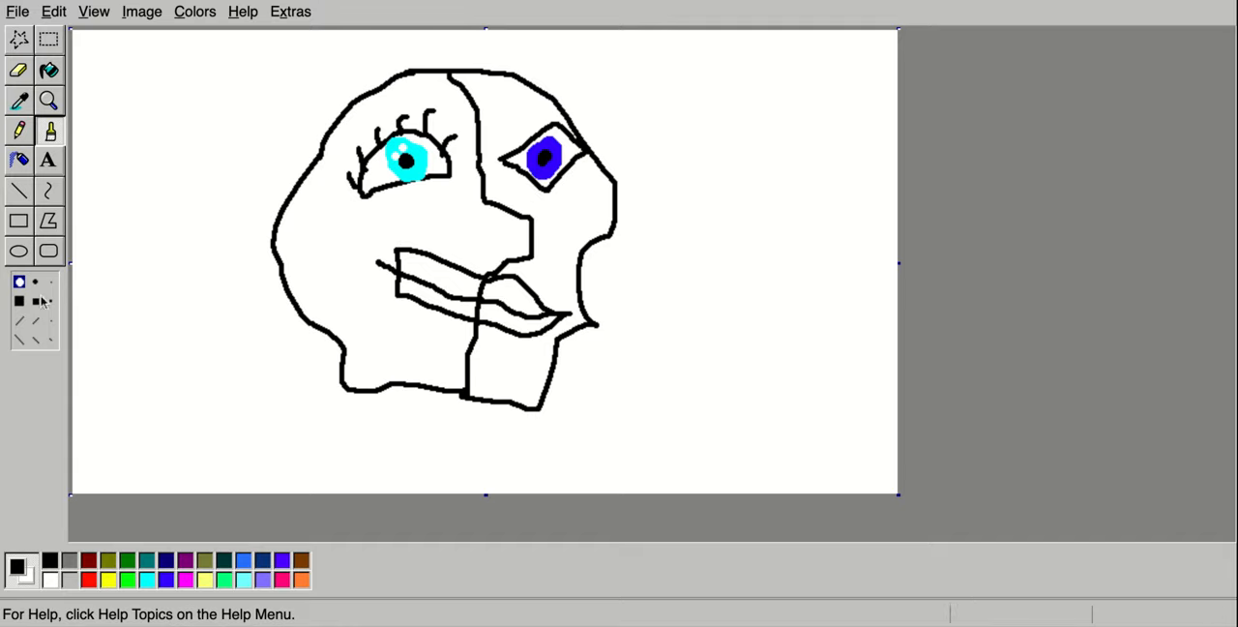
mouse_move(40, 298)
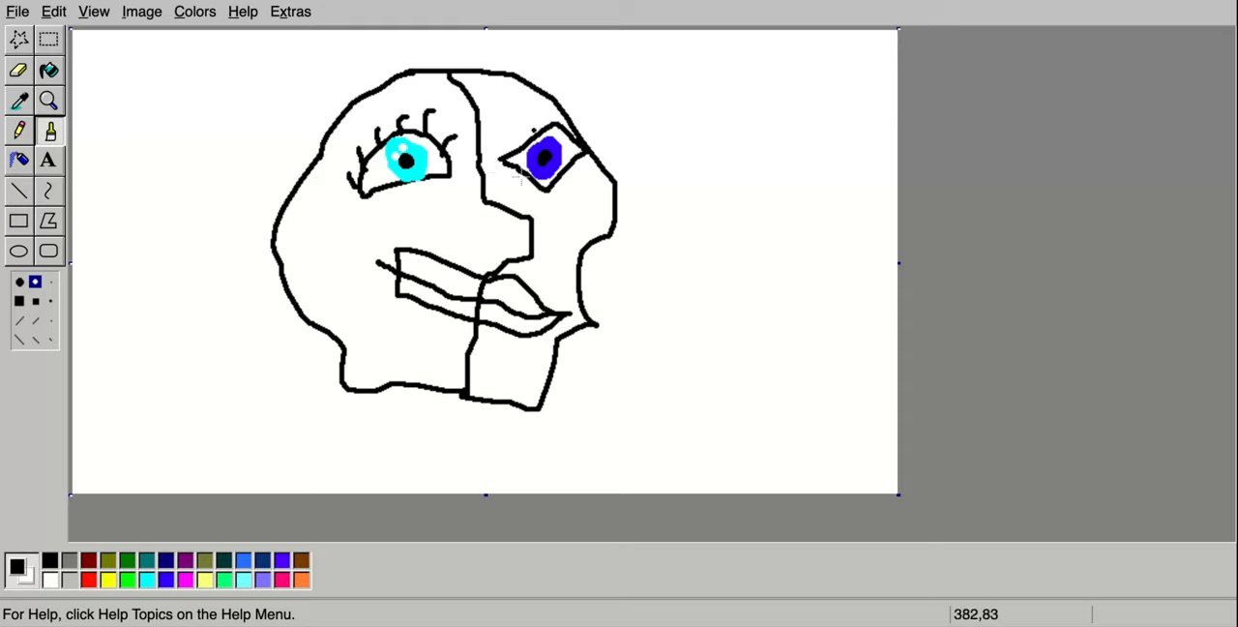
mouse_move(498, 142)
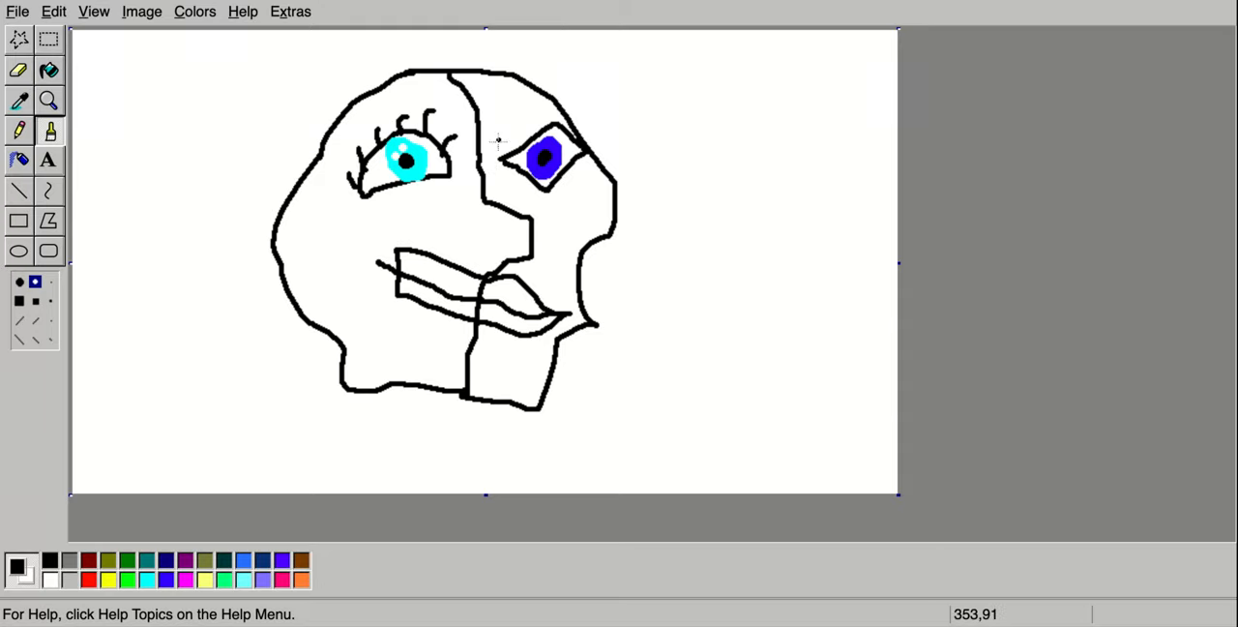
mouse_move(501, 143)
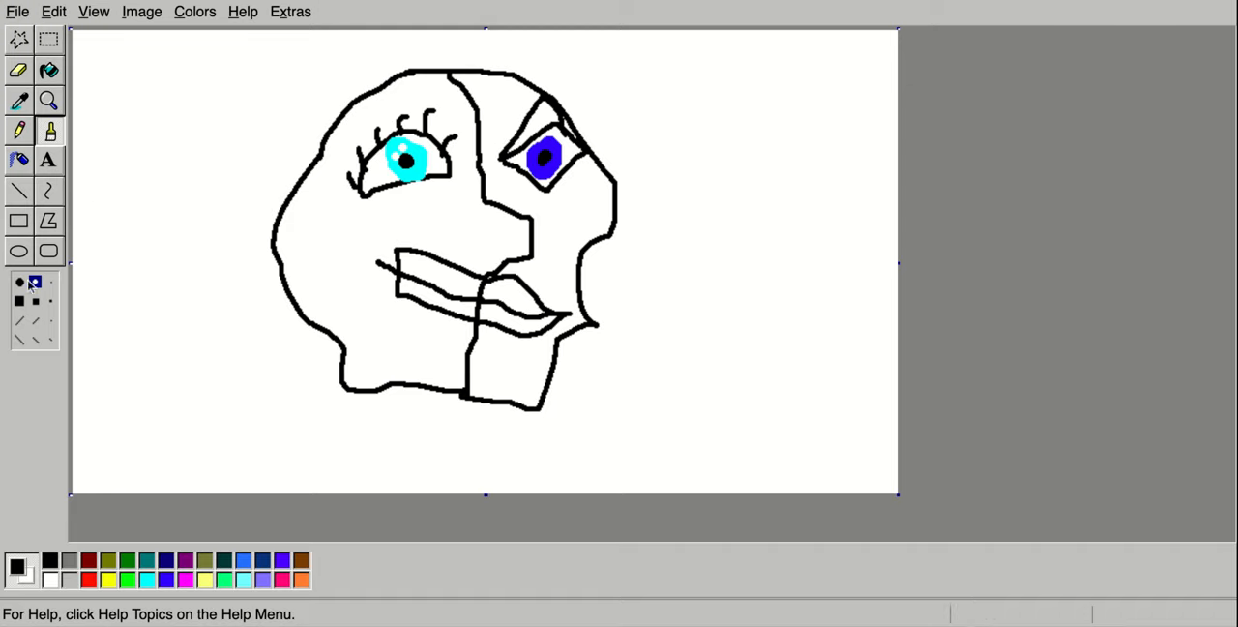
Select the Polygon tool with the solid filled option.
left_click(18, 221)
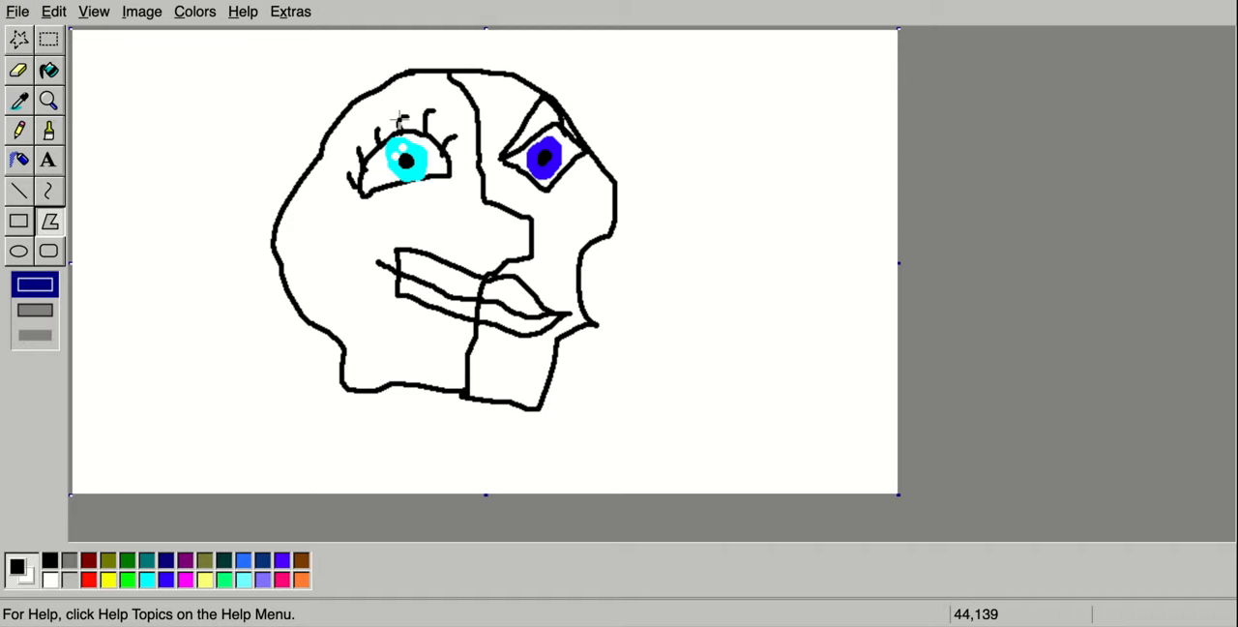
left_click(35, 335)
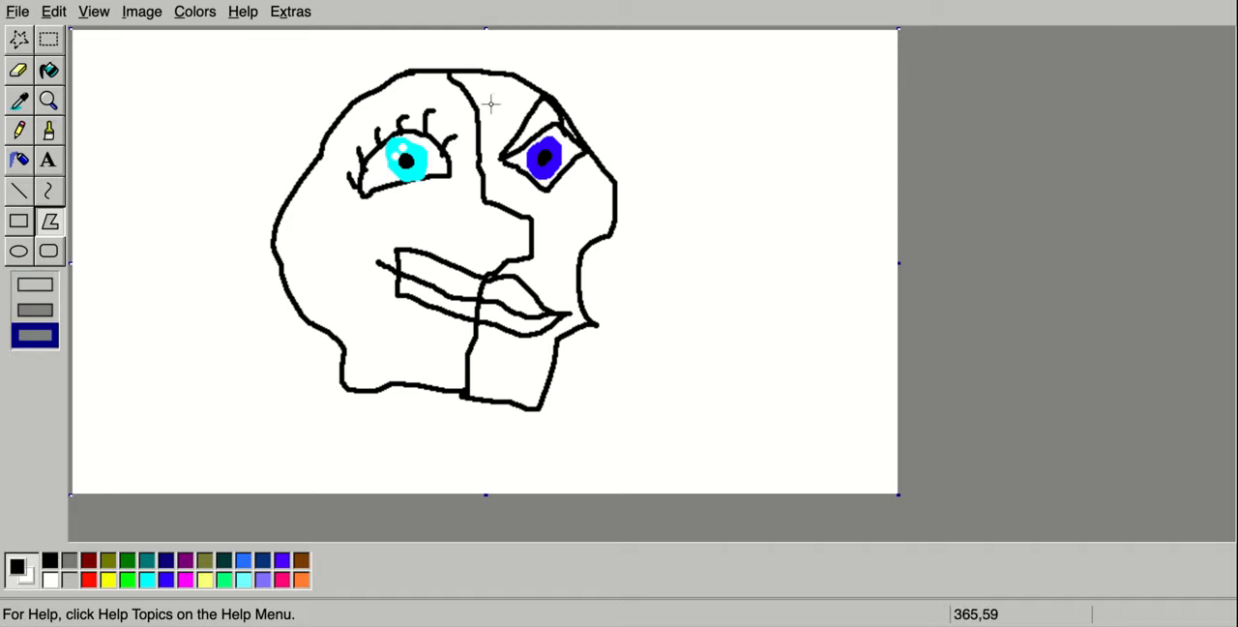
mouse_move(493, 107)
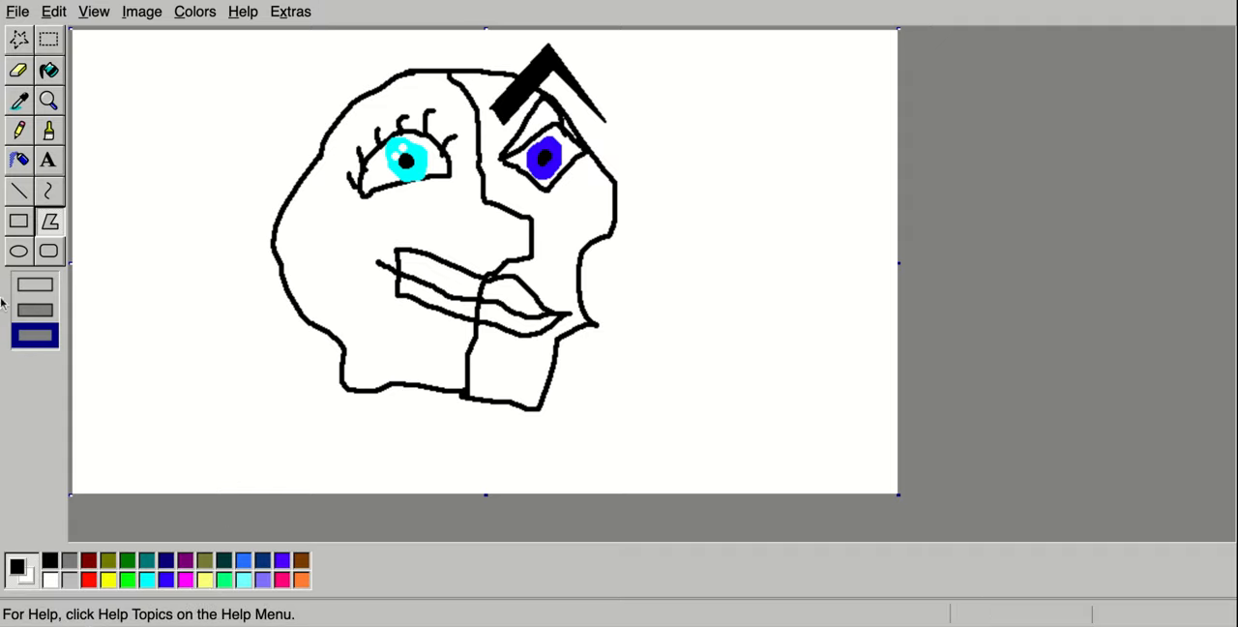
mouse_move(769, 191)
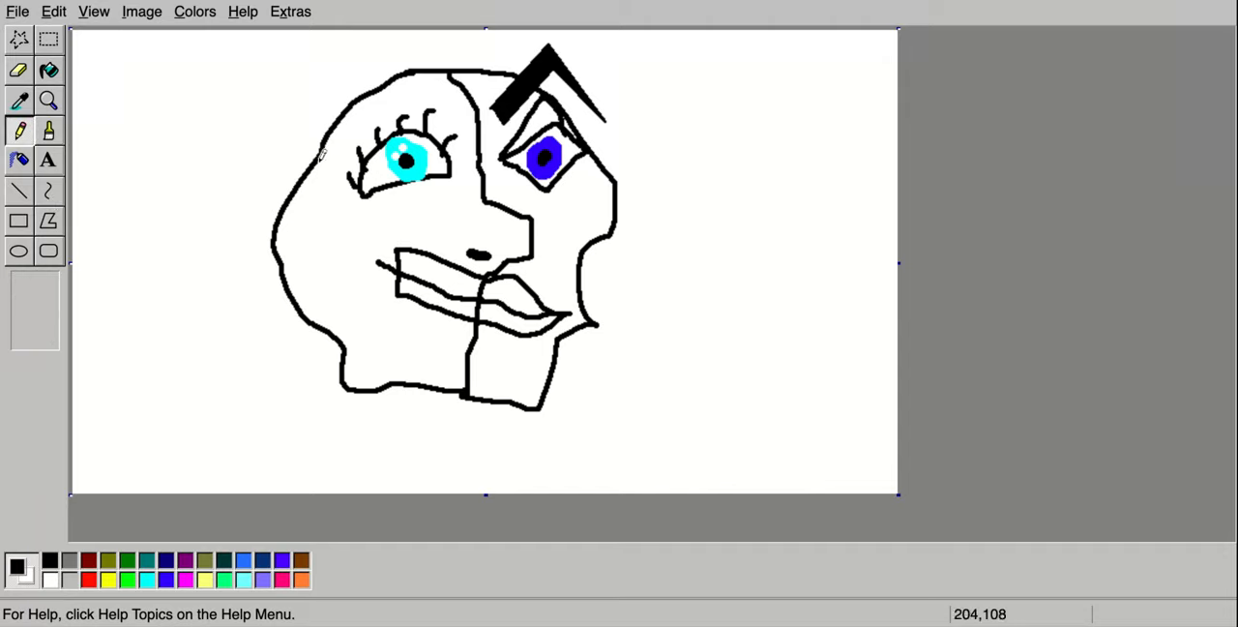
Switch back to the Brush tool.
left_click(19, 131)
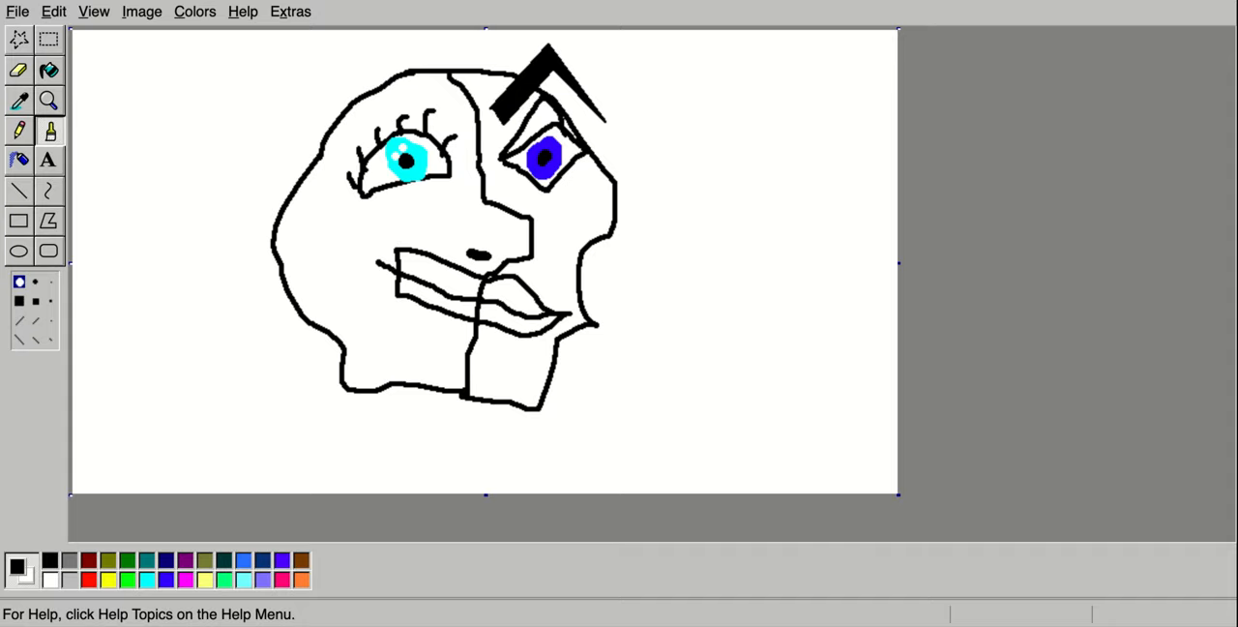
mouse_move(288, 257)
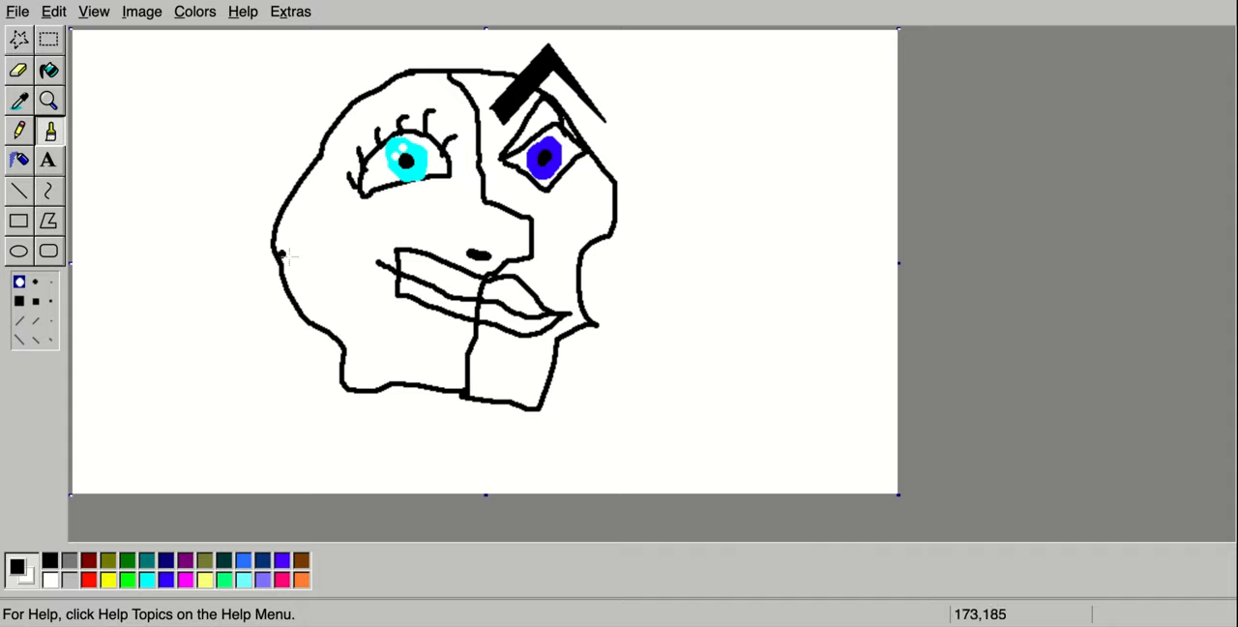
mouse_move(319, 160)
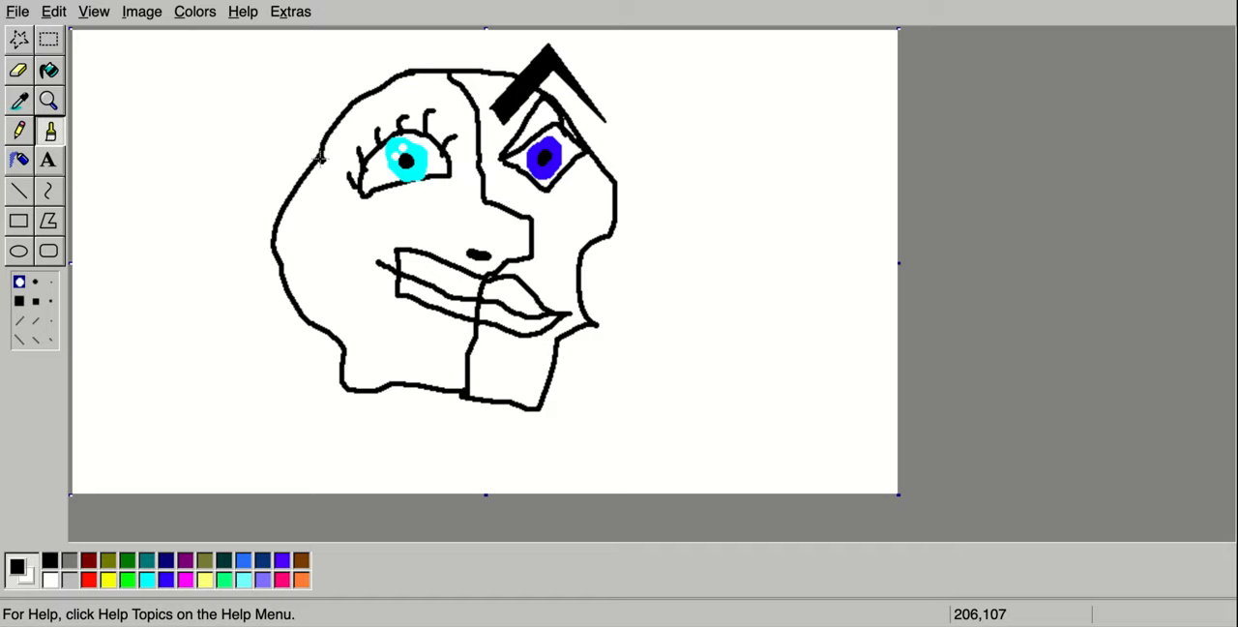
Draw black facet lines down the left cheek to the jaw and around the chin.
left_click_drag(324, 159, 329, 276)
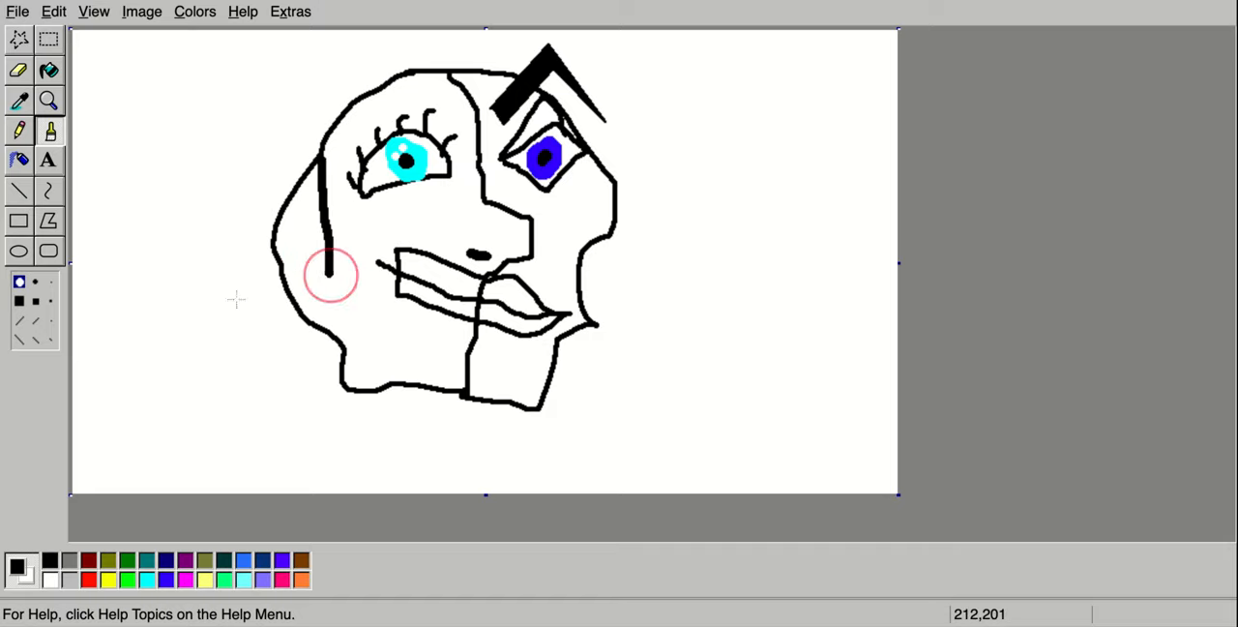
left_click(54, 11)
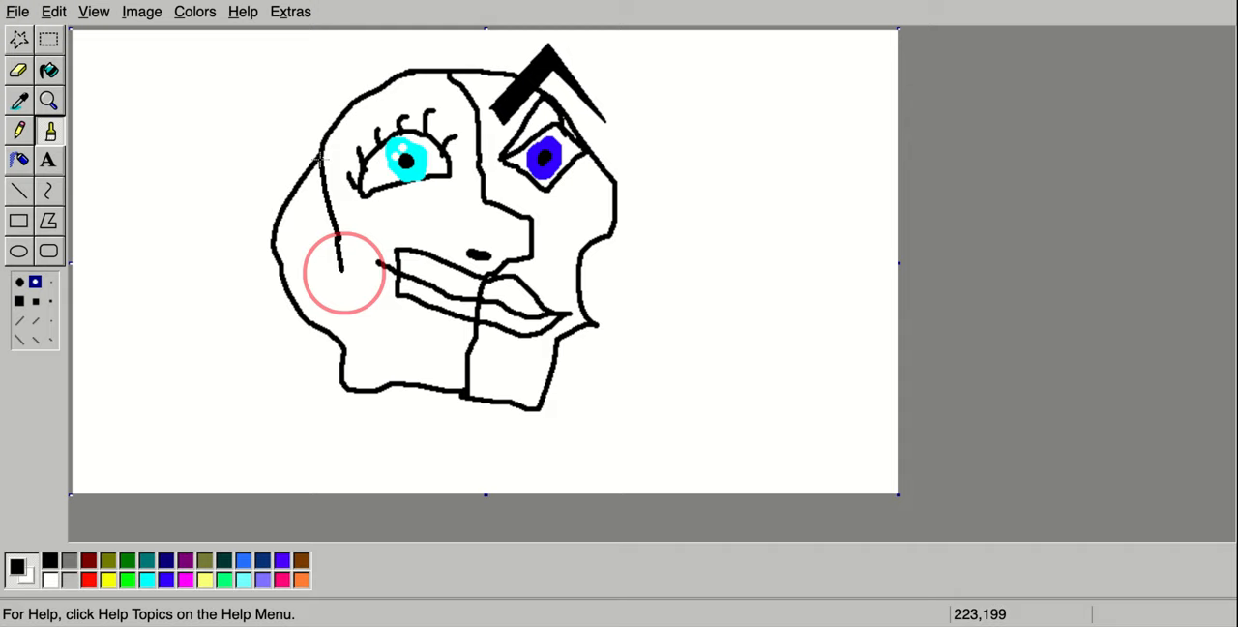
left_click_drag(343, 272, 382, 376)
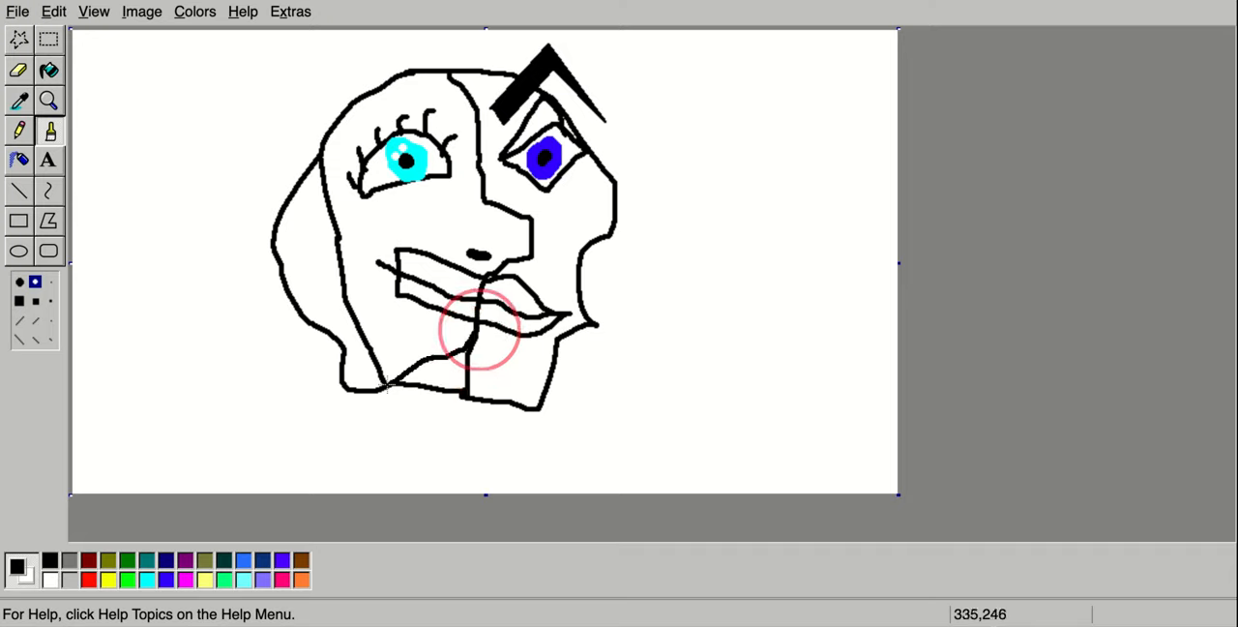
left_click_drag(479, 329, 521, 401)
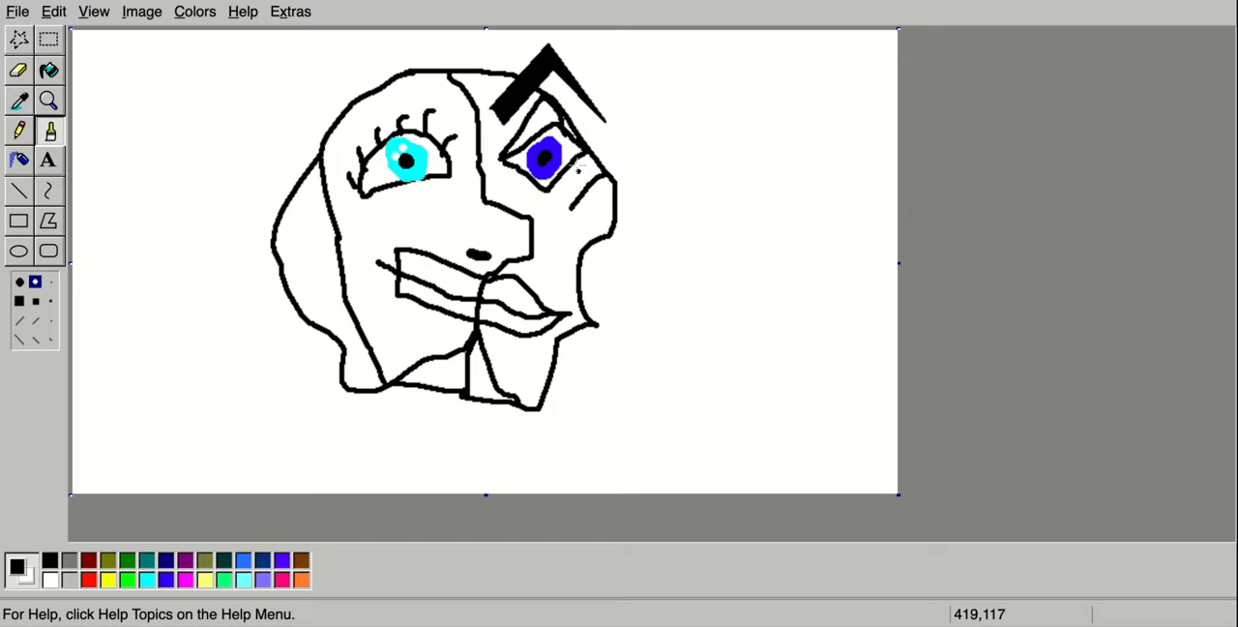
mouse_move(571, 216)
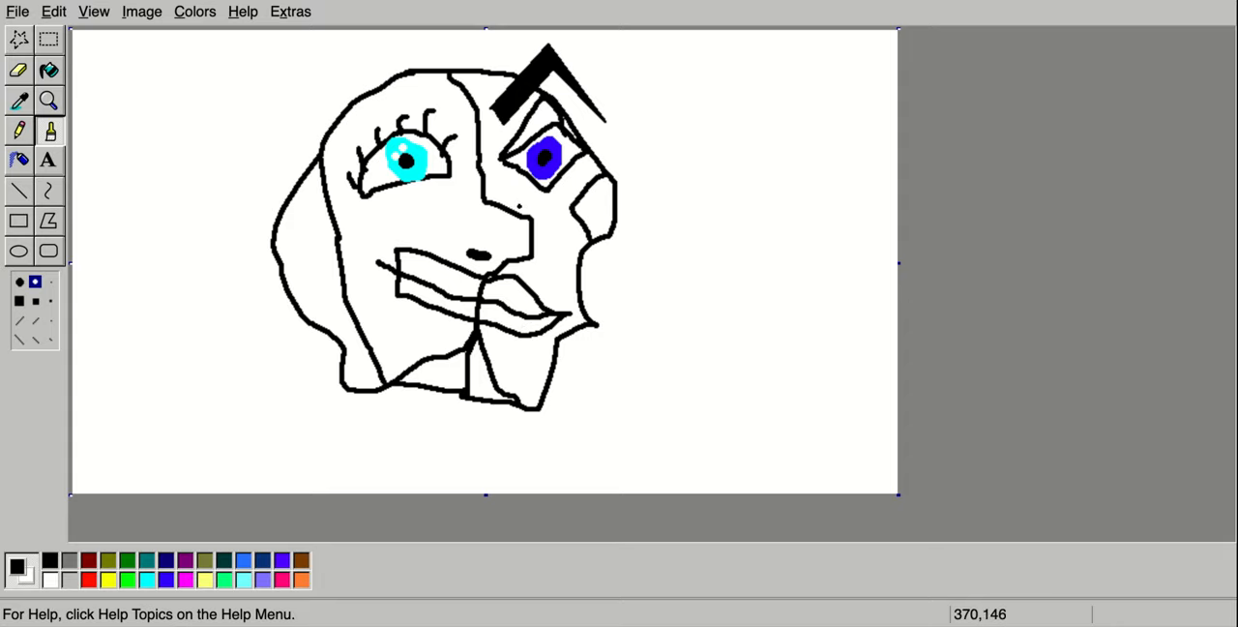
mouse_move(374, 64)
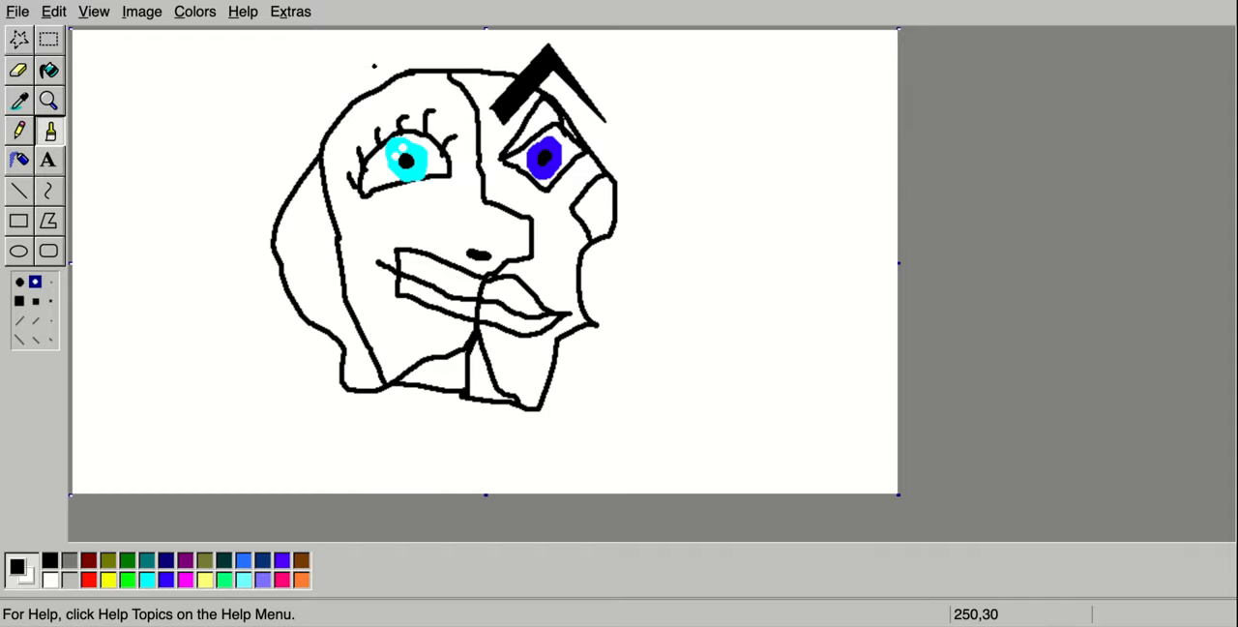
mouse_move(355, 47)
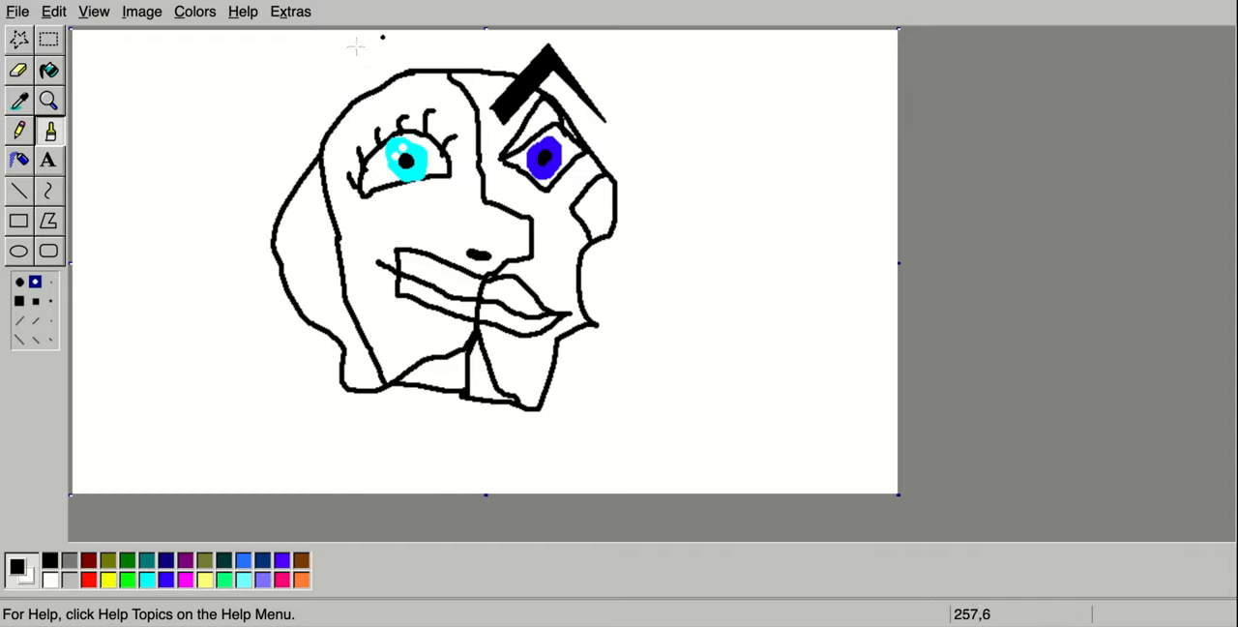
mouse_move(419, 65)
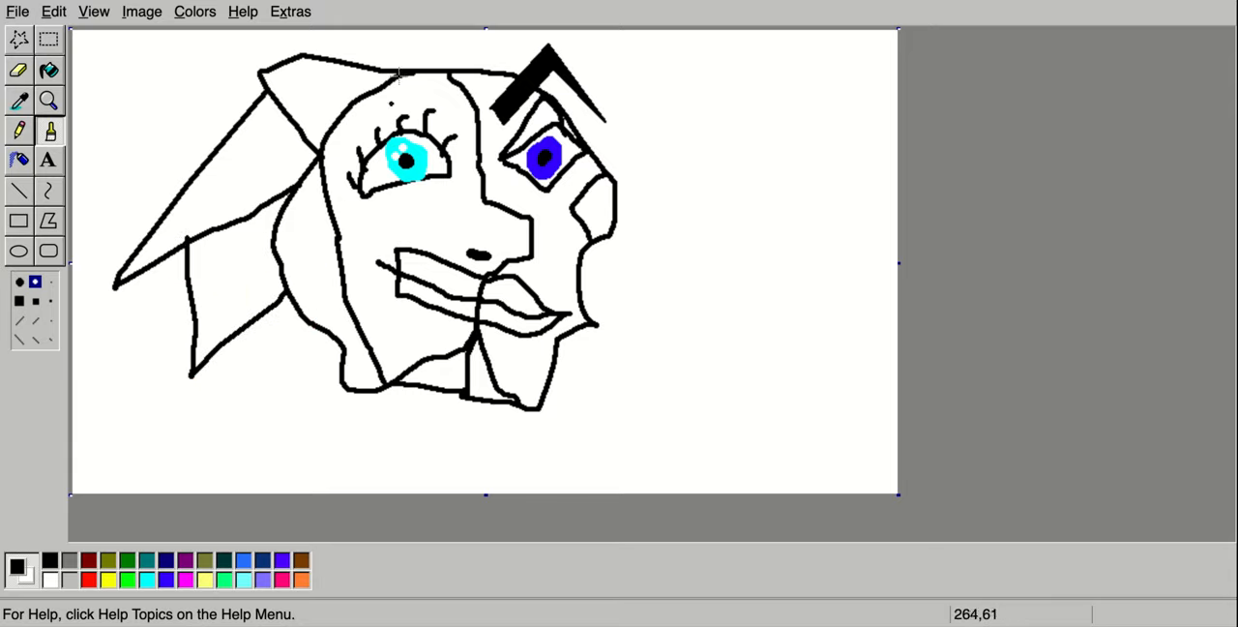
Outline spiky hair on the left, a top hairline, and a rounded curl beside the right eye.
left_click_drag(401, 75, 474, 39)
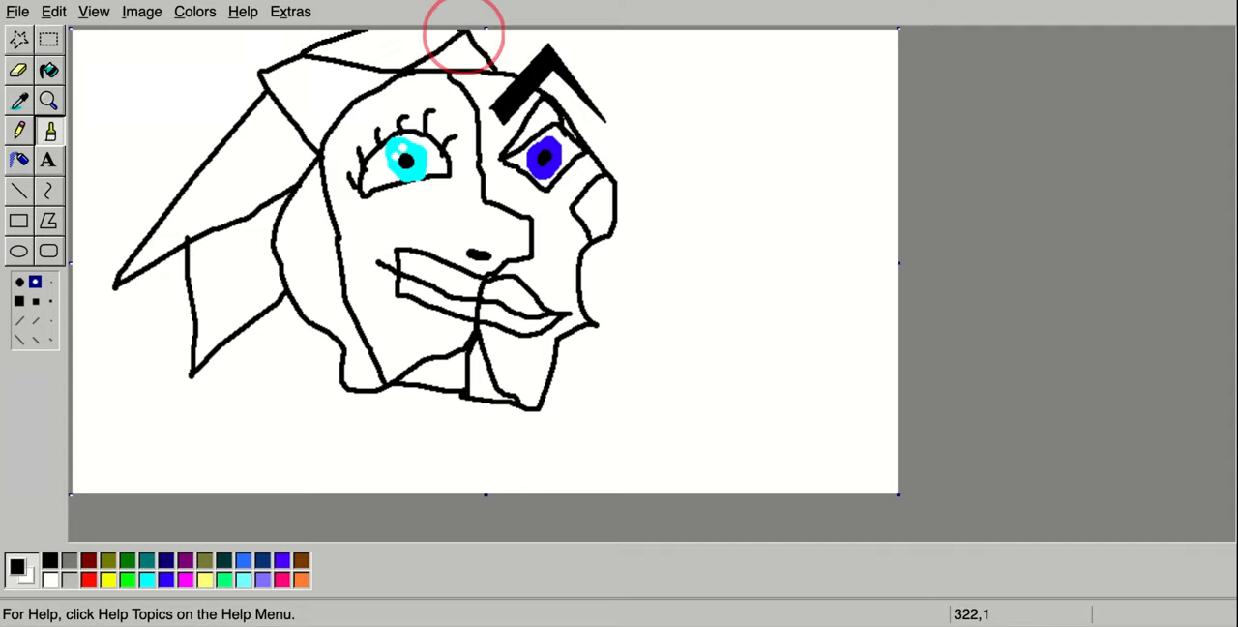
left_click_drag(462, 38, 620, 65)
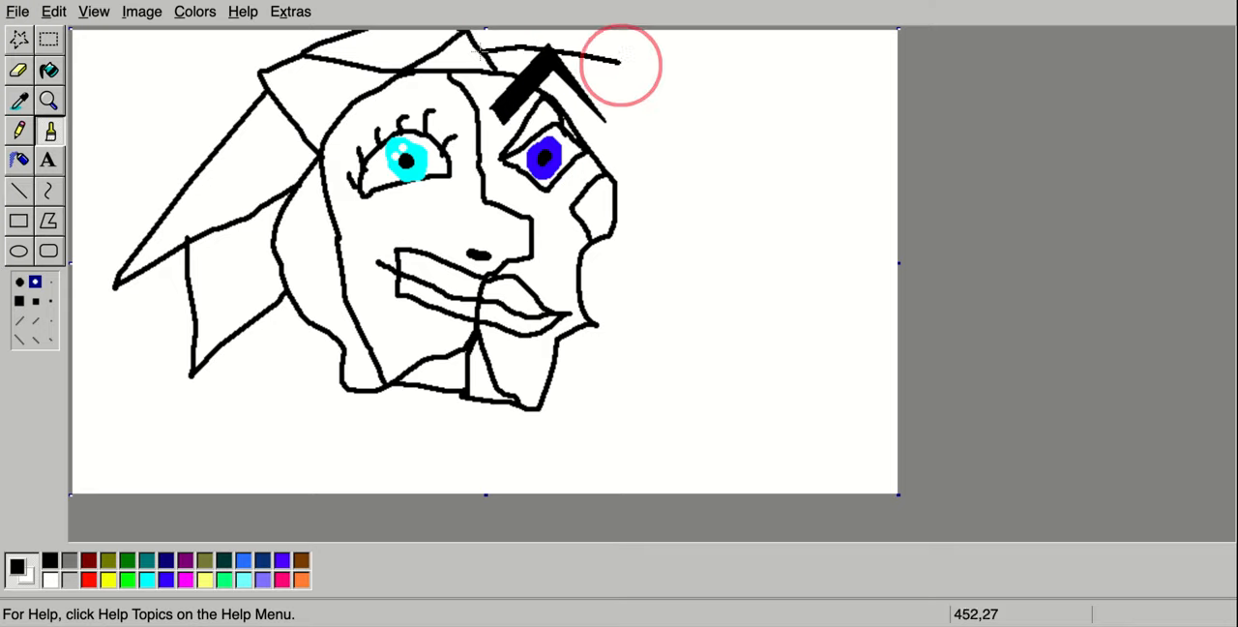
left_click_drag(621, 65, 604, 172)
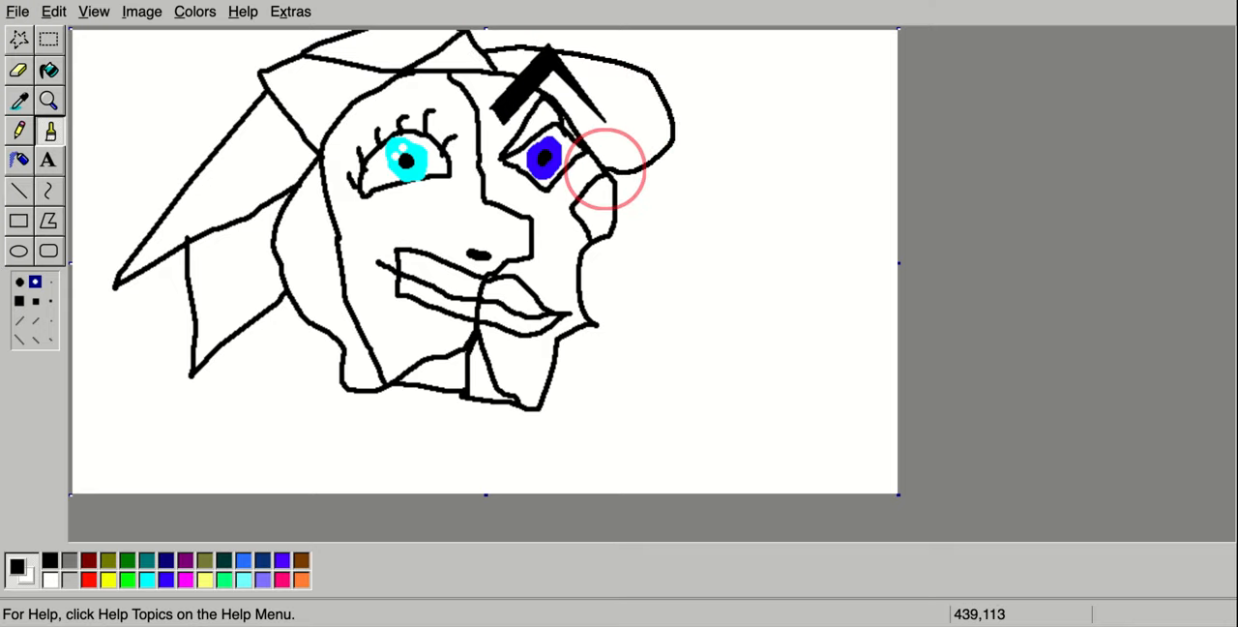
left_click_drag(610, 170, 670, 298)
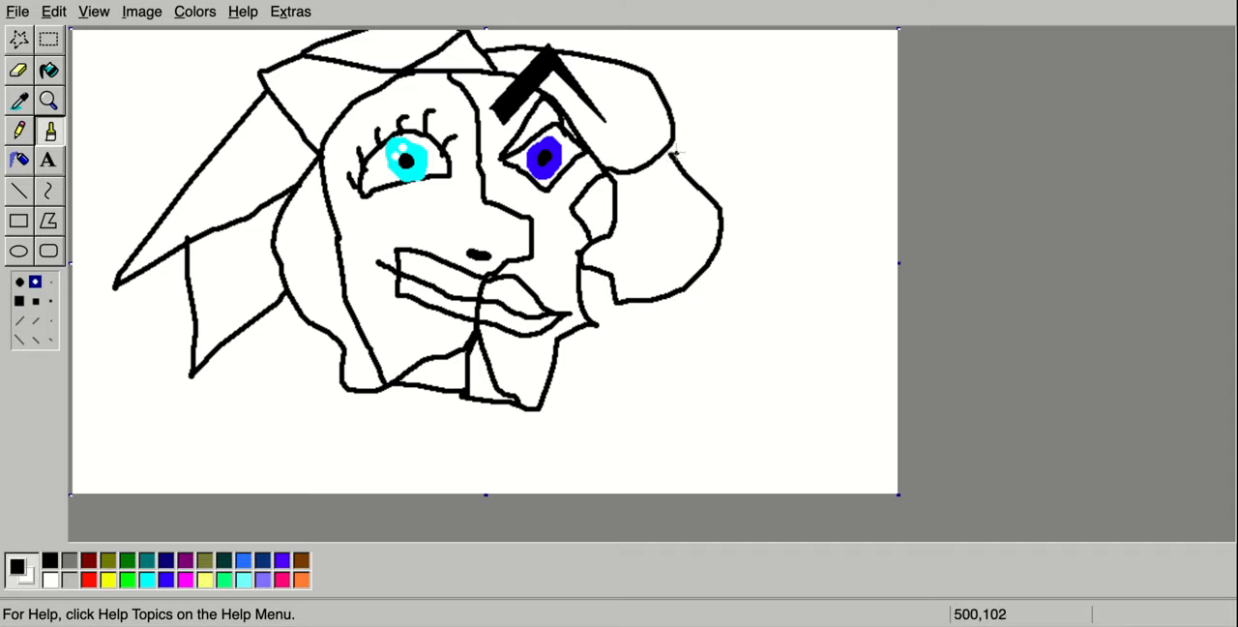
left_click(672, 153)
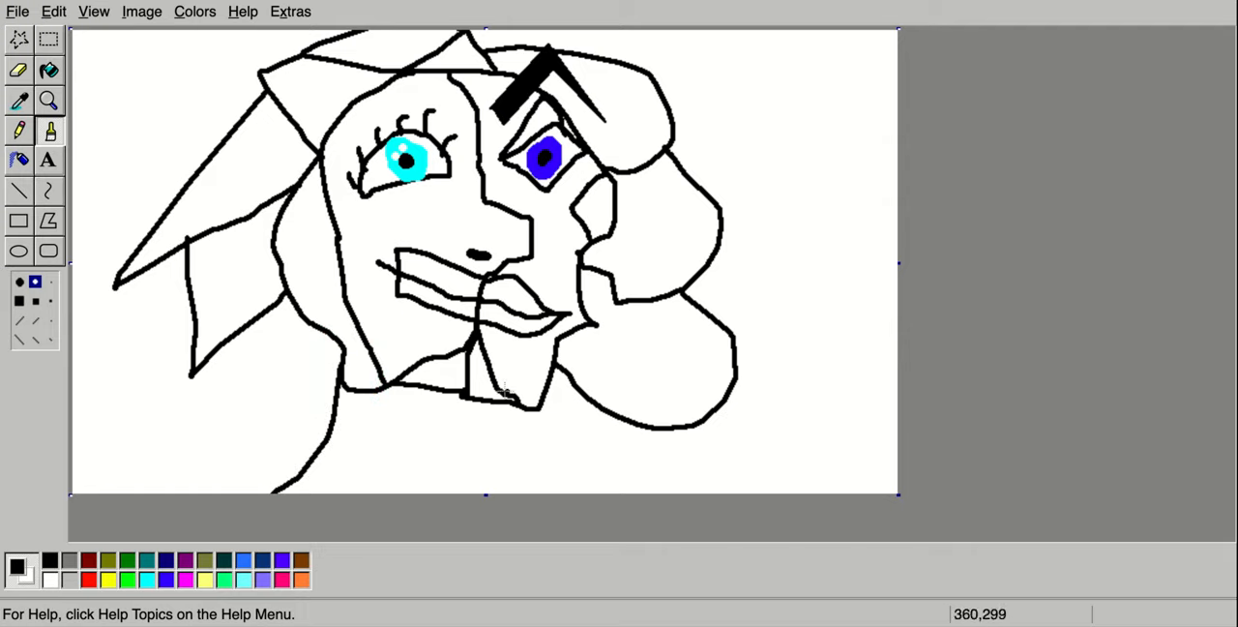
Brush a neck line down from the chin and a shoulder line along the bottom.
left_click_drag(503, 397, 581, 469)
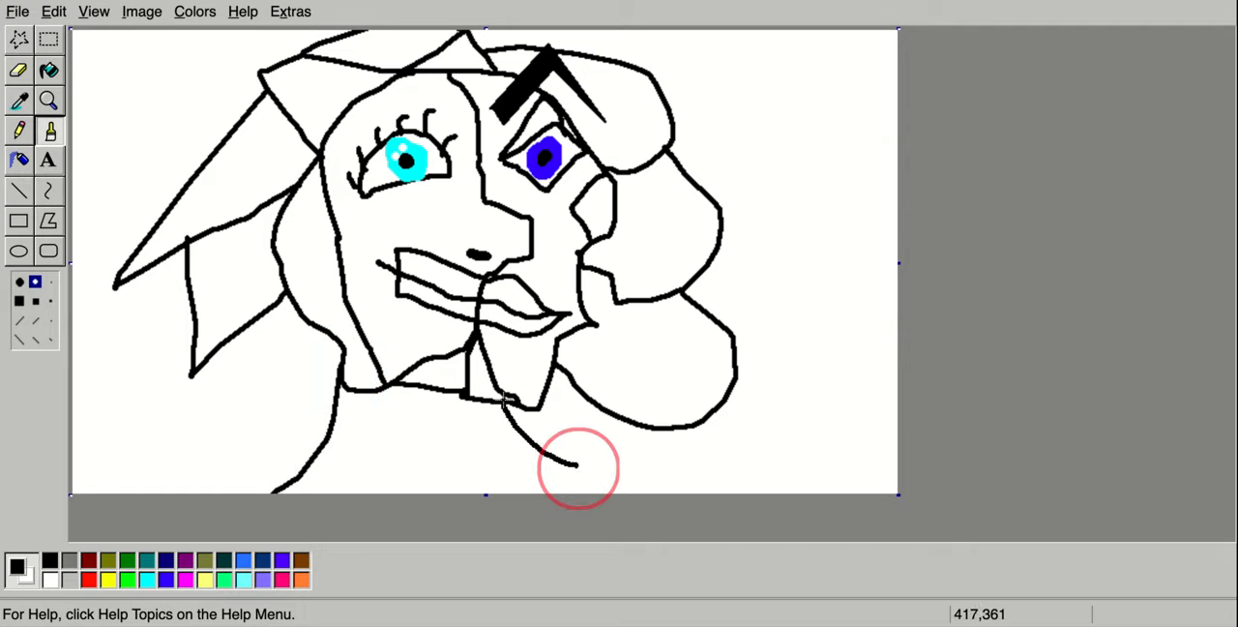
left_click_drag(580, 469, 309, 469)
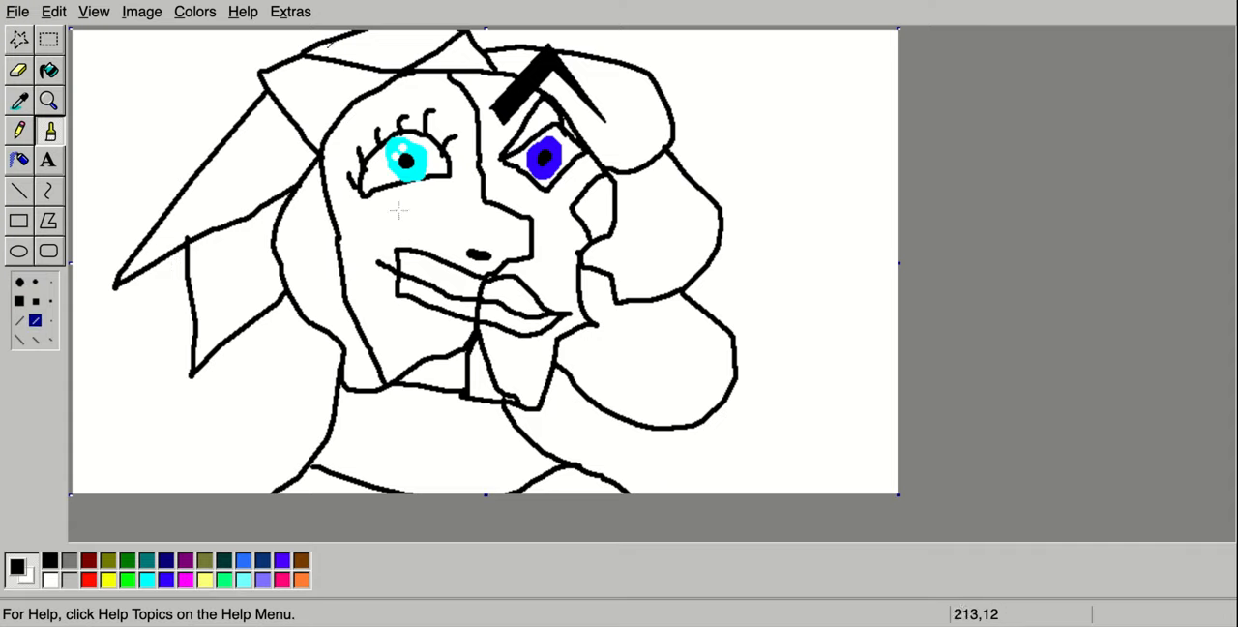
mouse_move(268, 111)
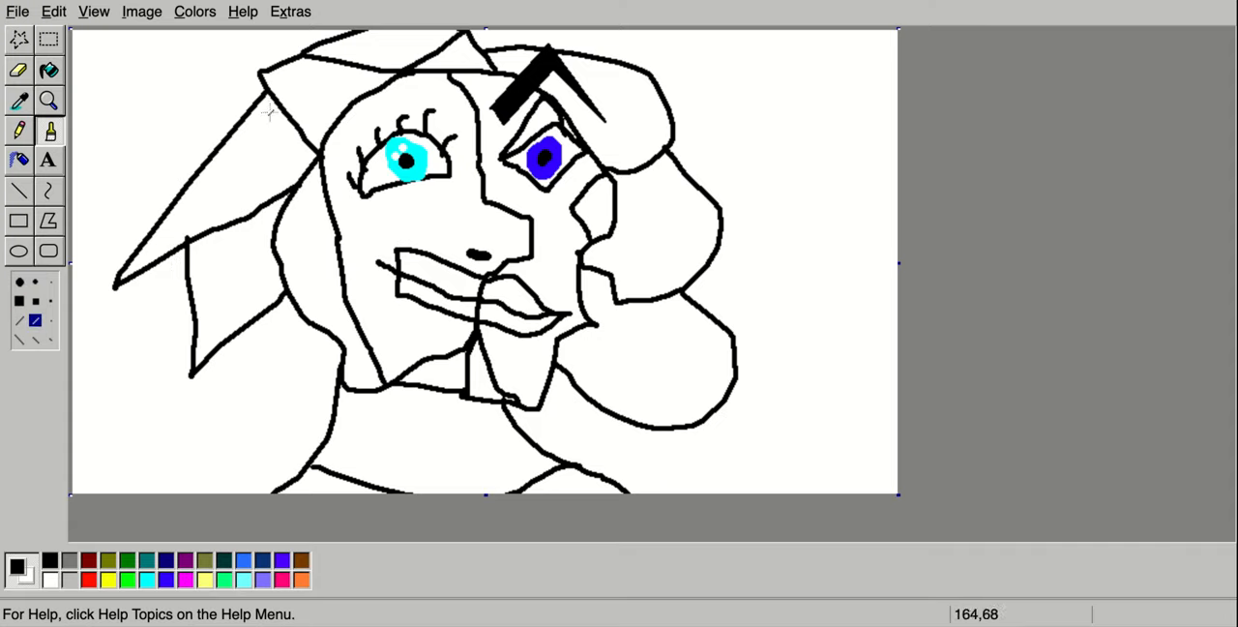
Hatch the spiky left hair, then brush thick wavy stripes through the right hair and lower curl.
left_click_drag(140, 261, 276, 106)
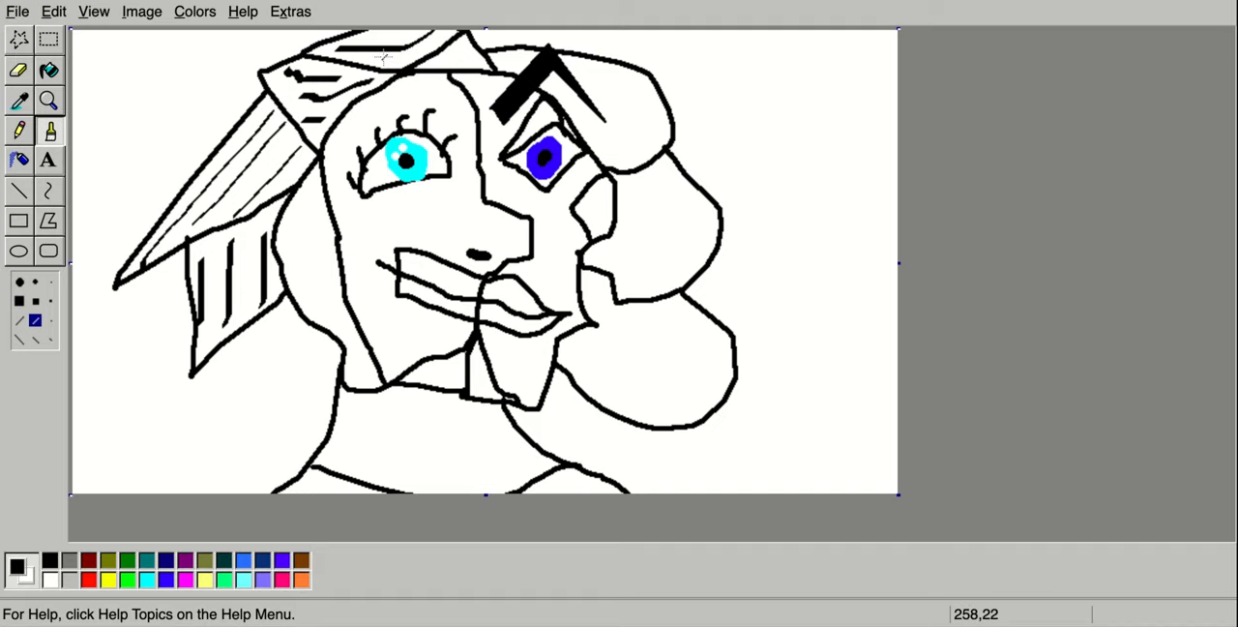
left_click_drag(377, 58, 445, 34)
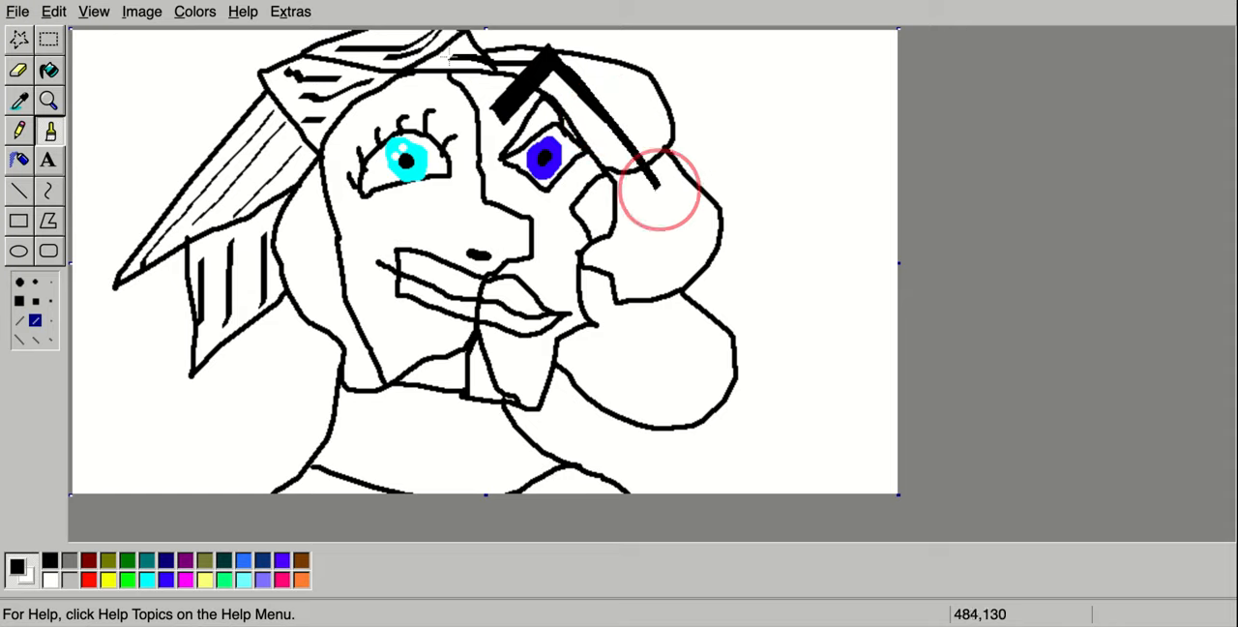
left_click_drag(660, 189, 645, 404)
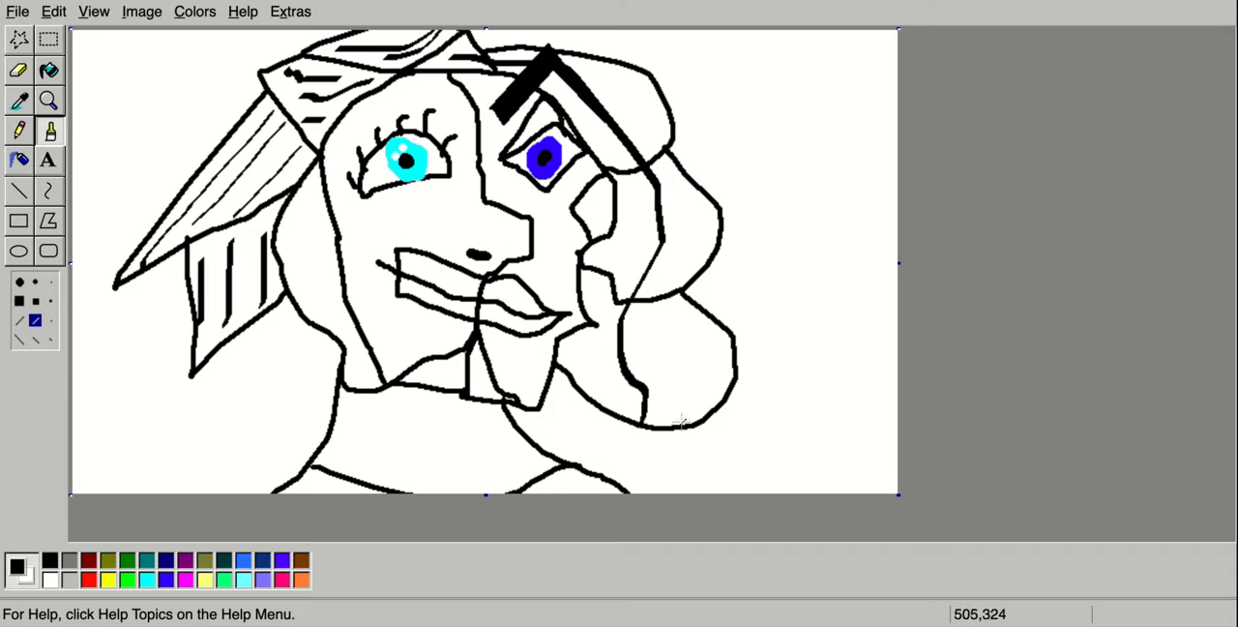
left_click_drag(682, 222, 682, 425)
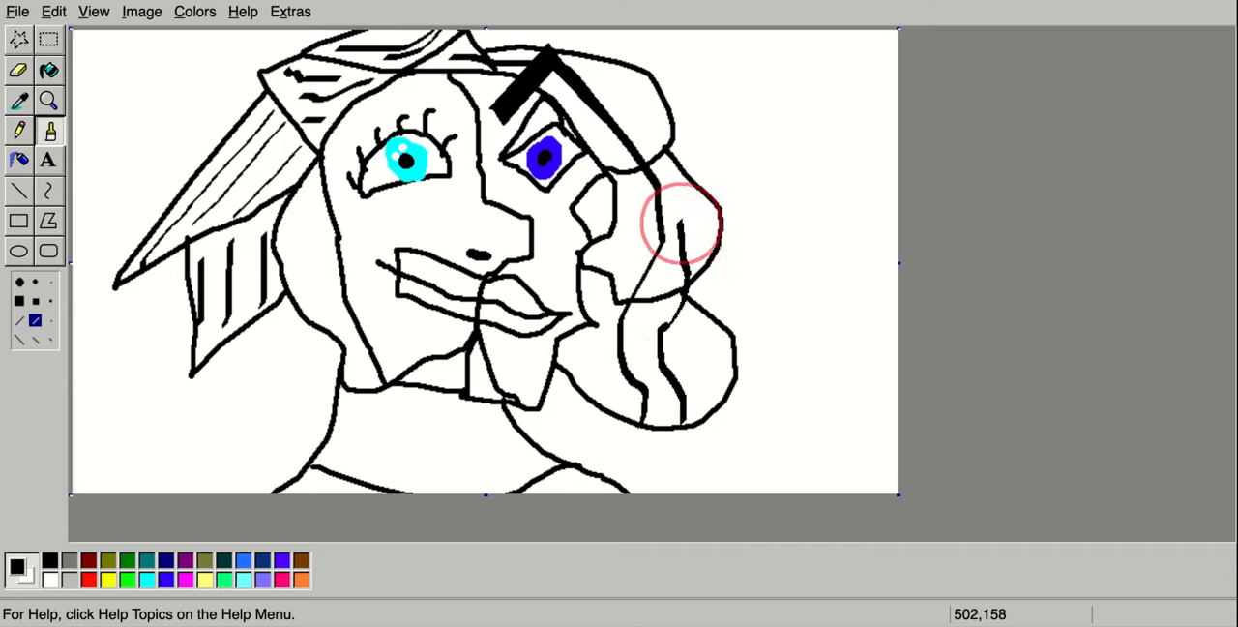
left_click_drag(679, 225, 598, 66)
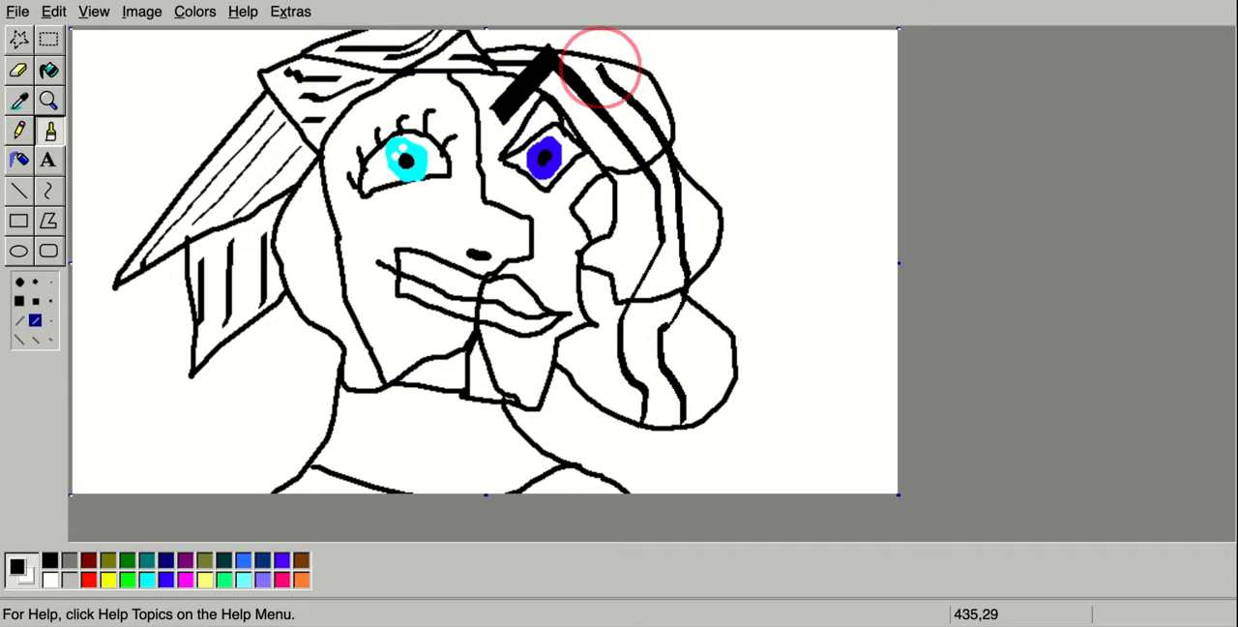
left_click_drag(600, 68, 638, 242)
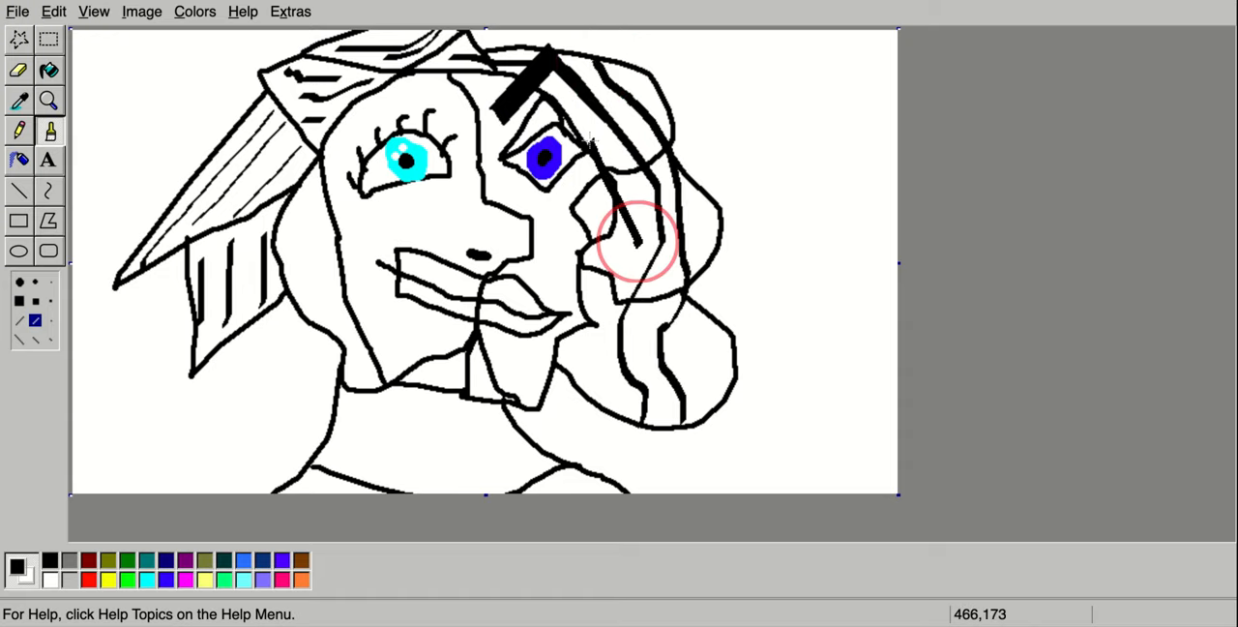
left_click_drag(639, 242, 580, 406)
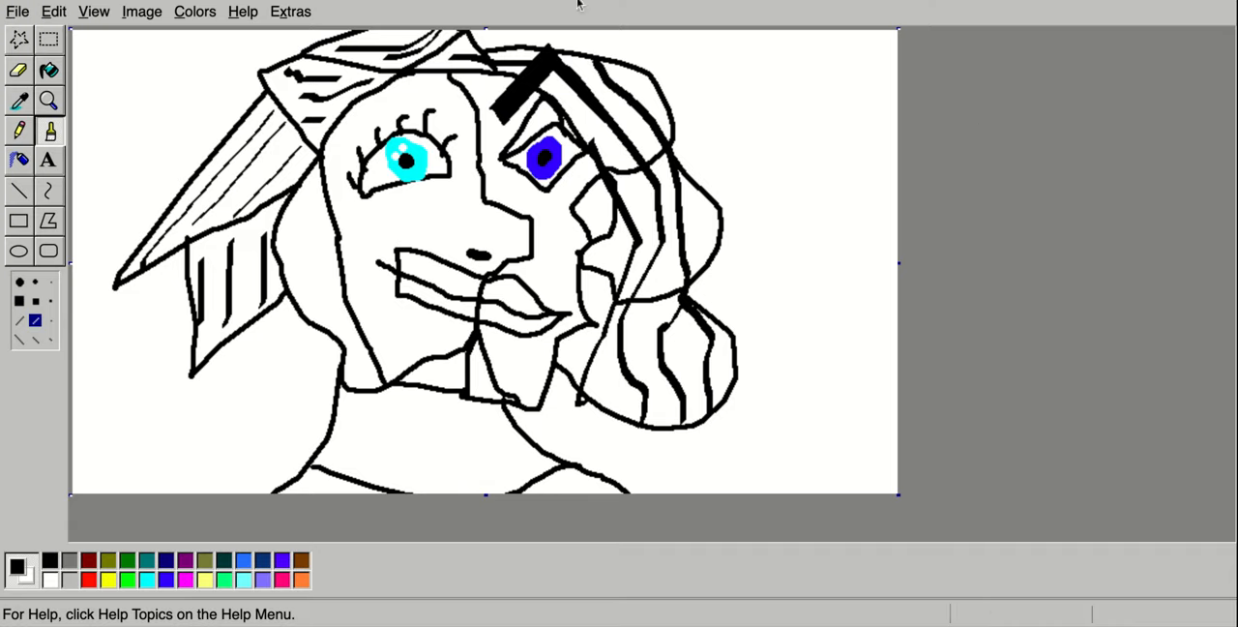
mouse_move(85, 115)
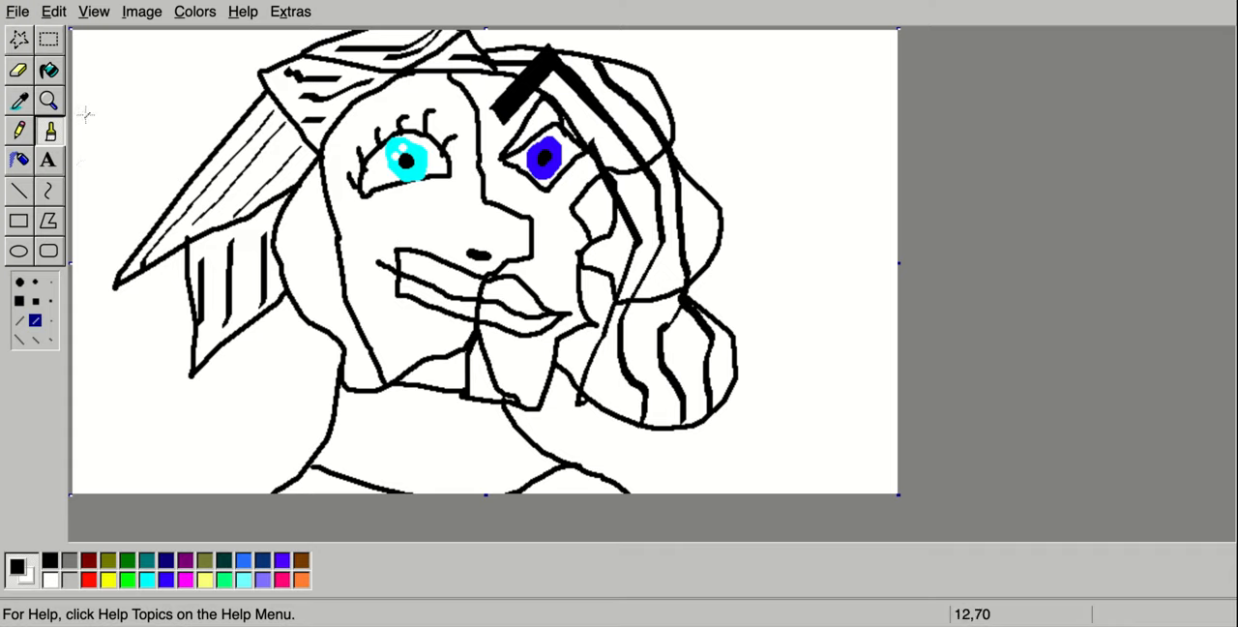
With the outline Ellipse tool, draw a top-left circle and more circles around the portrait.
left_click(18, 251)
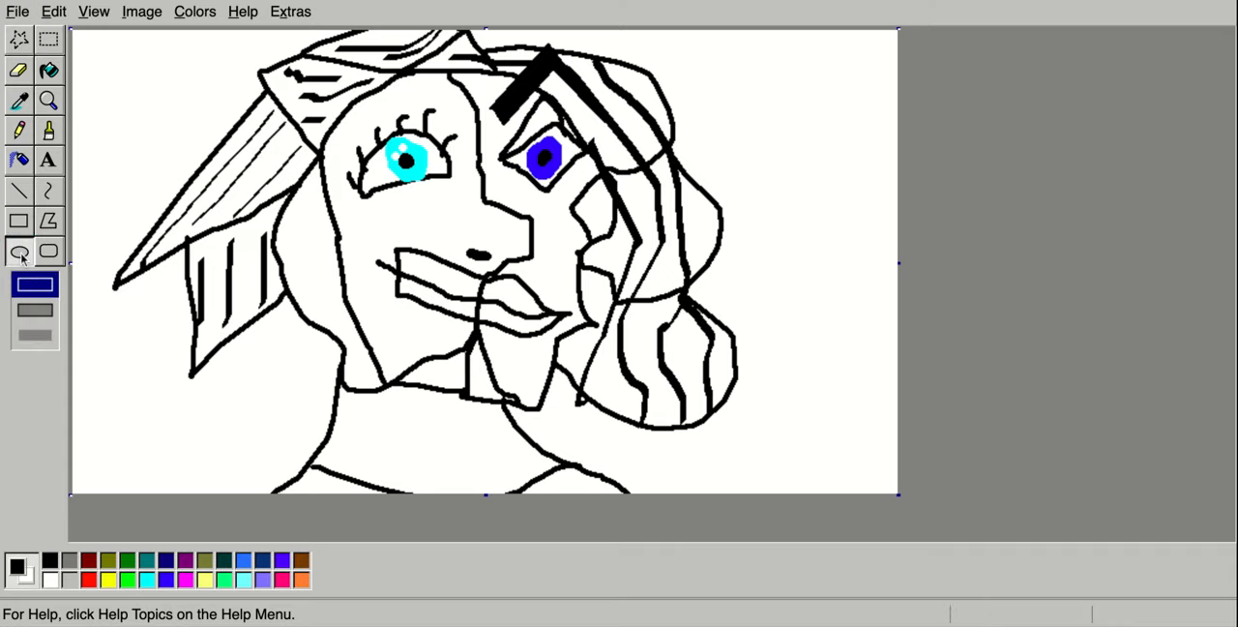
left_click_drag(92, 46, 154, 126)
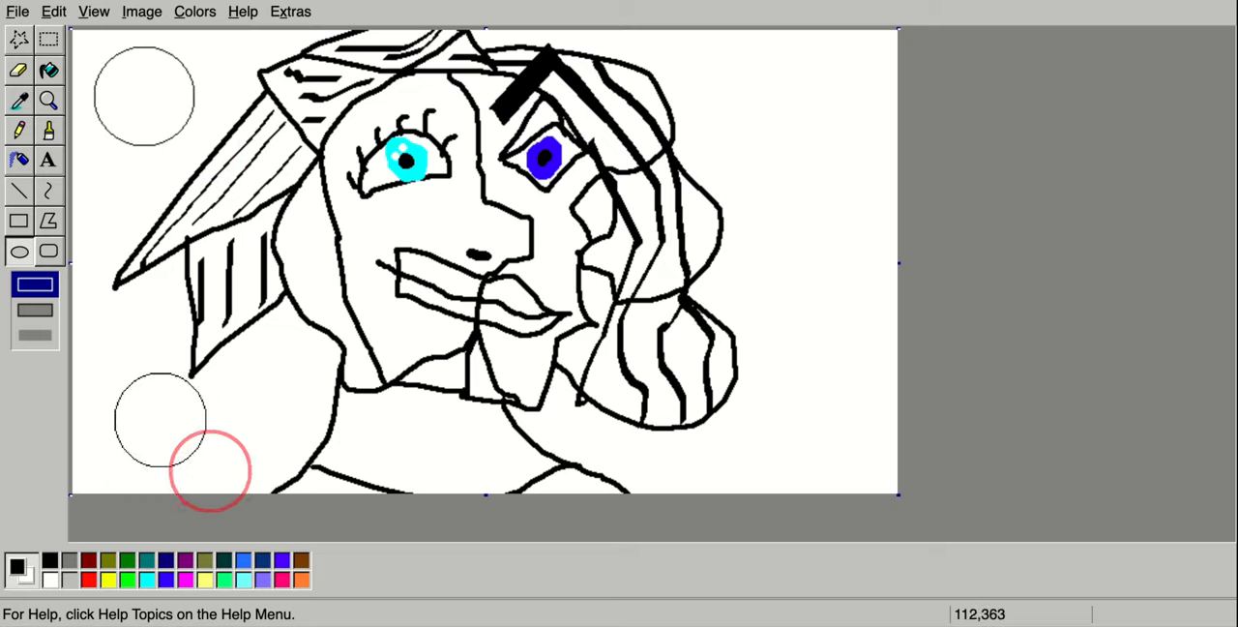
left_click_drag(211, 471, 878, 237)
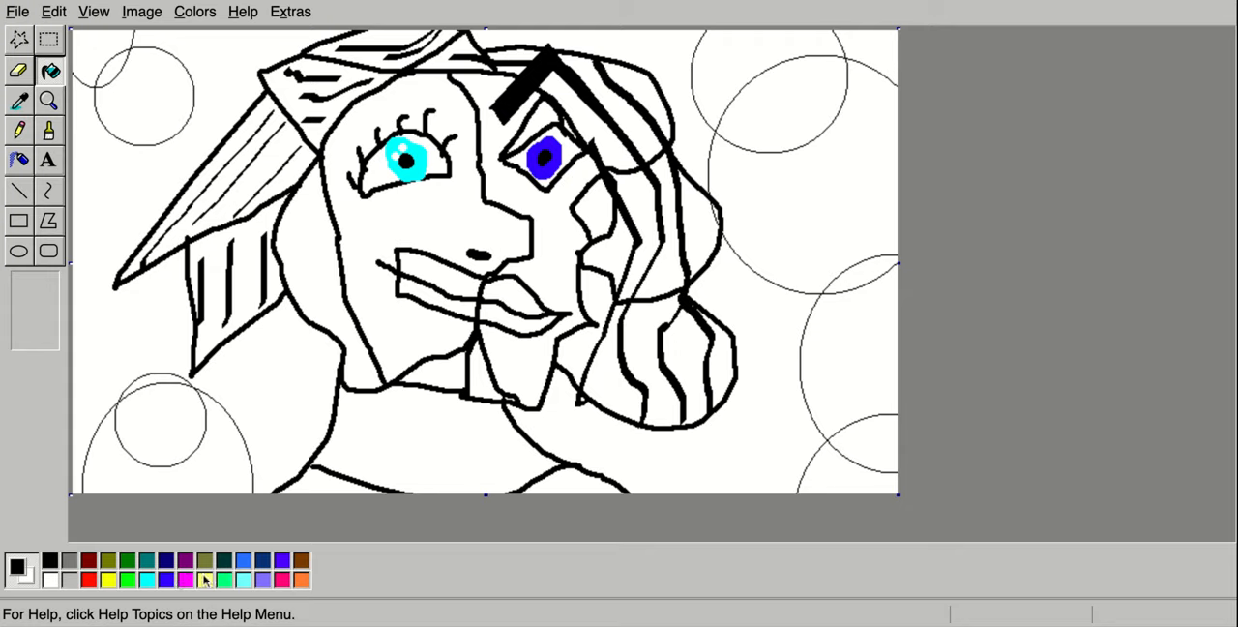
Bucket-fill the chin pale yellow, the right face half olive and the lower lip pink.
left_click(421, 198)
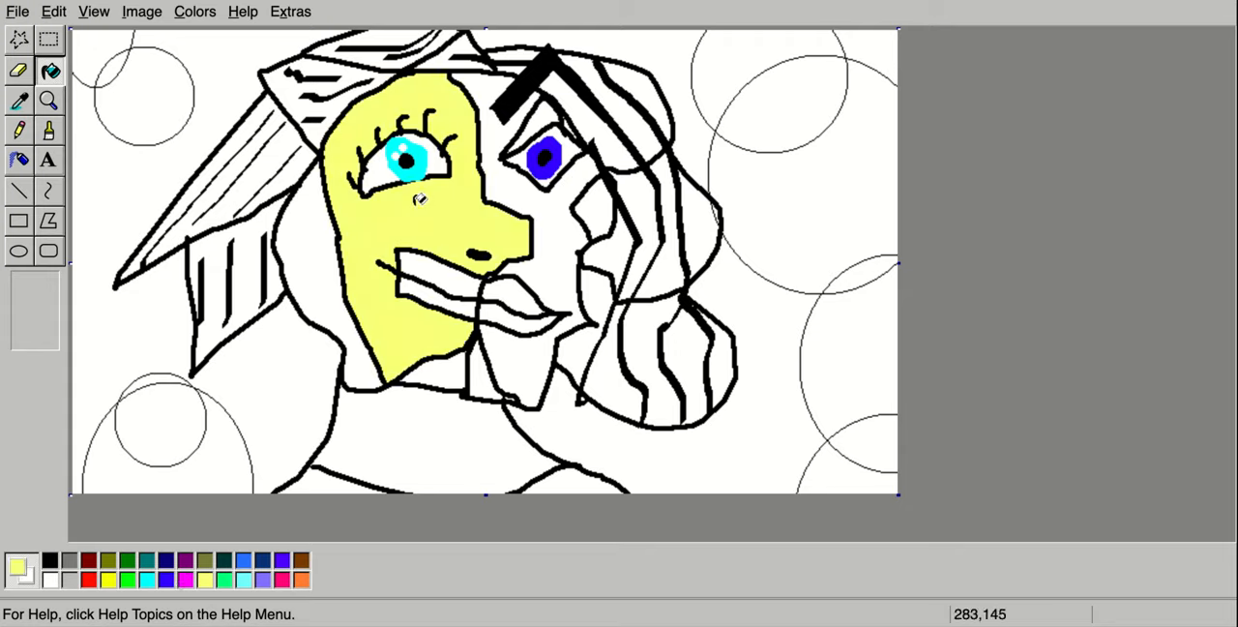
mouse_move(607, 315)
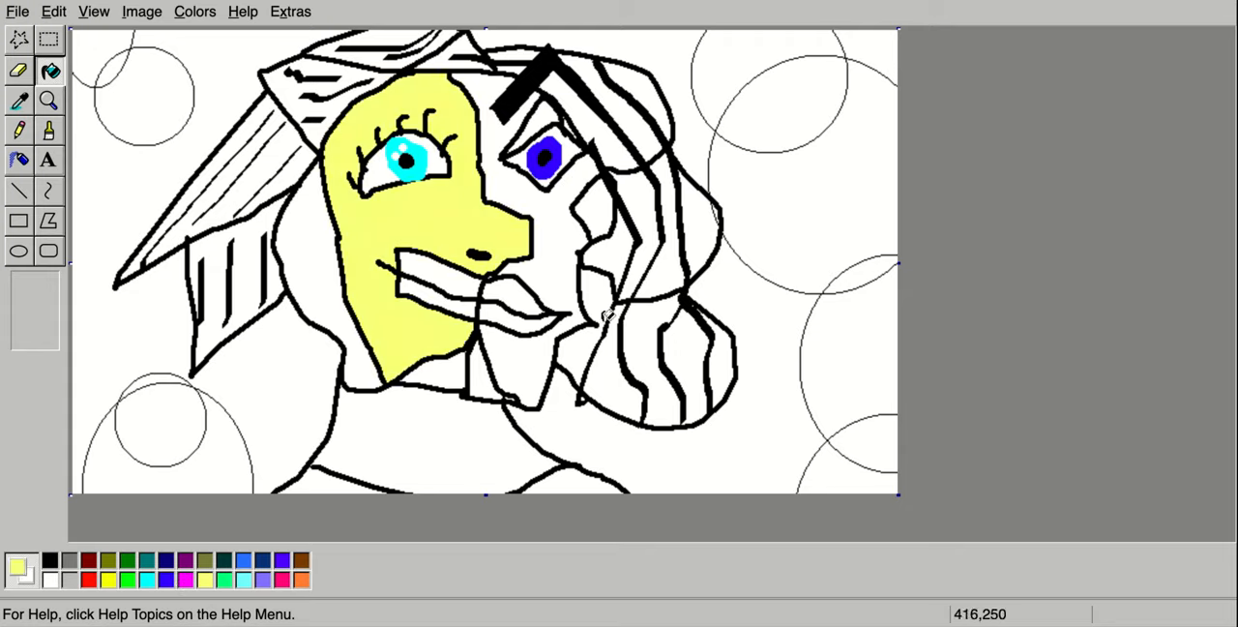
left_click(484, 378)
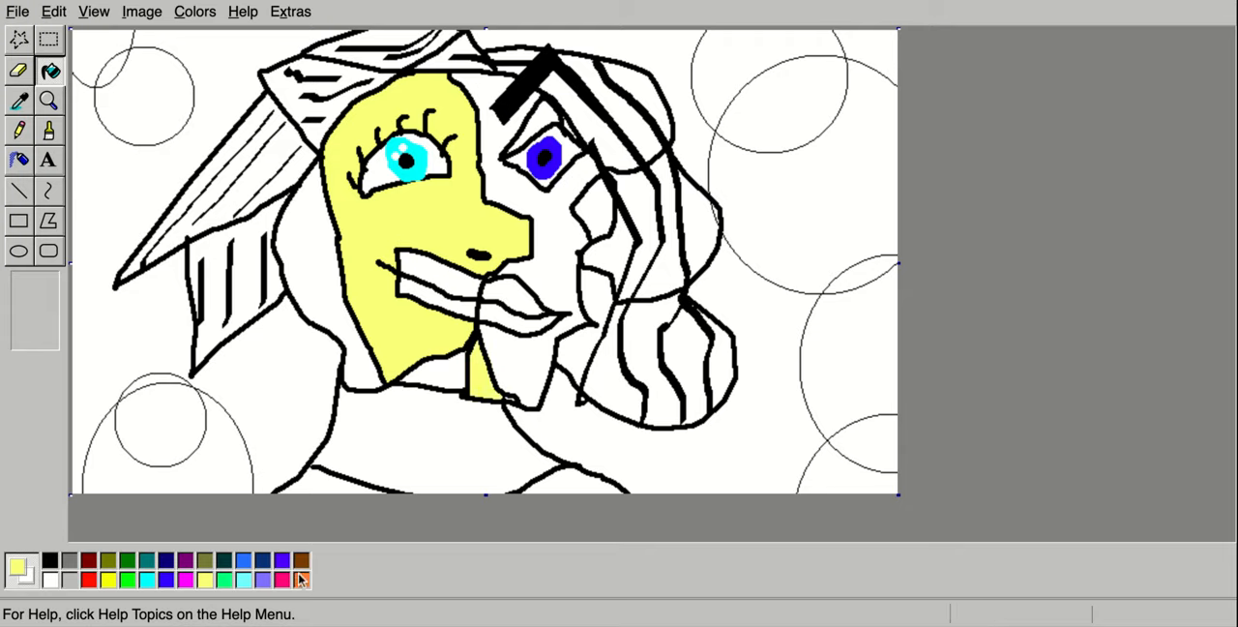
left_click(445, 375)
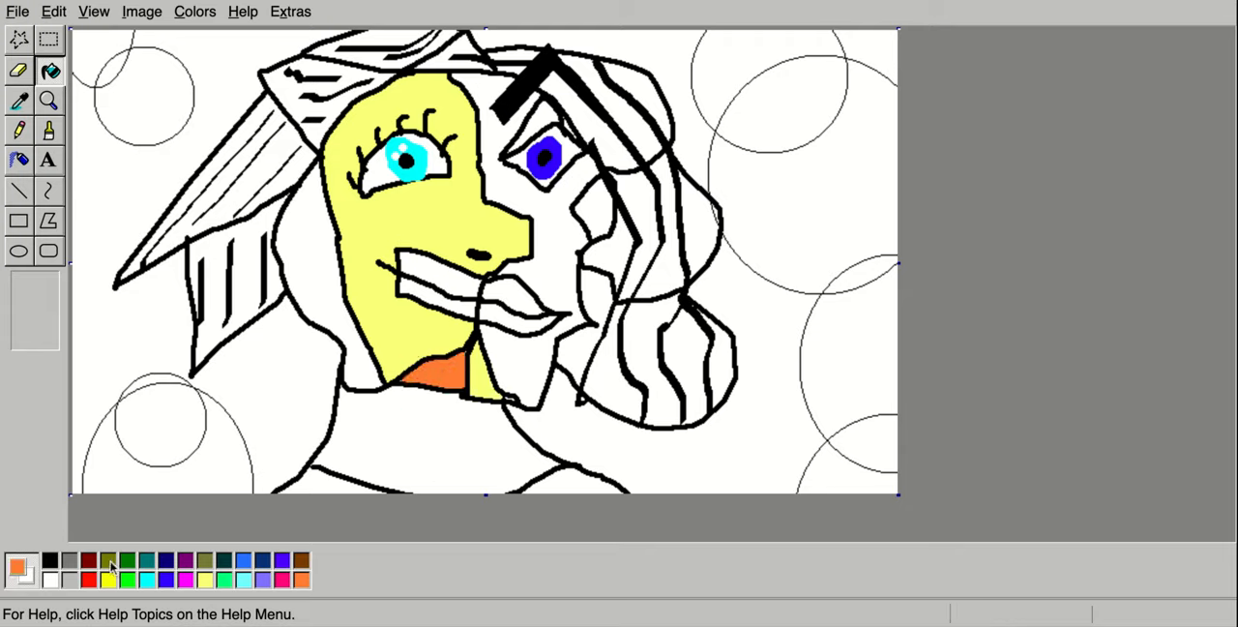
left_click(556, 247)
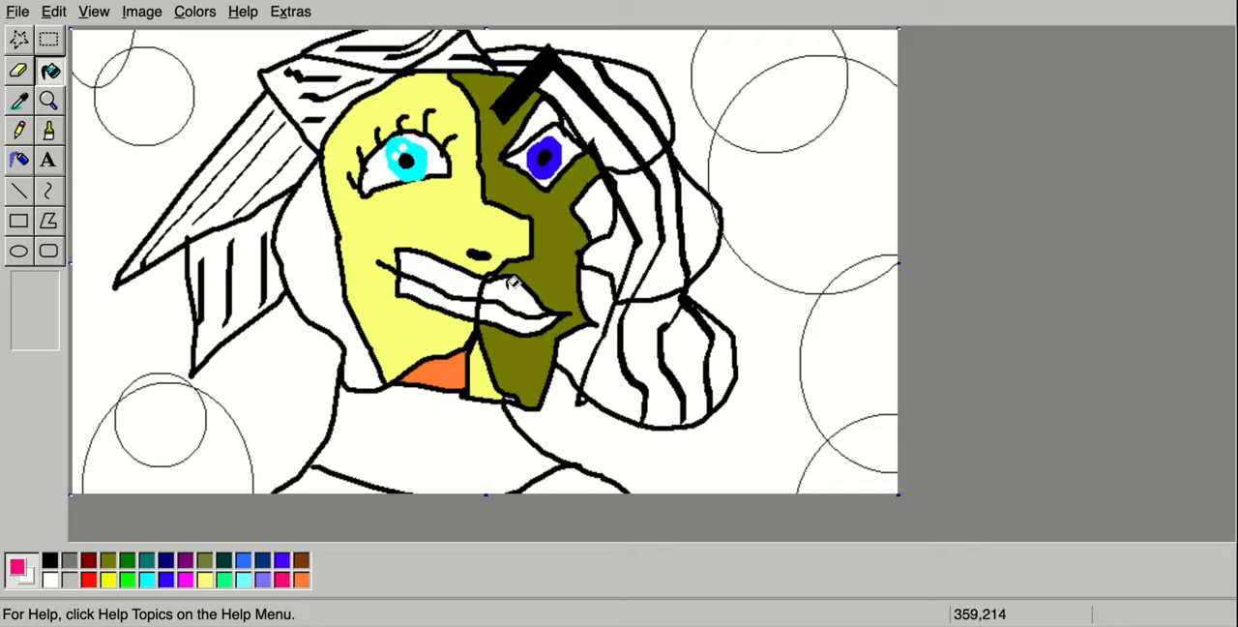
left_click(503, 299)
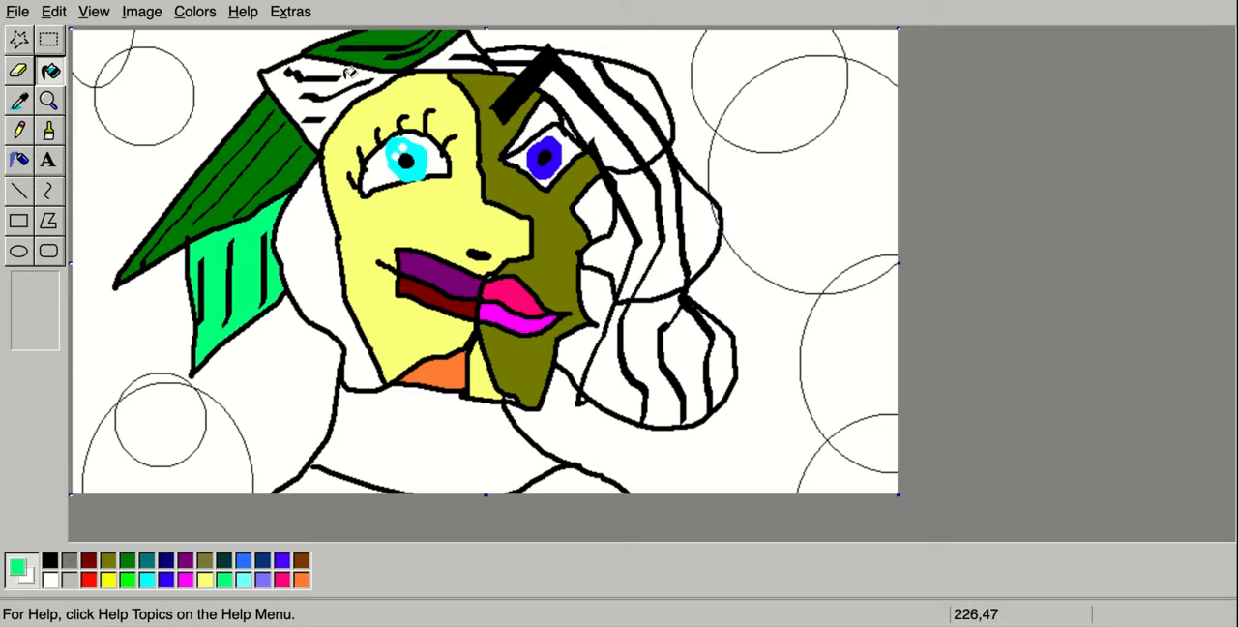
Fill right-side hair strands light and dark green, and the patches above the eye and on the cheek violet.
left_click(354, 73)
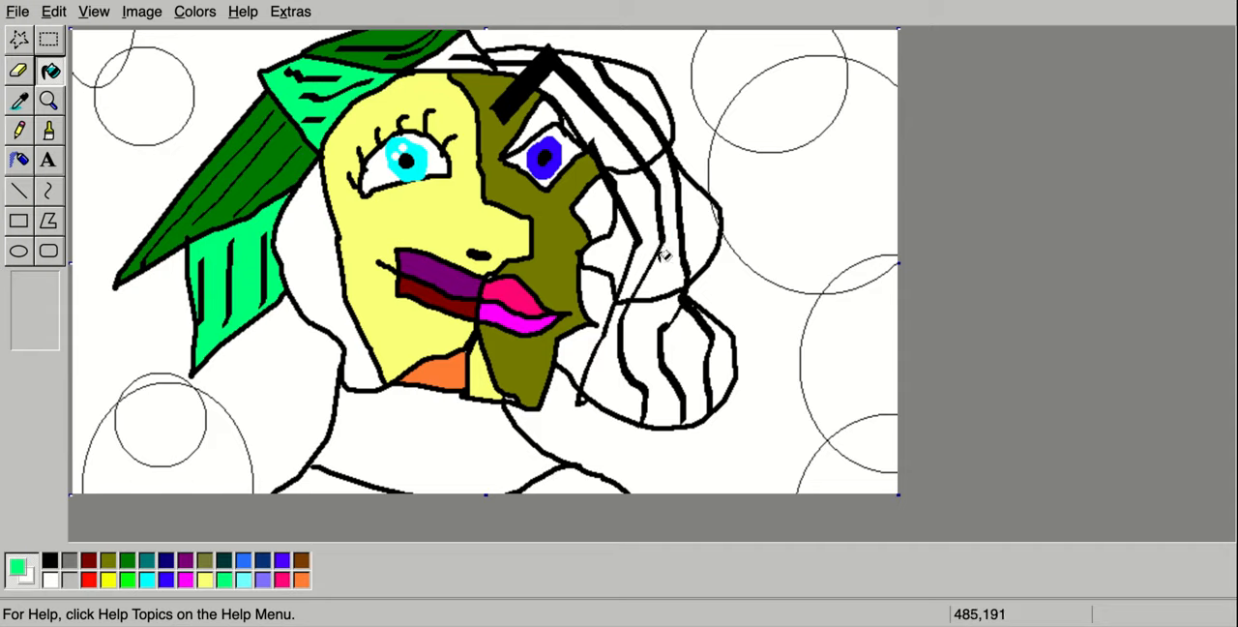
left_click(665, 253)
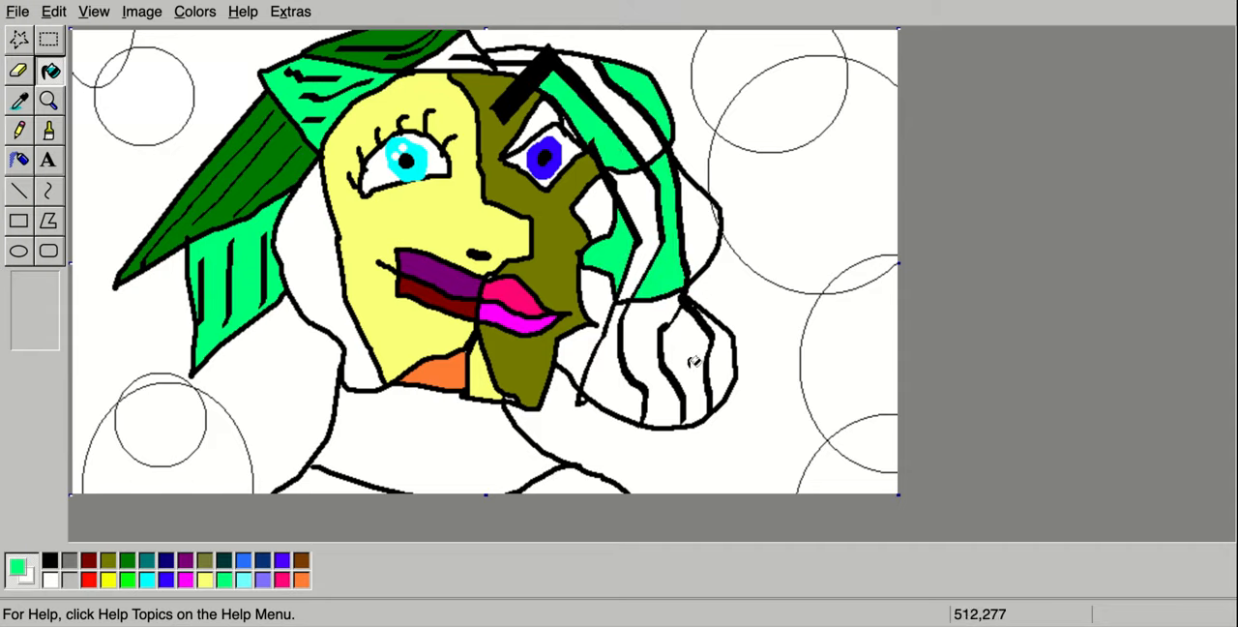
left_click(695, 359)
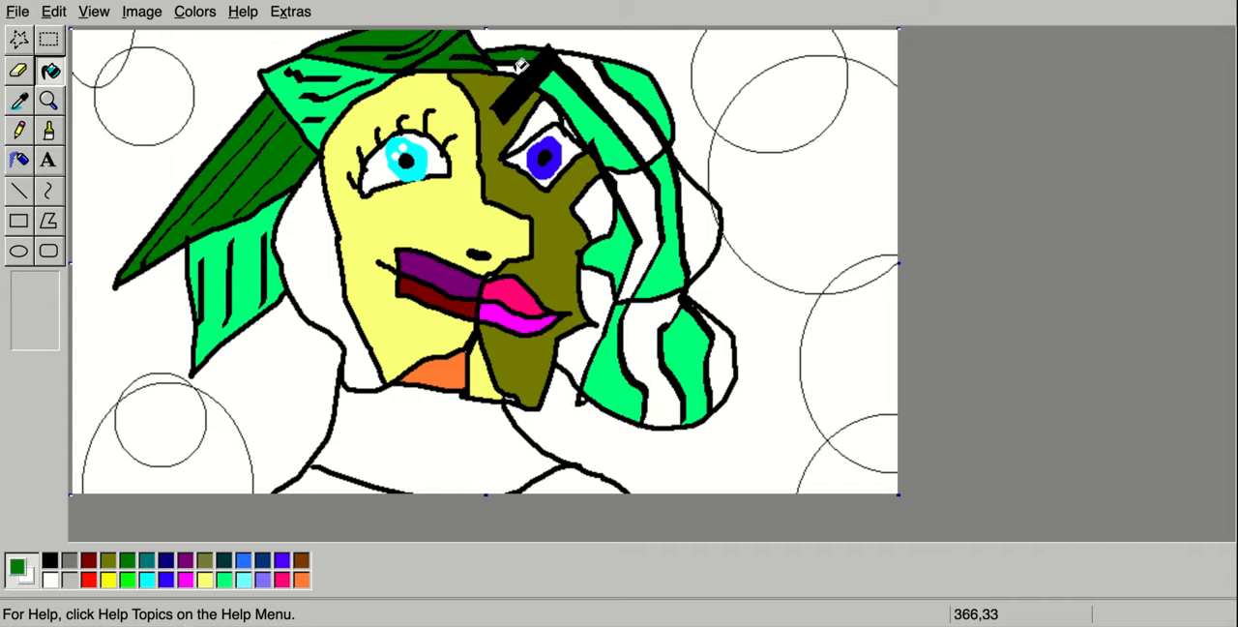
left_click(619, 280)
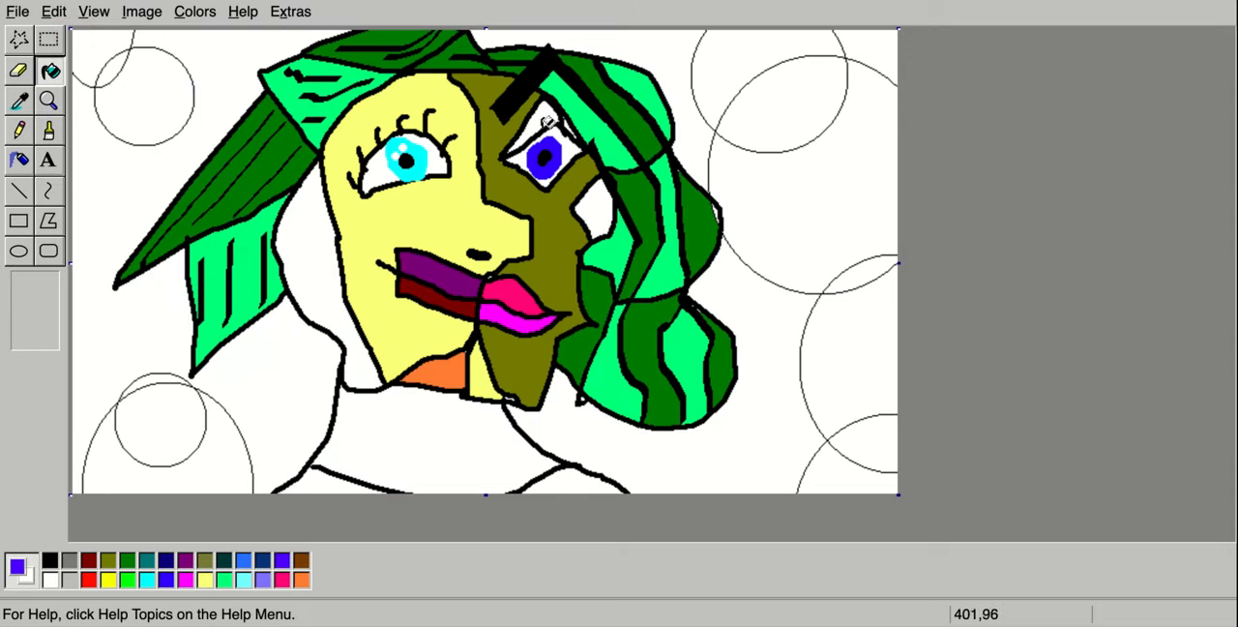
left_click(537, 125)
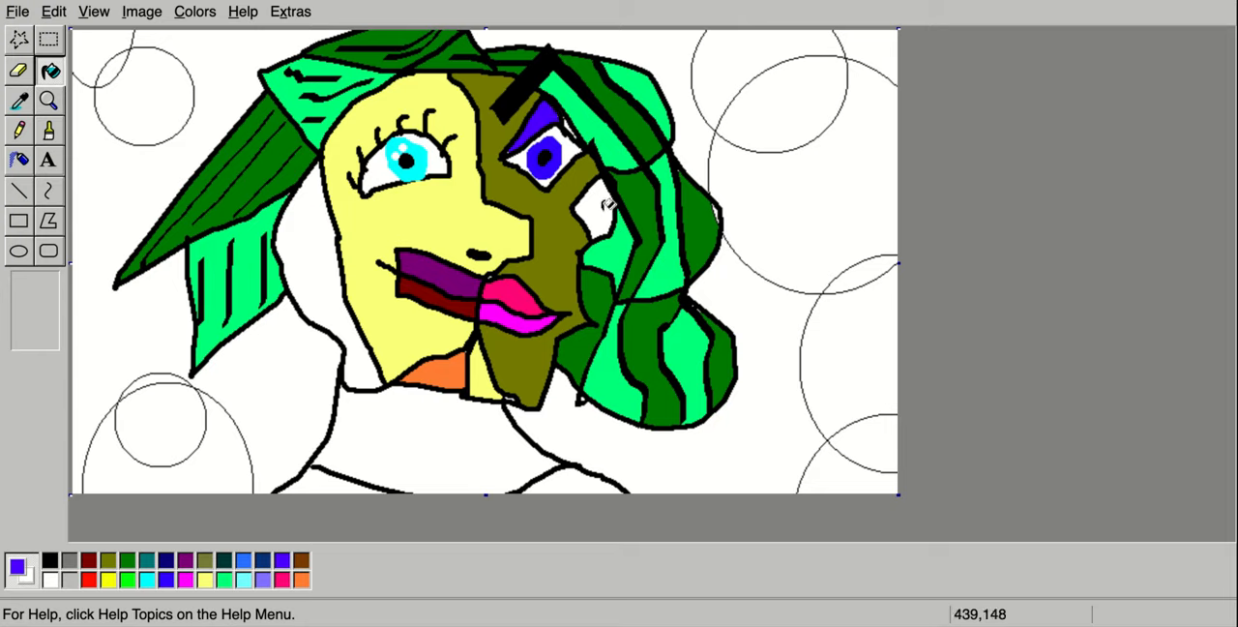
left_click(595, 203)
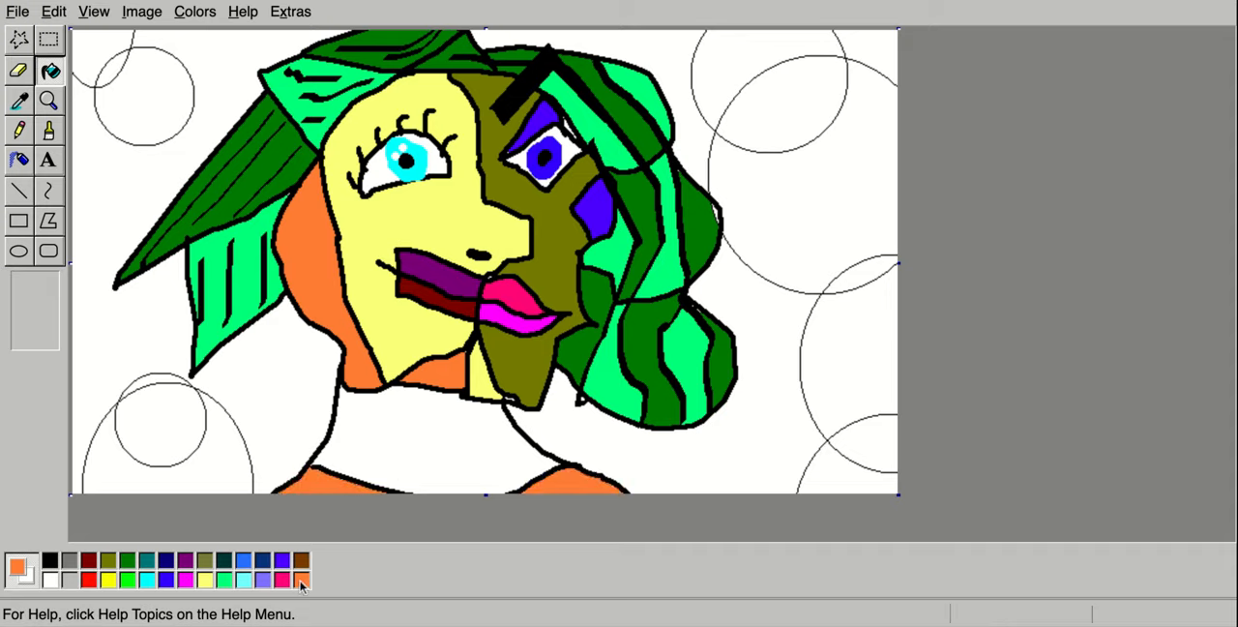
Fill the shirt with lavender, then pick magenta as the paint colour.
left_click(303, 579)
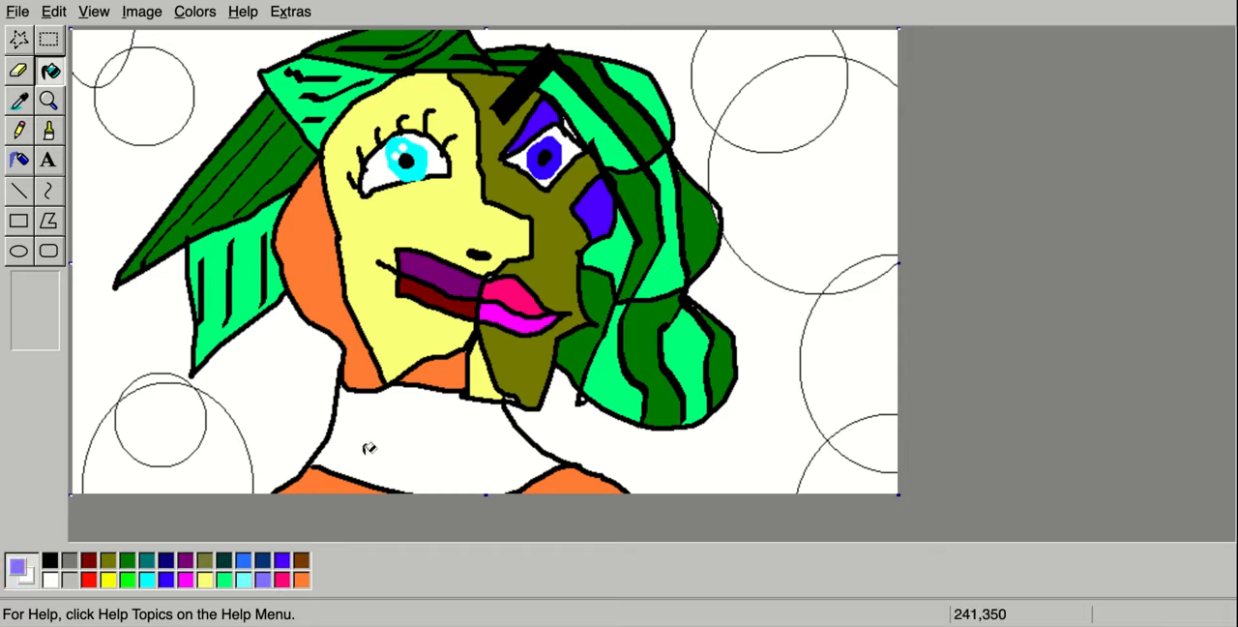
left_click(367, 447)
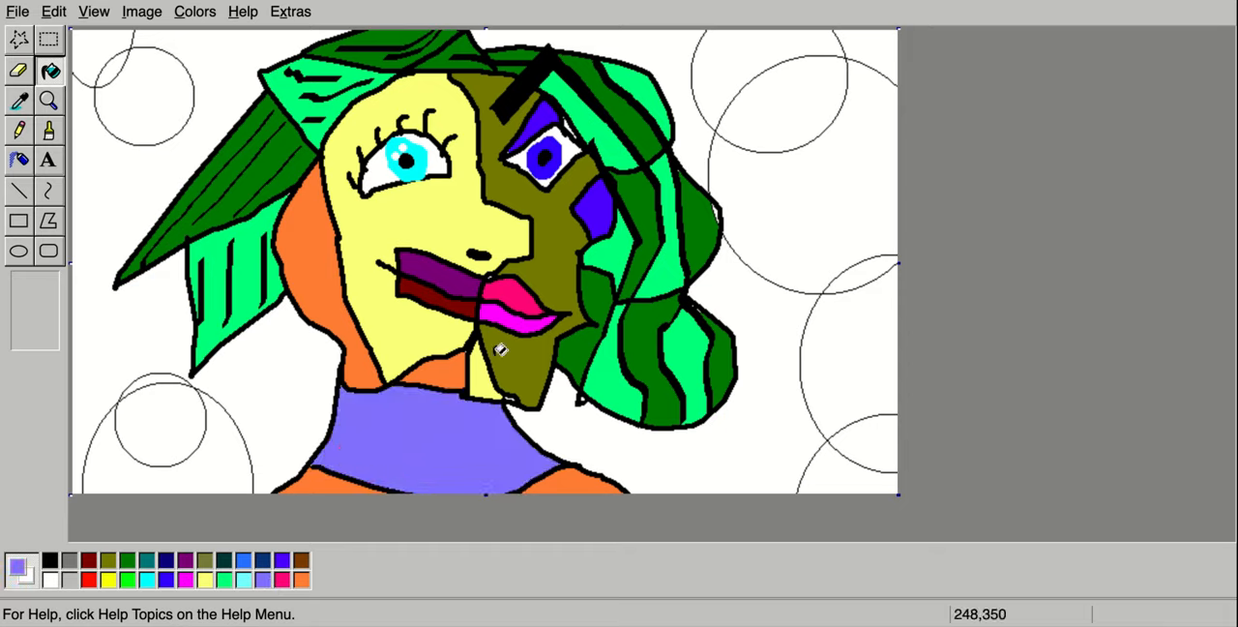
mouse_move(75, 510)
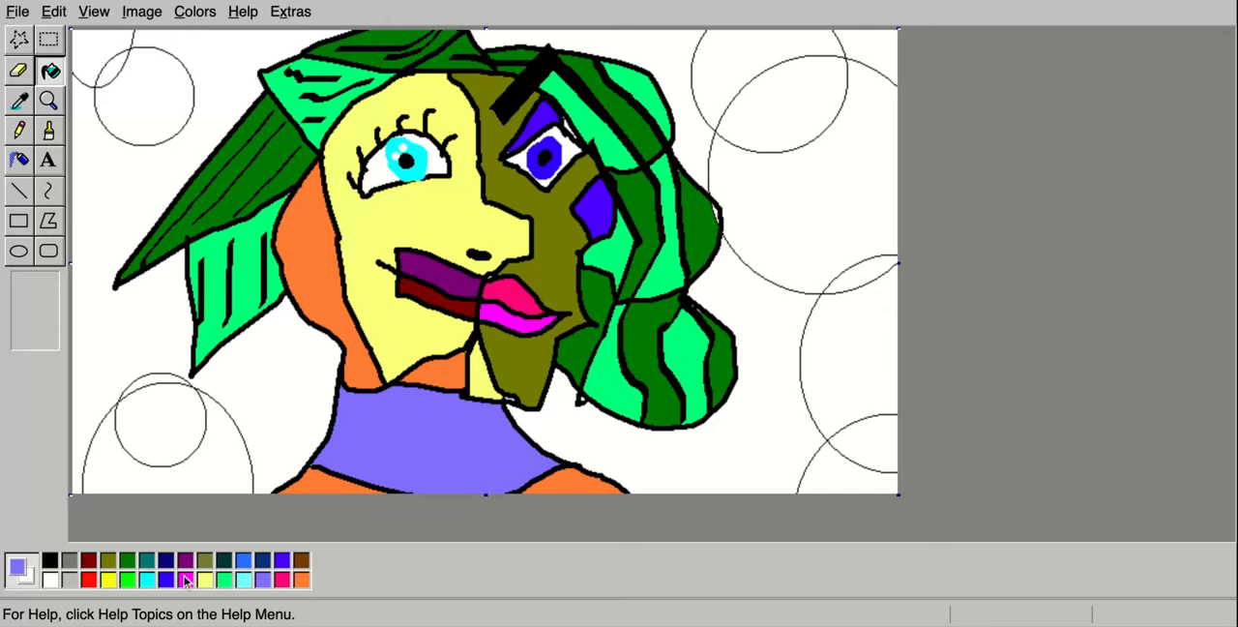
left_click(185, 579)
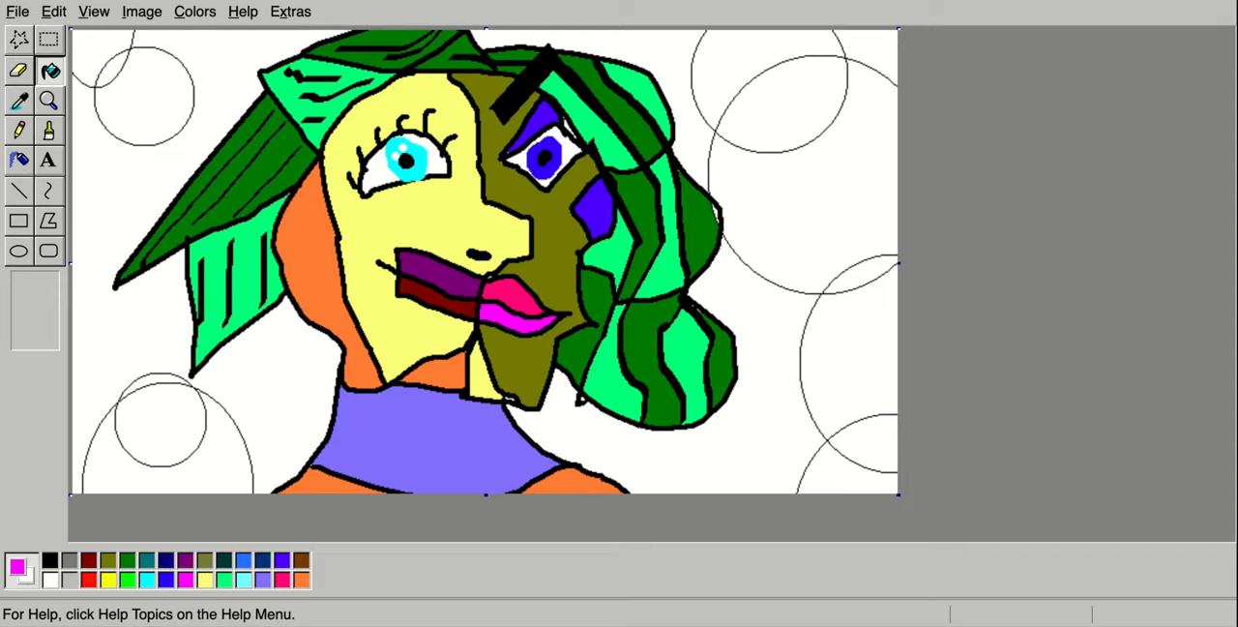
Fill both background regions magenta and the top-left circle segment dark green.
left_click(135, 182)
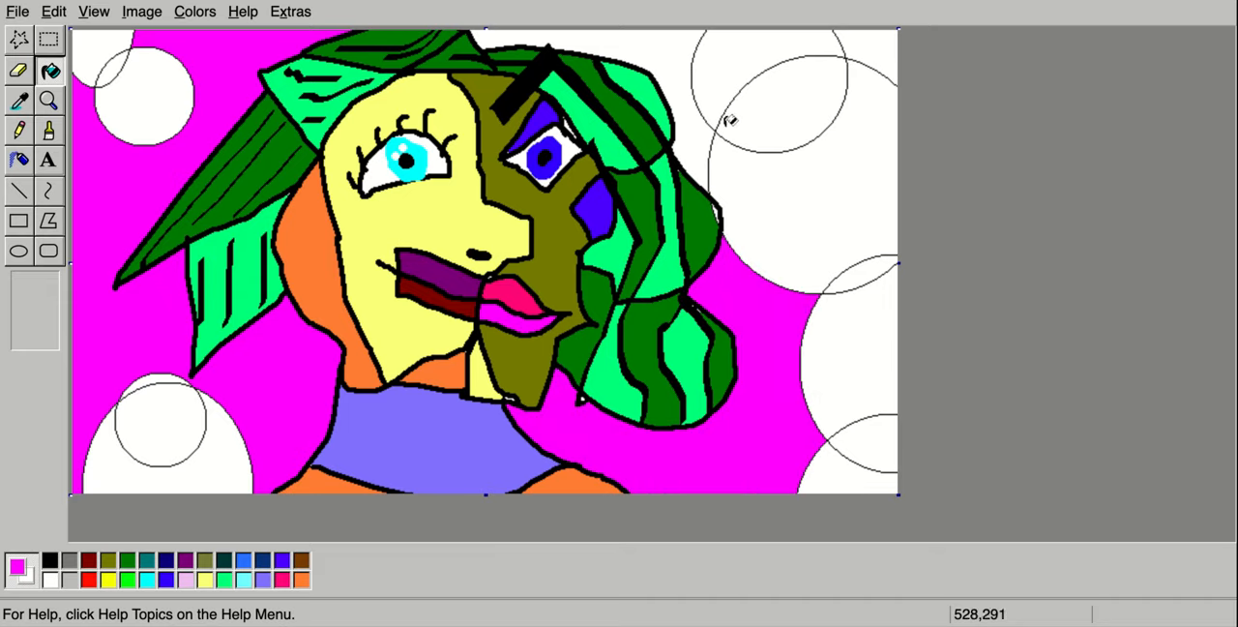
left_click(730, 121)
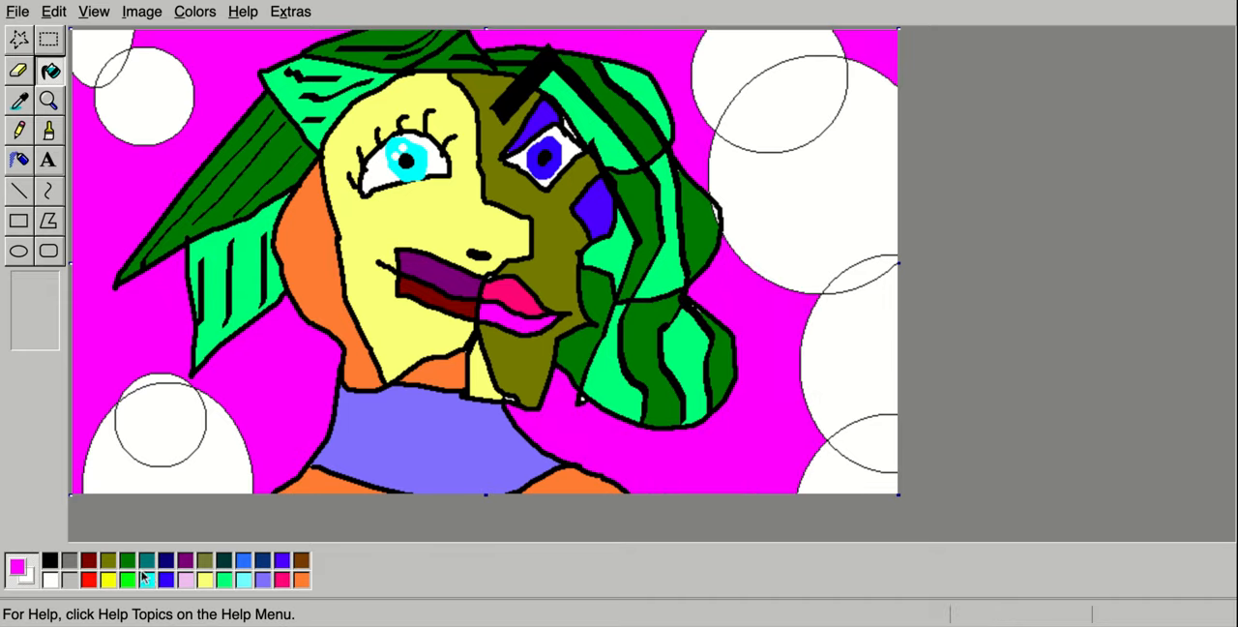
left_click(159, 421)
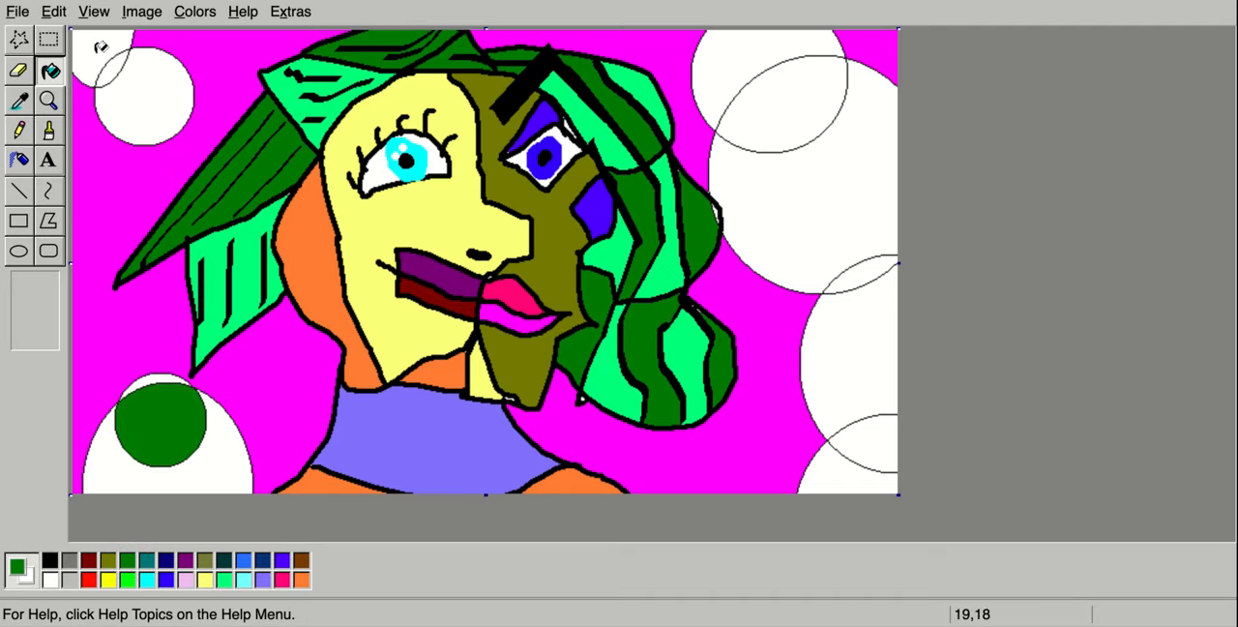
left_click(848, 193)
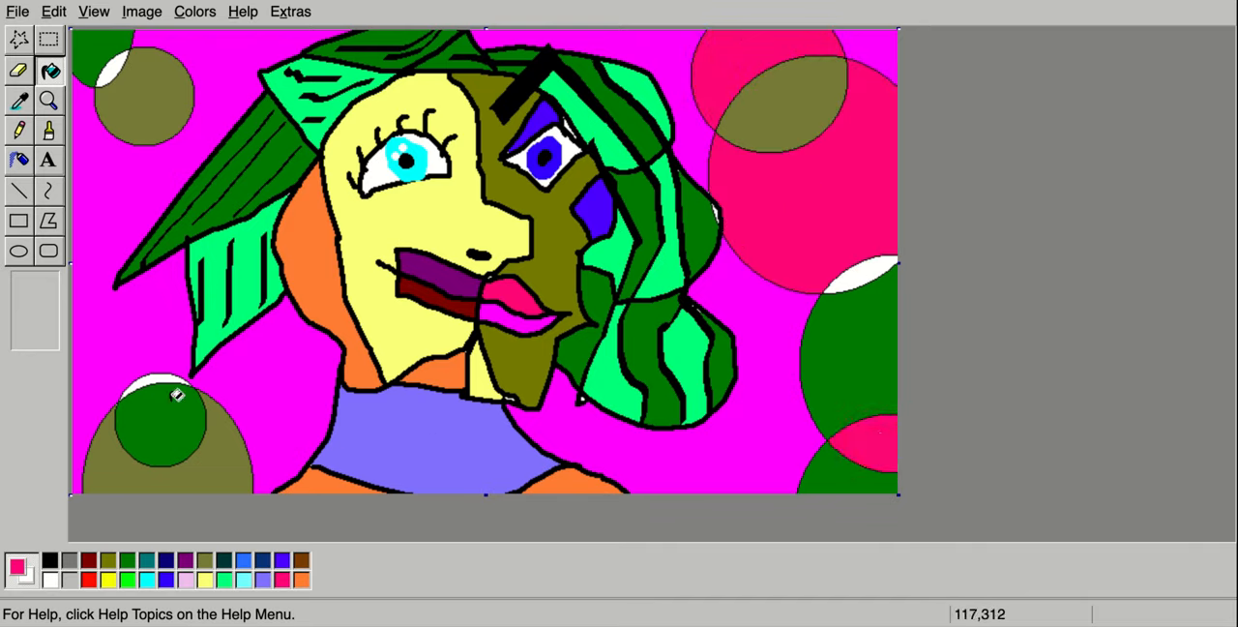
Fill the white sliver atop the lower-left background circle with navy.
left_click(177, 394)
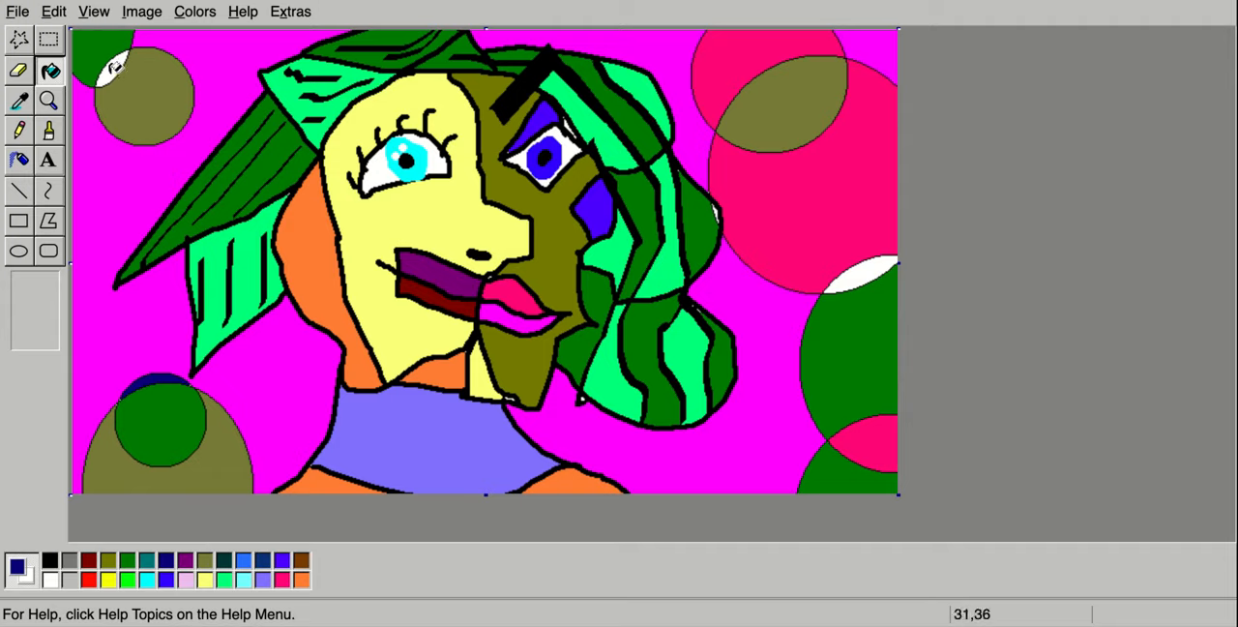
mouse_move(772, 198)
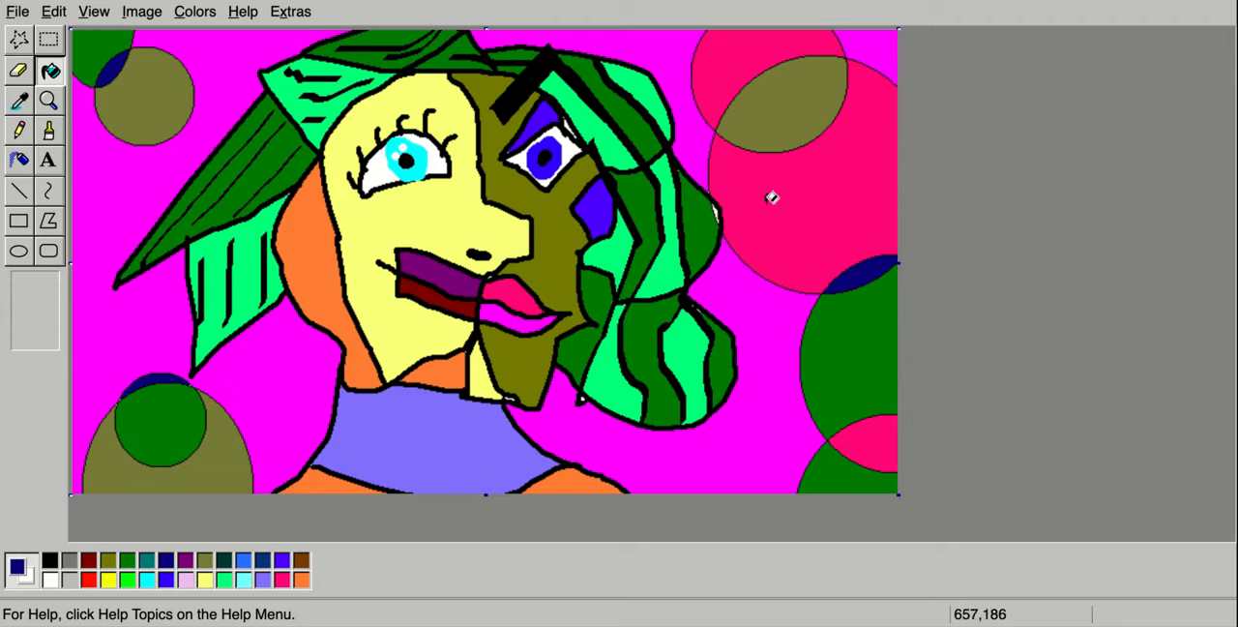
left_click(18, 10)
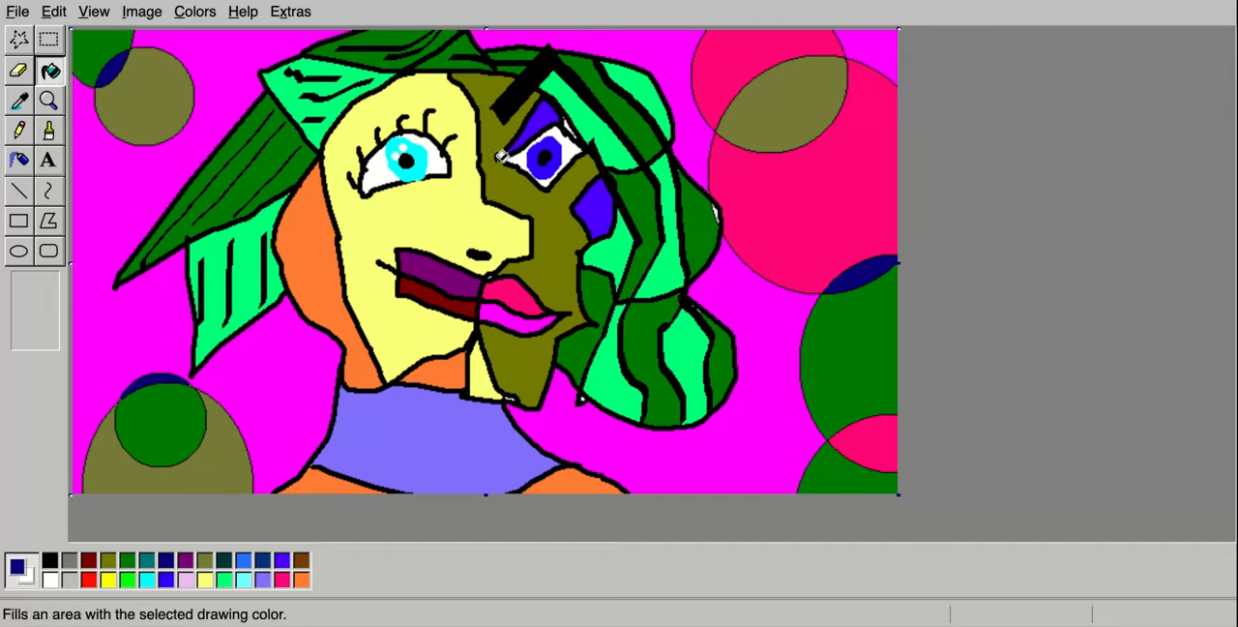
mouse_move(928, 2)
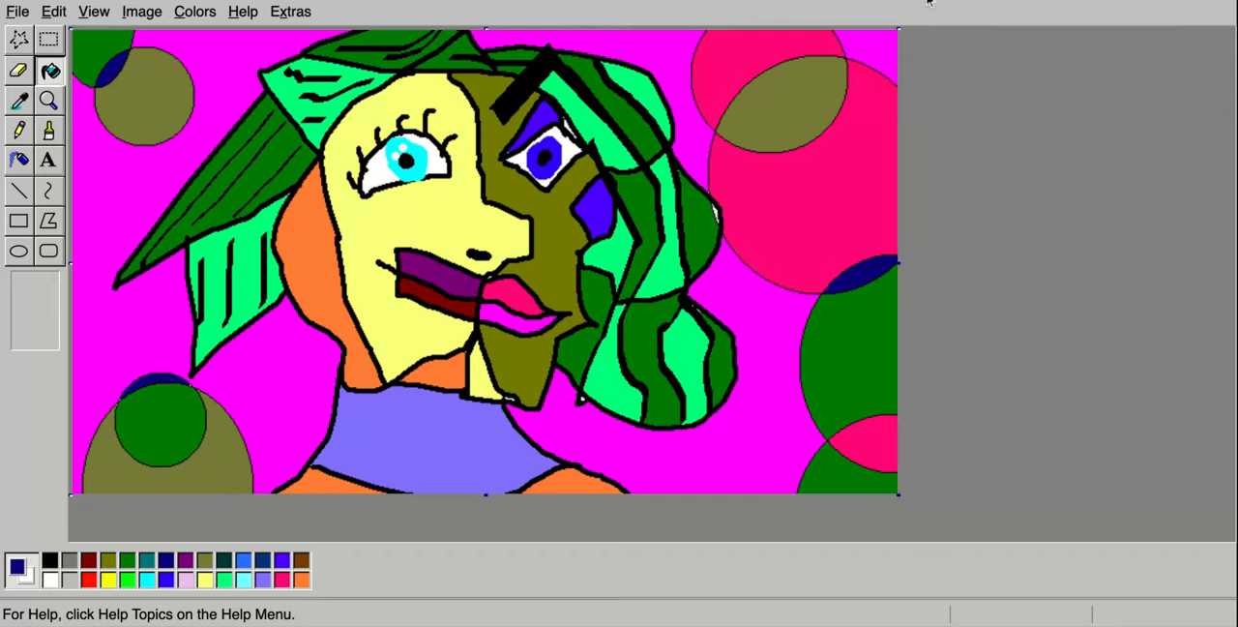
mouse_move(927, 3)
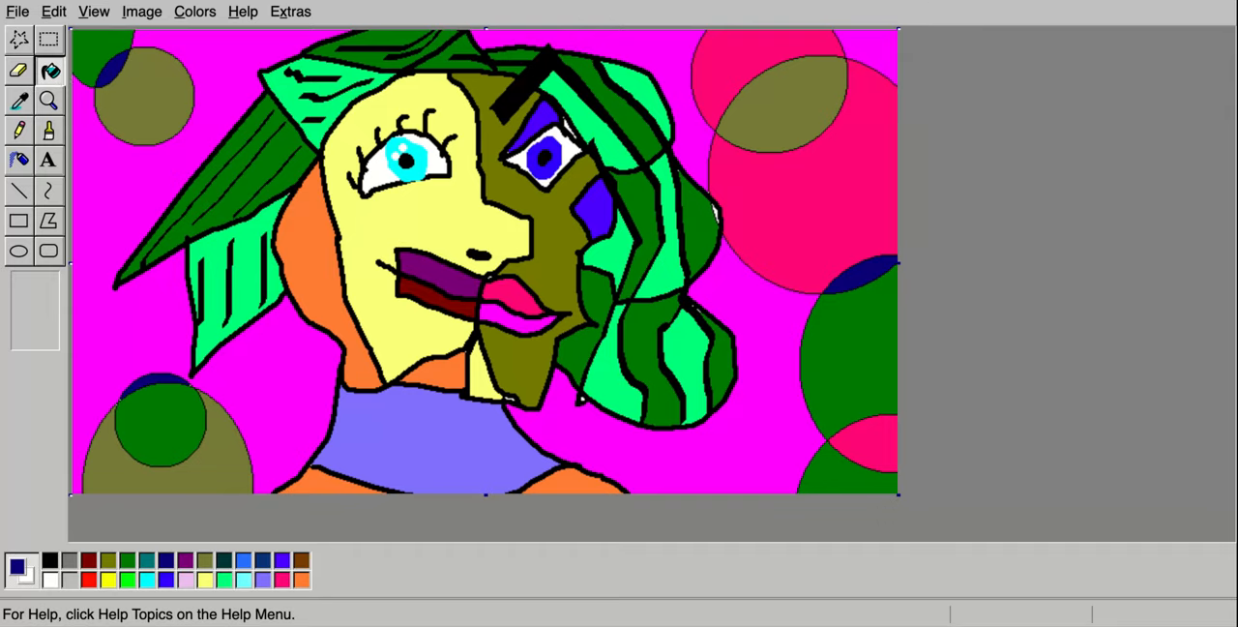